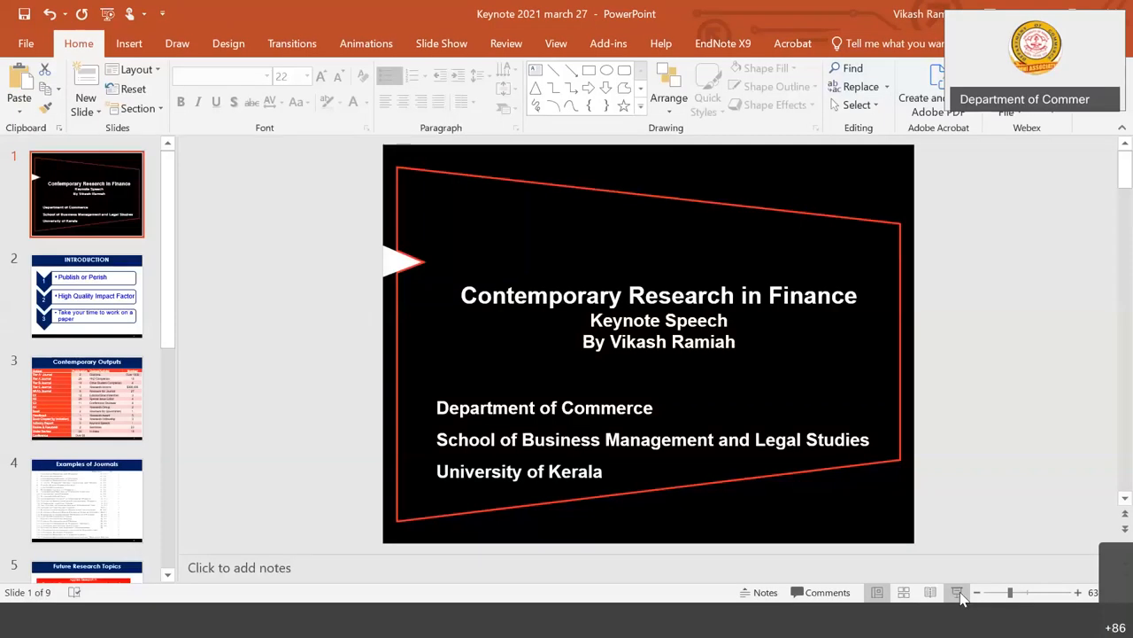
mouse_move(957, 592)
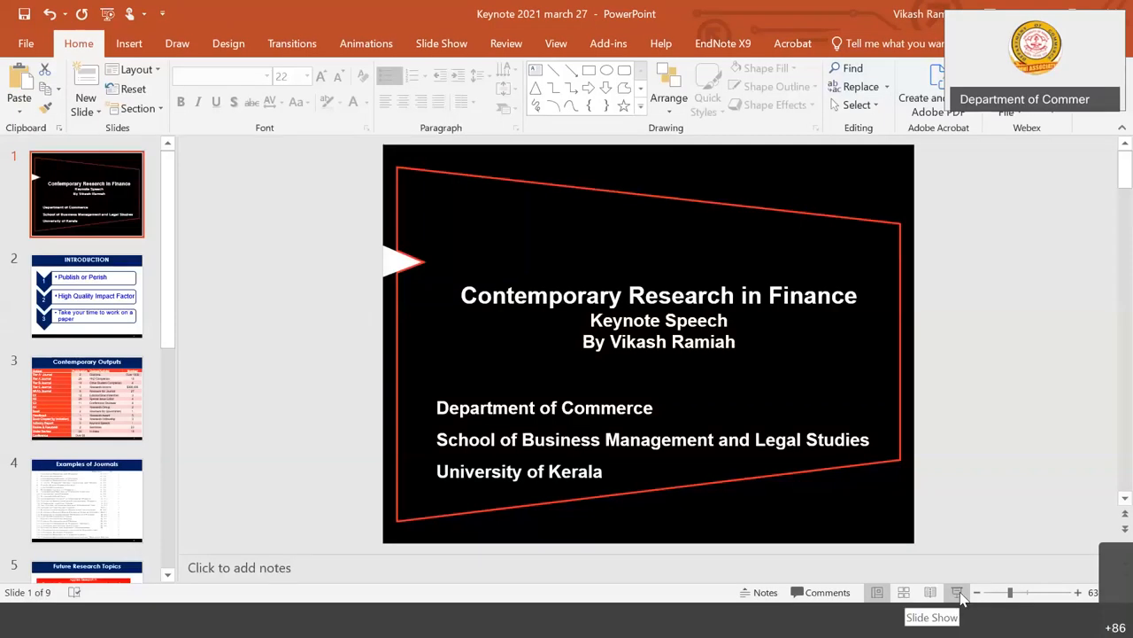
Start the full-screen slideshow on the 'Contemporary Research in Finance' title slide.
click(957, 592)
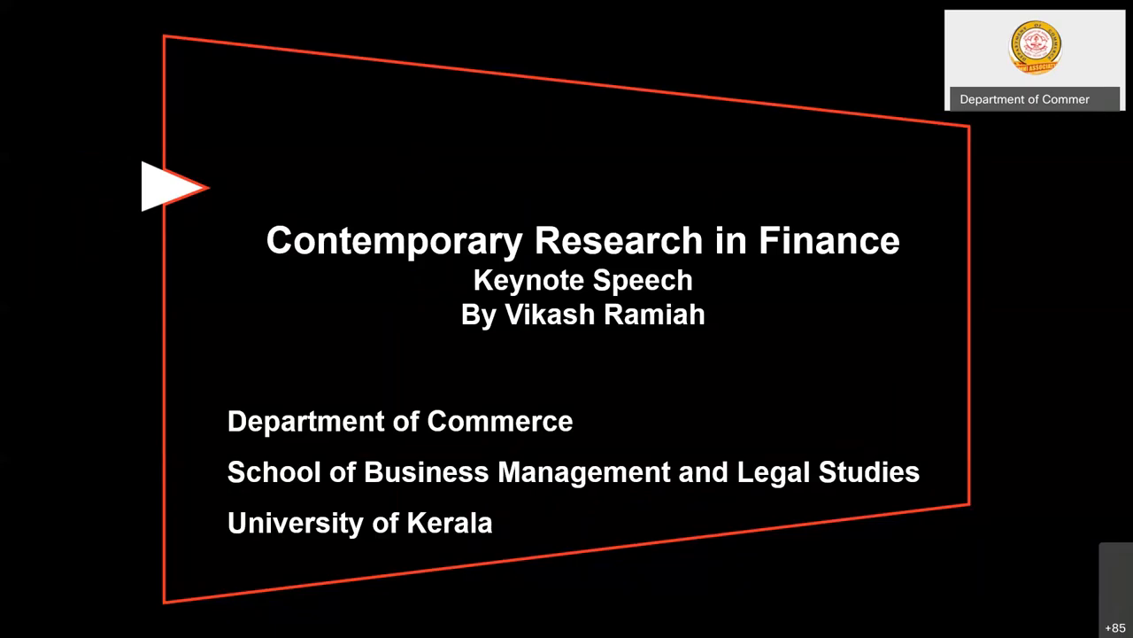
mouse_move(830, 546)
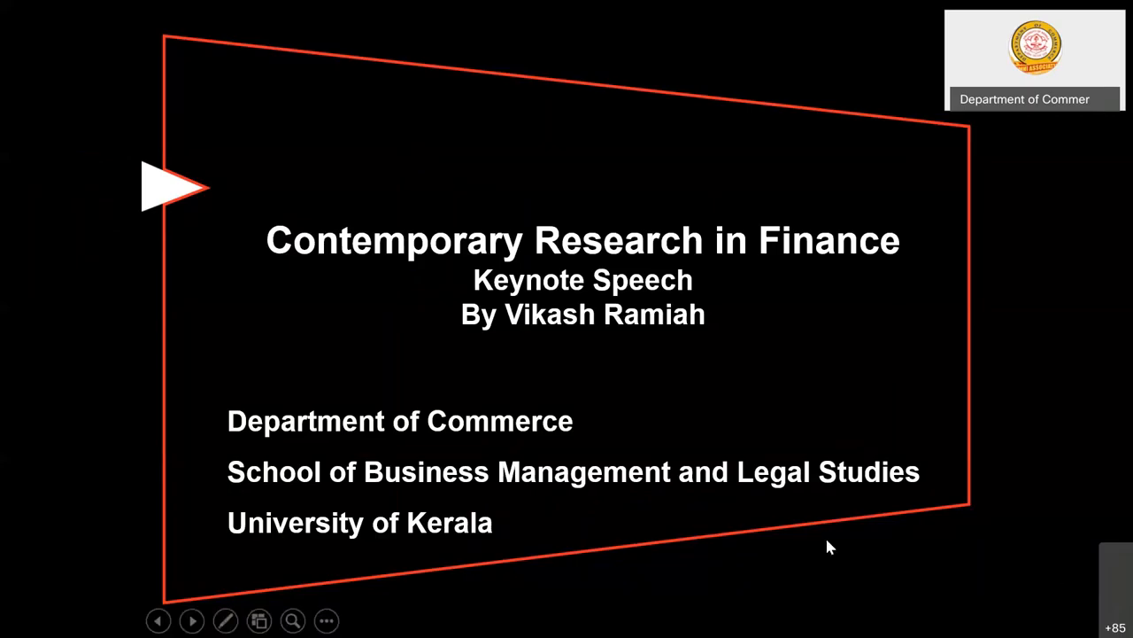
mouse_move(987, 454)
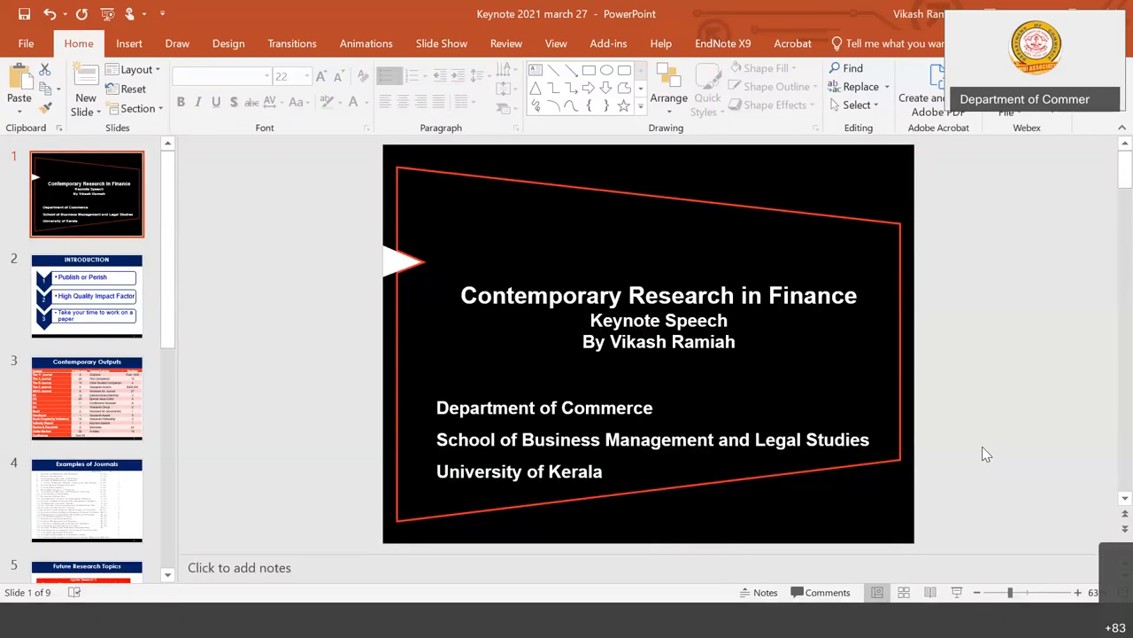
mouse_move(460, 529)
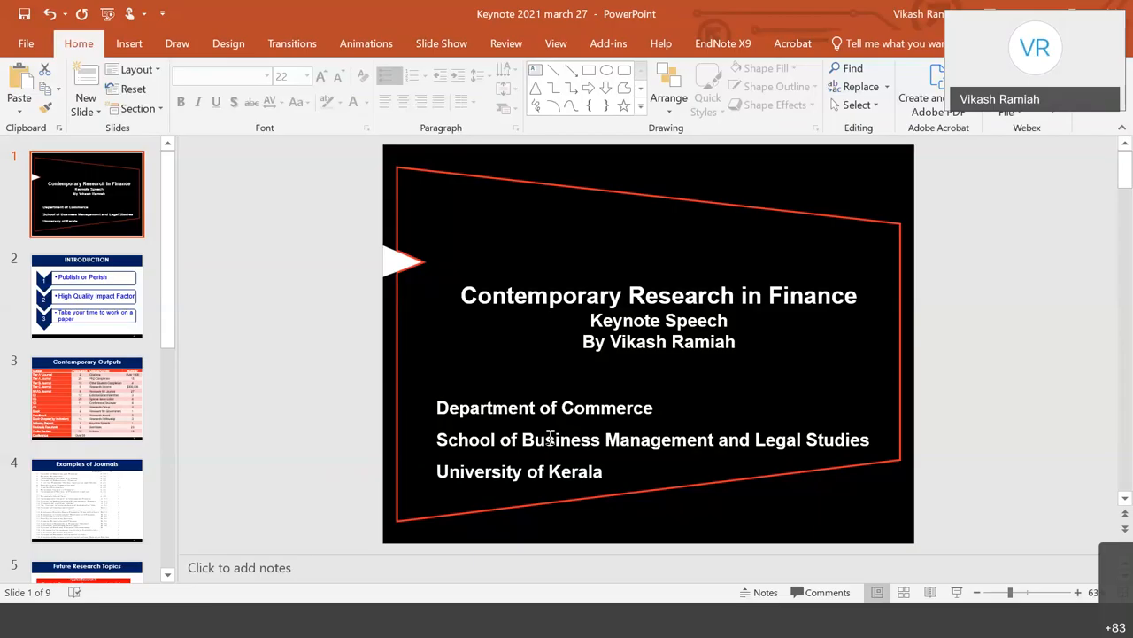
Select slide 3, 'Contemporary Outputs', from the thumbnail pane.
click(86, 295)
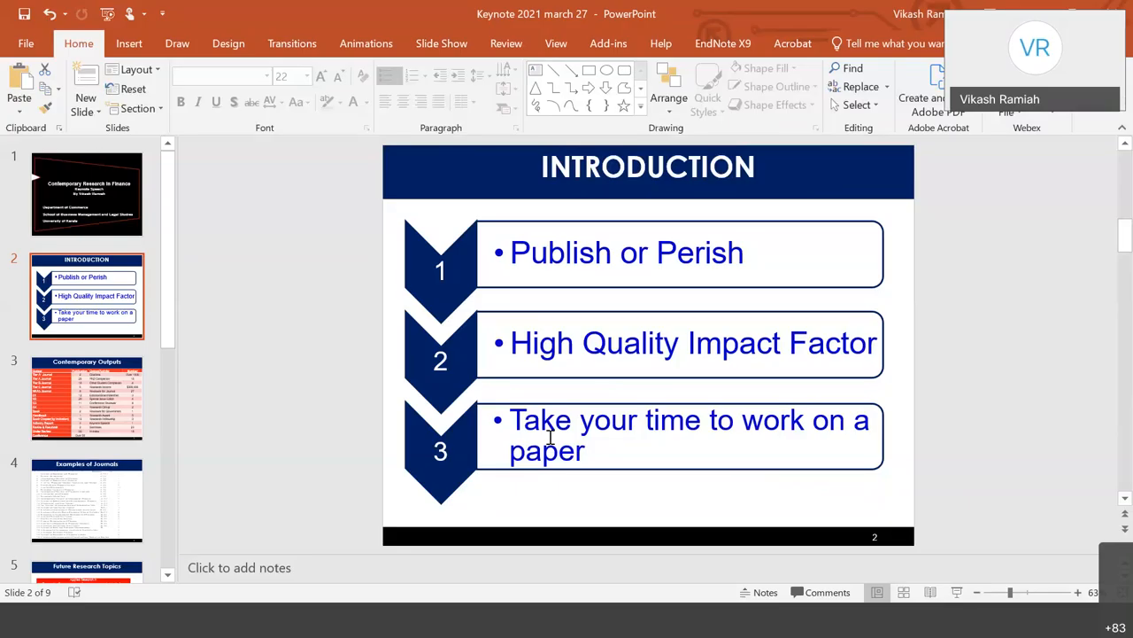
click(87, 396)
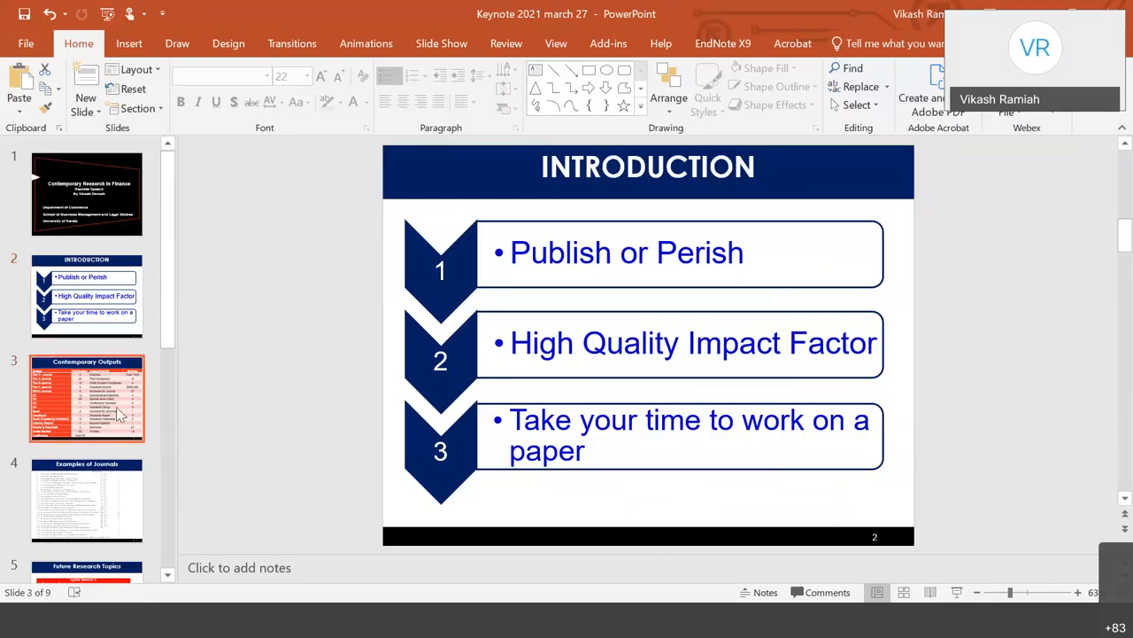
Select slide 4, 'Examples of Journals', from the thumbnail pane.
click(86, 397)
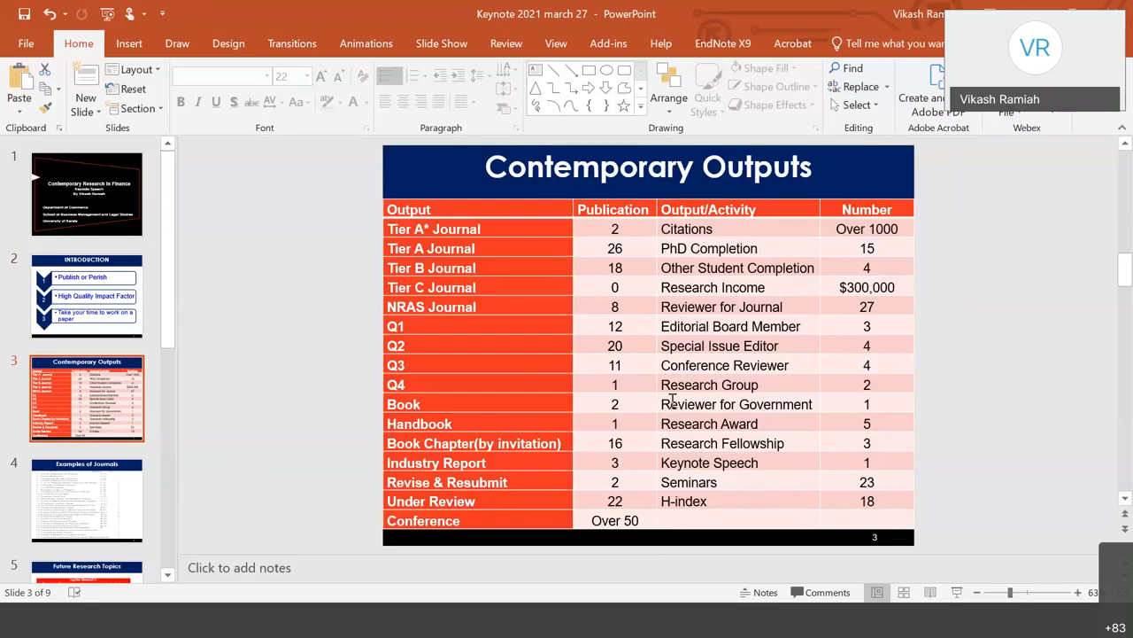
mouse_move(607, 253)
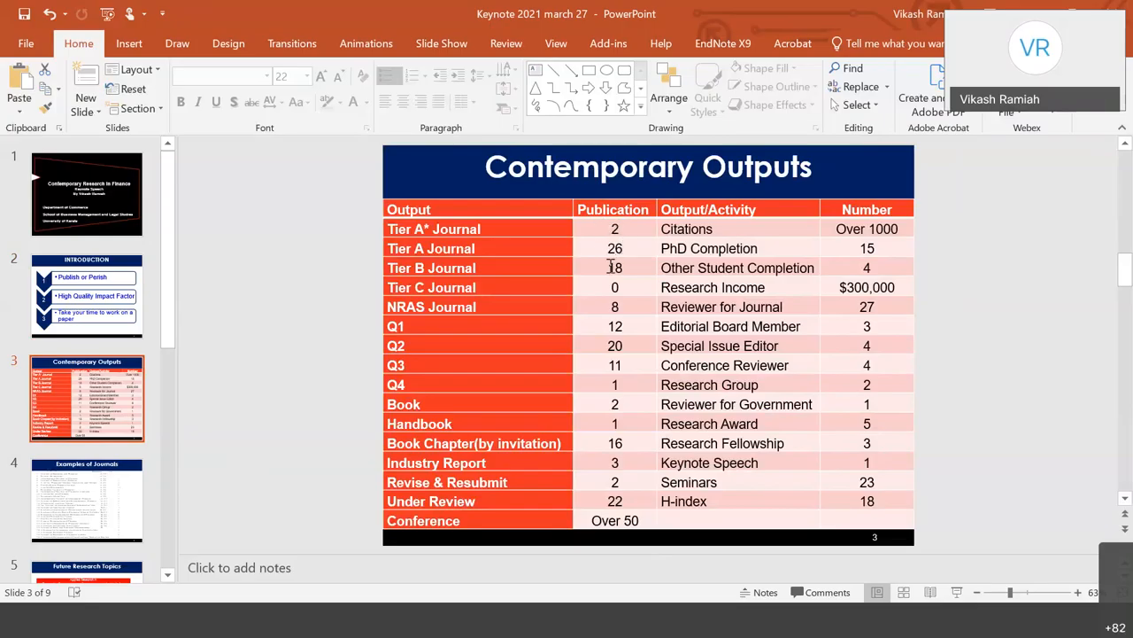
mouse_move(624, 273)
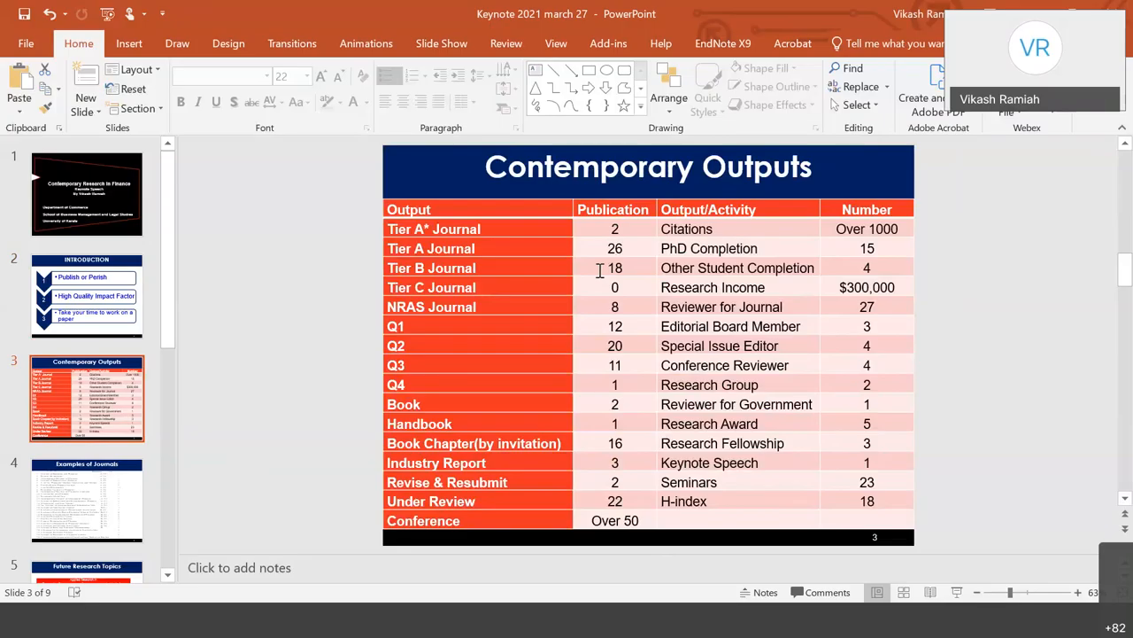
mouse_move(618, 268)
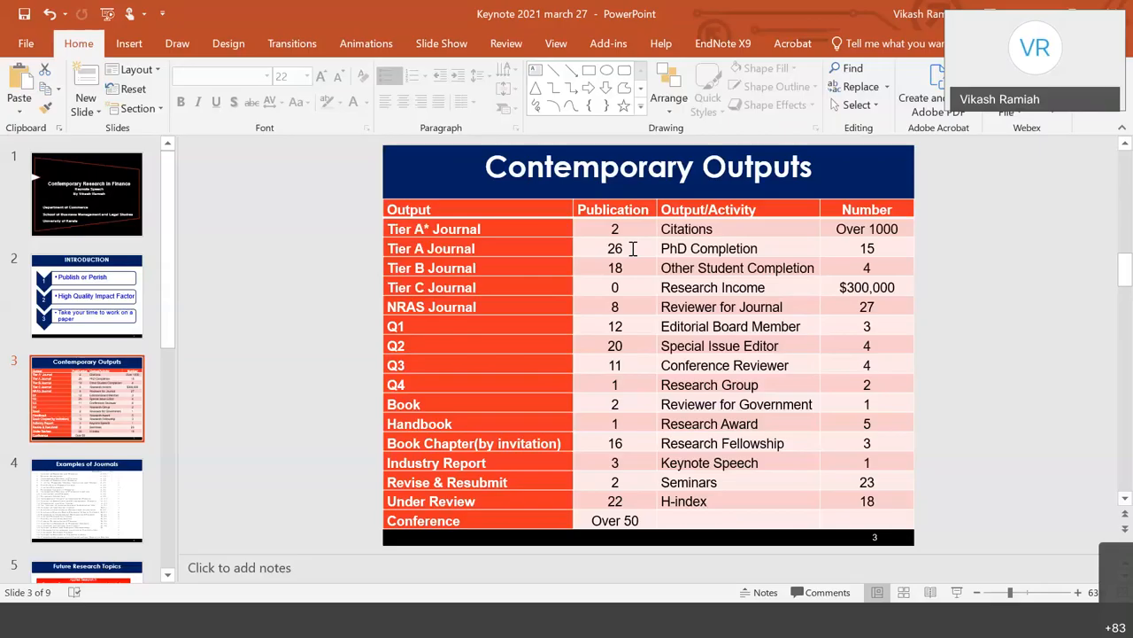
mouse_move(630, 268)
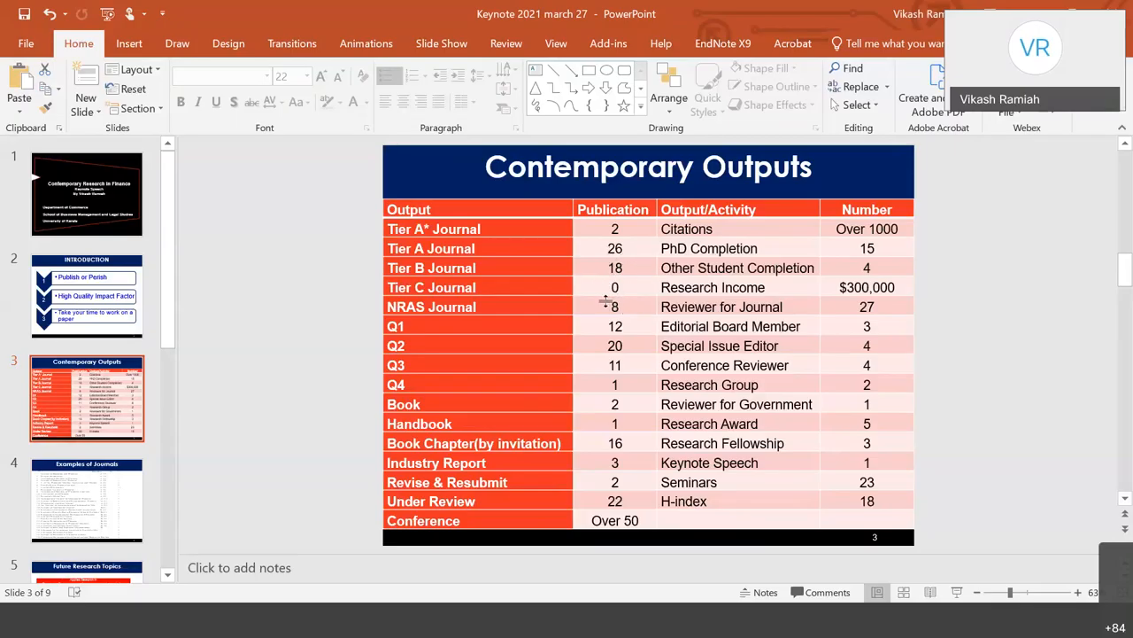
mouse_move(595, 324)
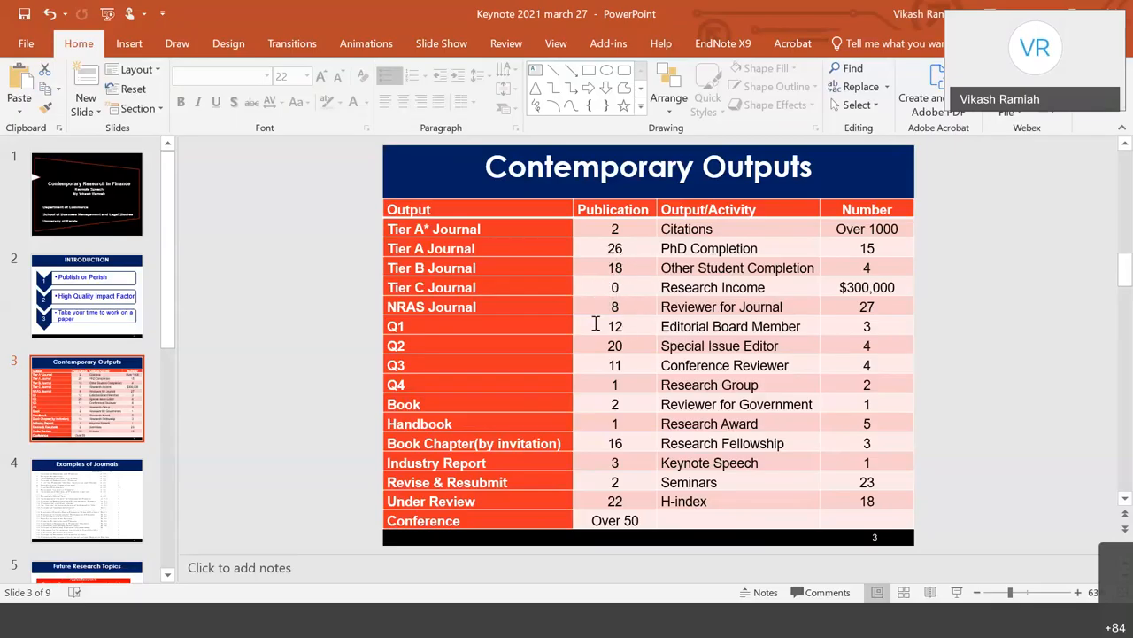
mouse_move(619, 292)
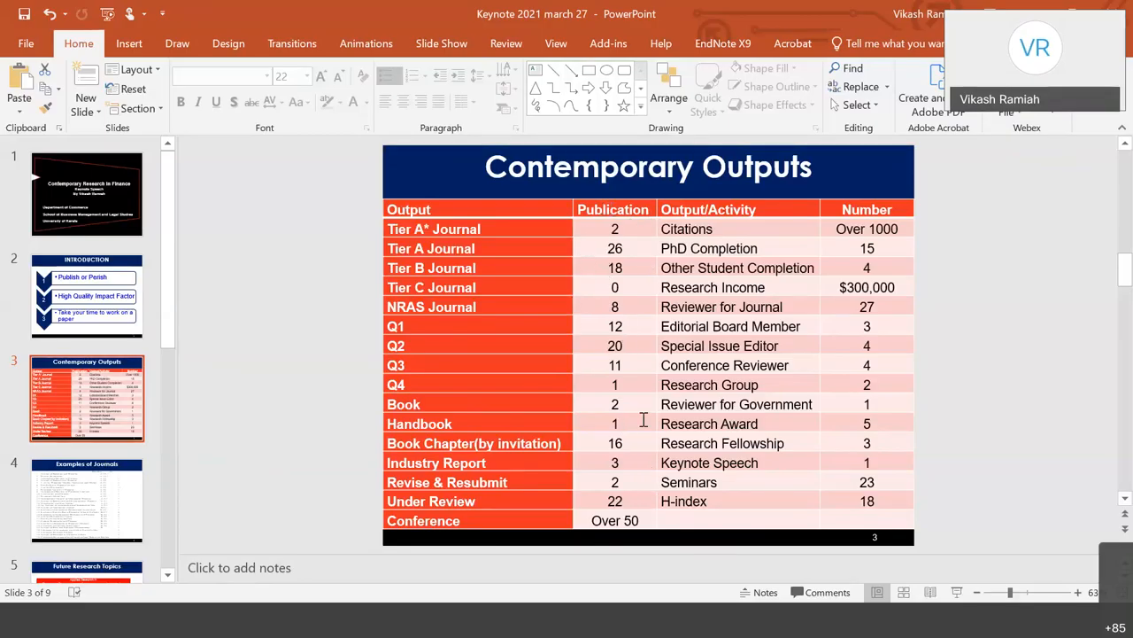
mouse_move(631, 409)
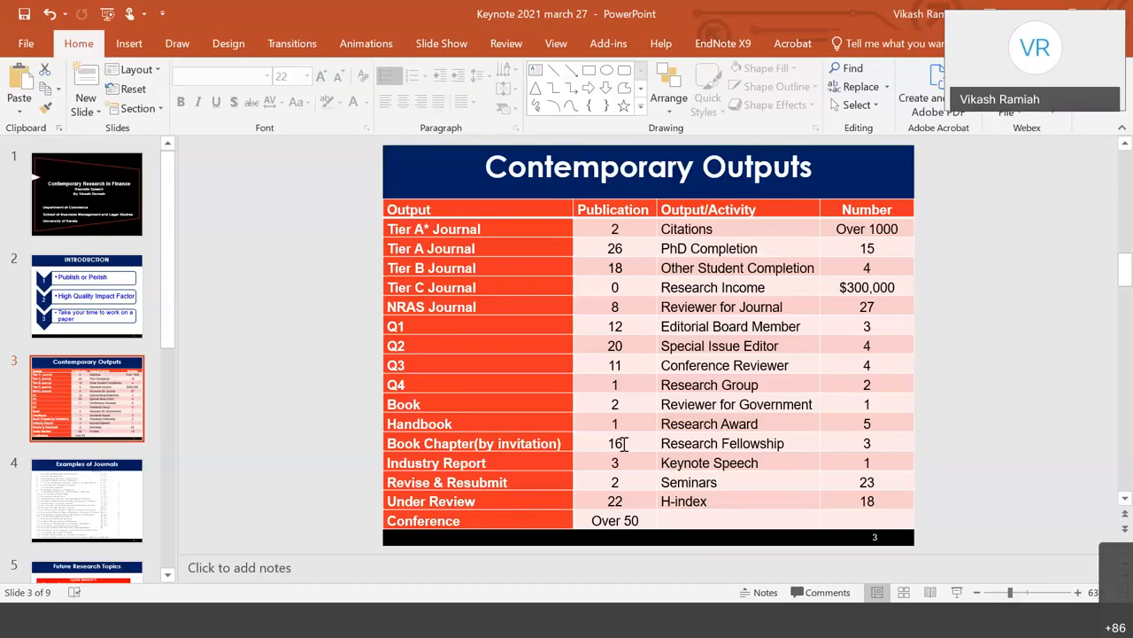
click(86, 501)
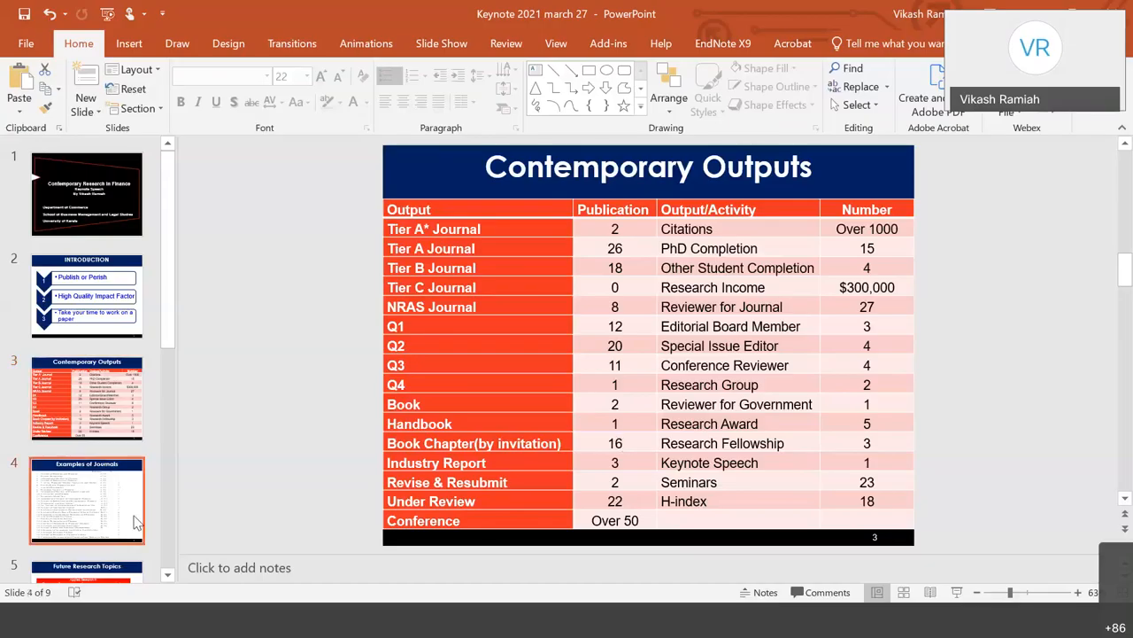
click(87, 500)
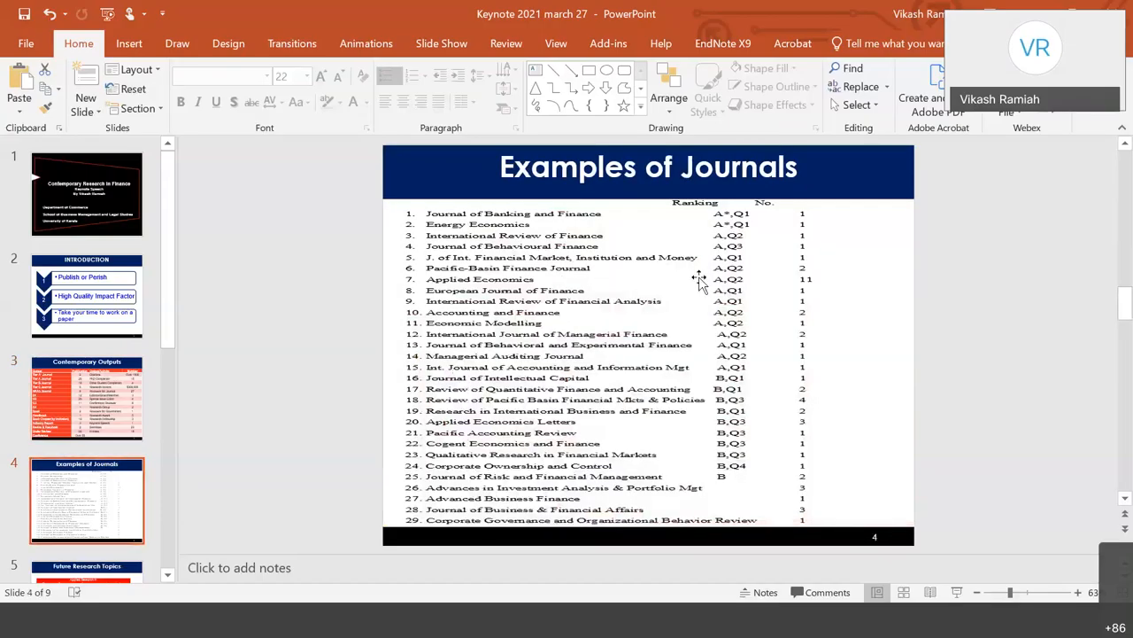
mouse_move(542, 224)
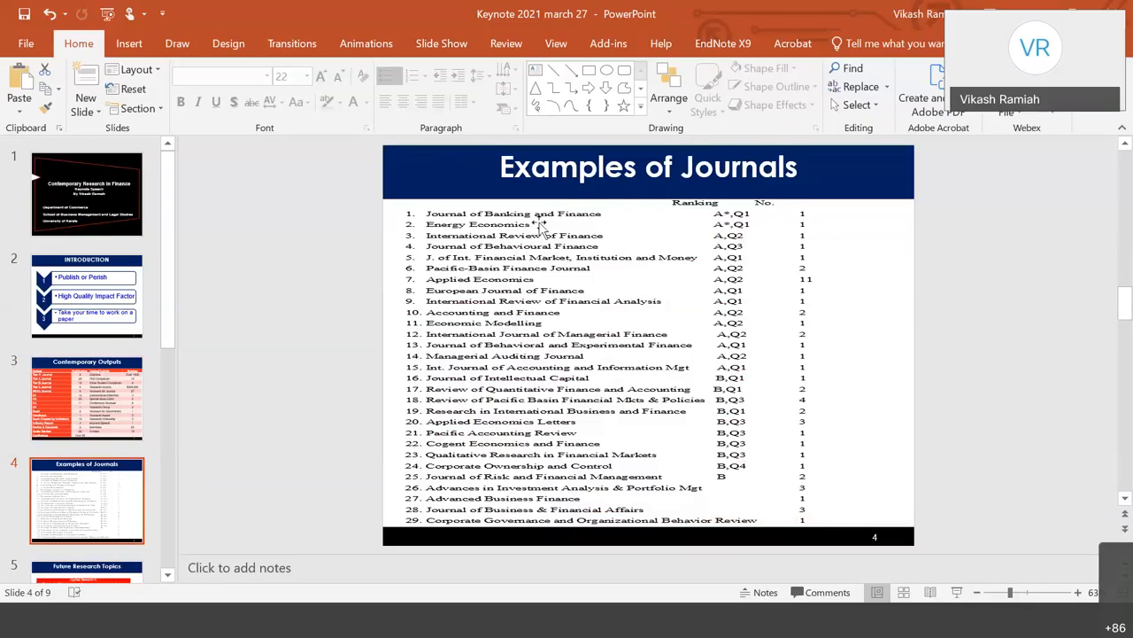
mouse_move(538, 228)
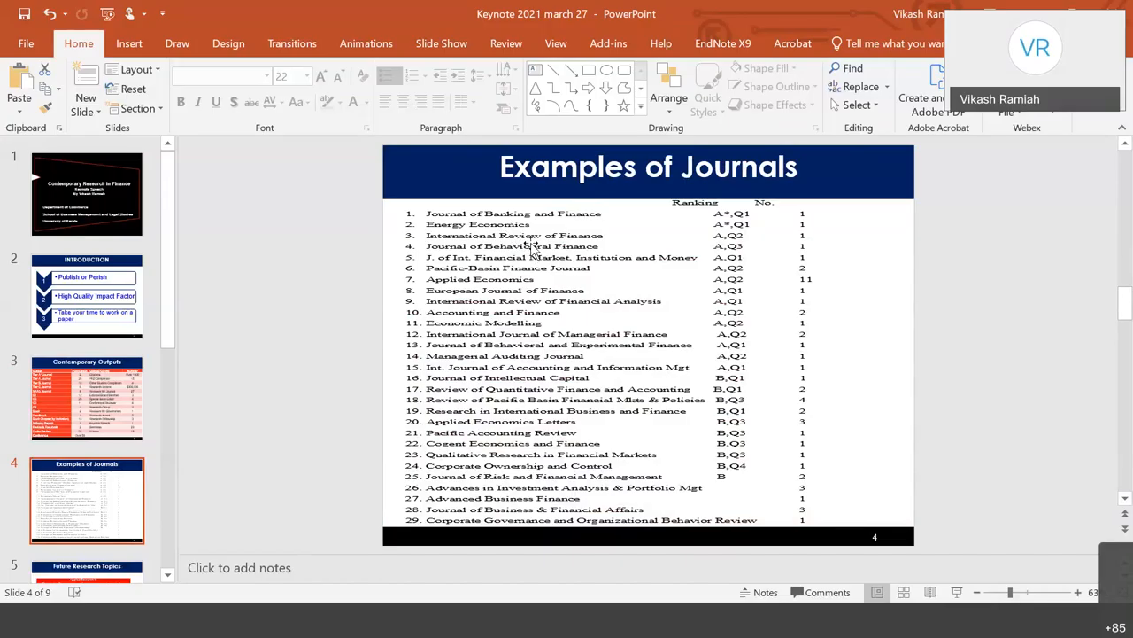
mouse_move(546, 246)
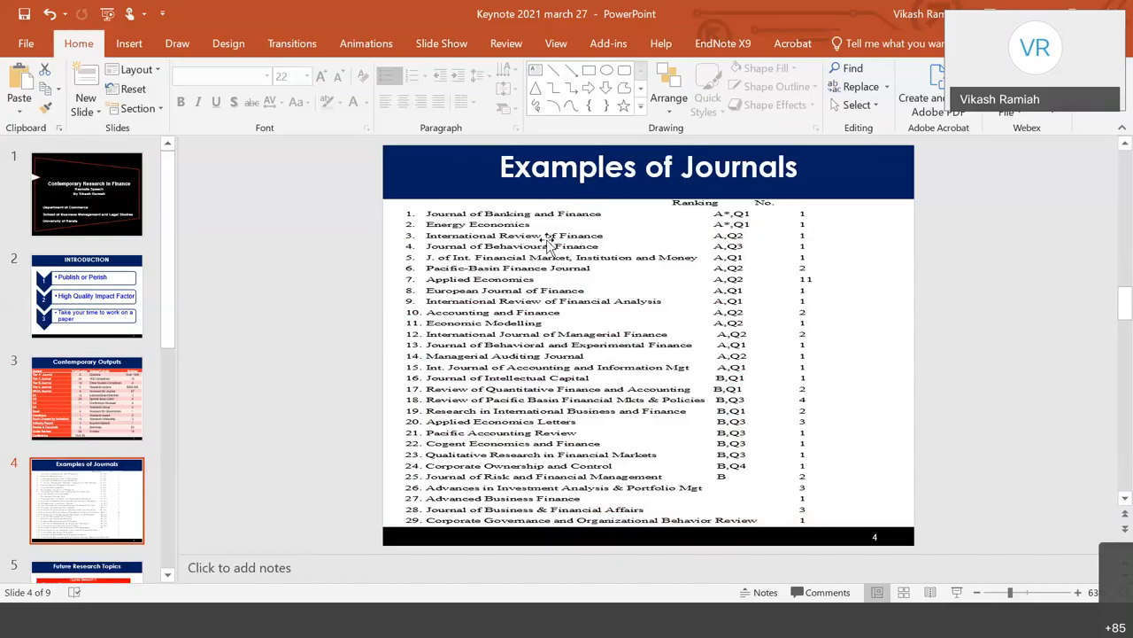
mouse_move(505, 265)
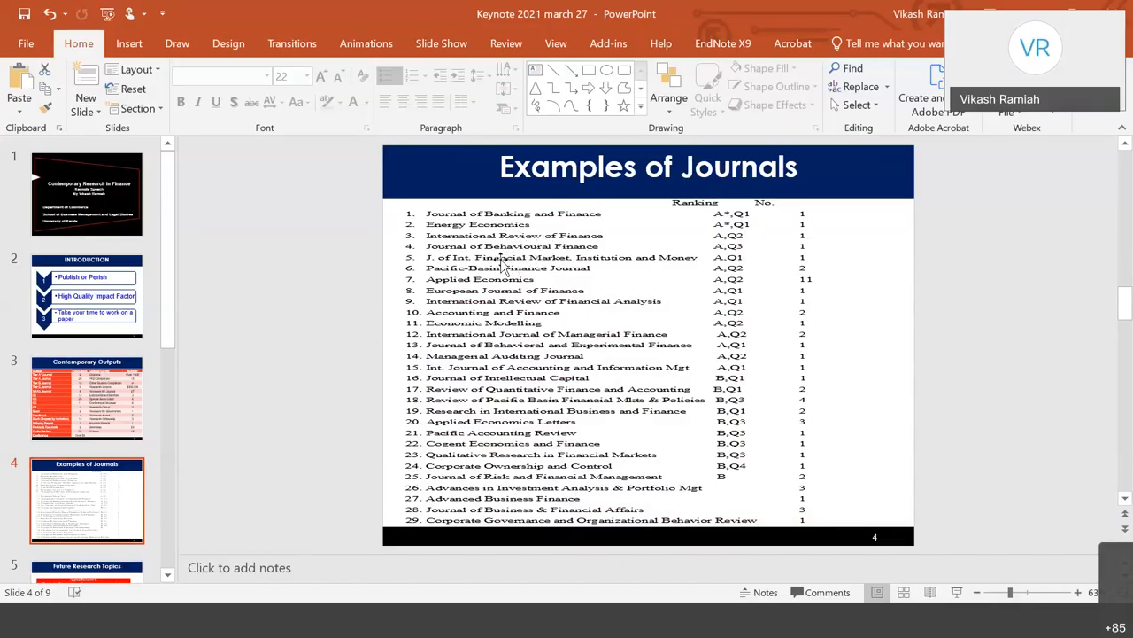
mouse_move(620, 273)
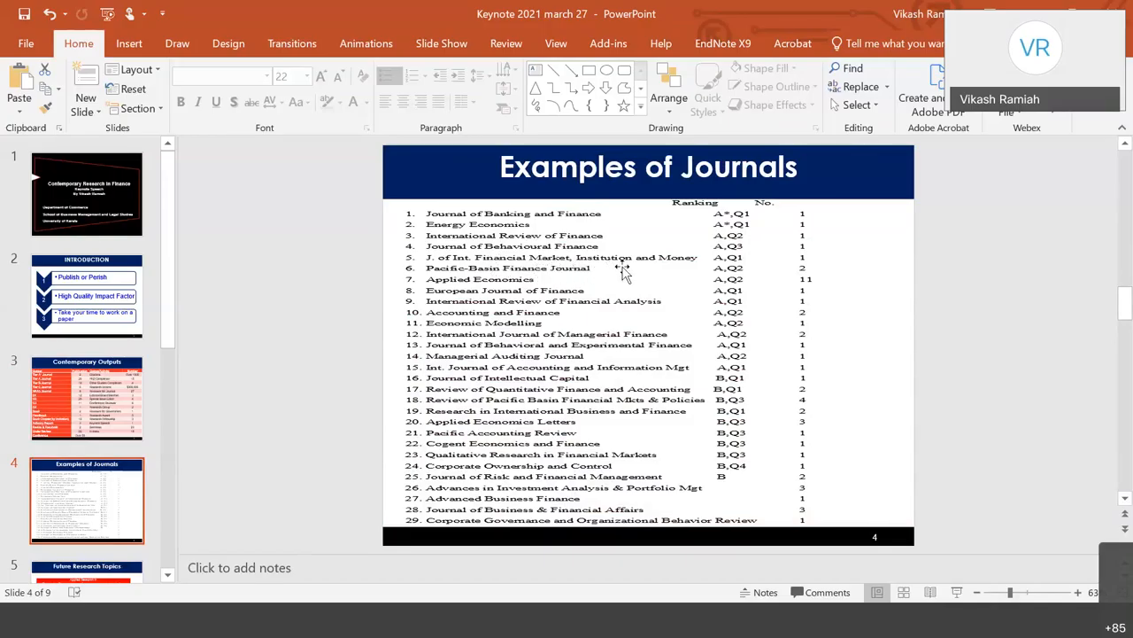
mouse_move(574, 282)
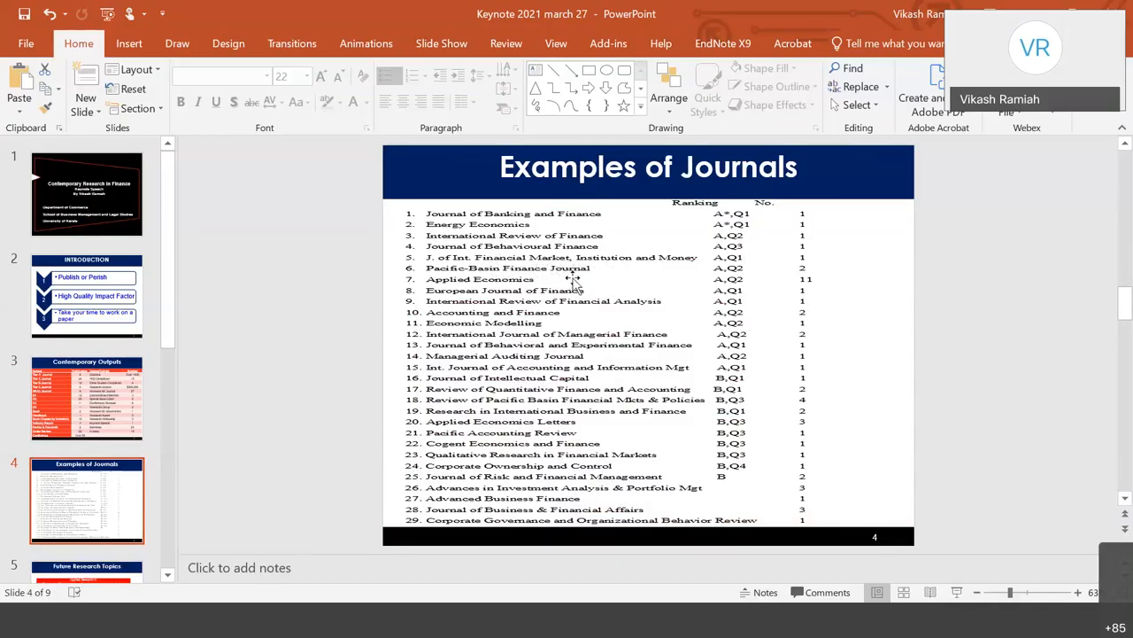
mouse_move(504, 290)
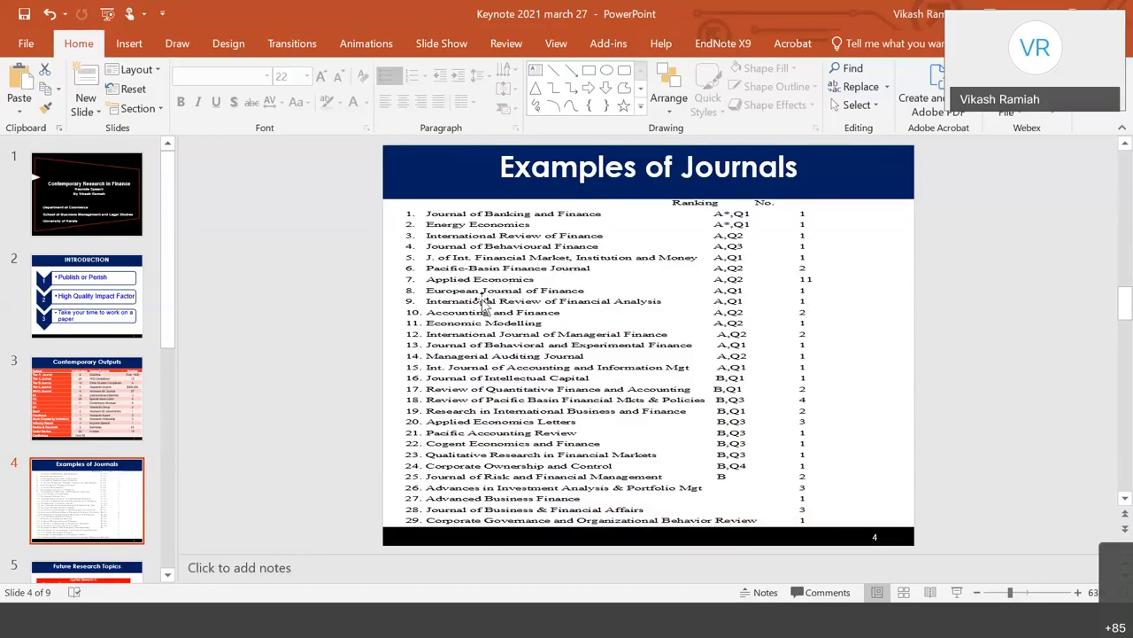
mouse_move(505, 292)
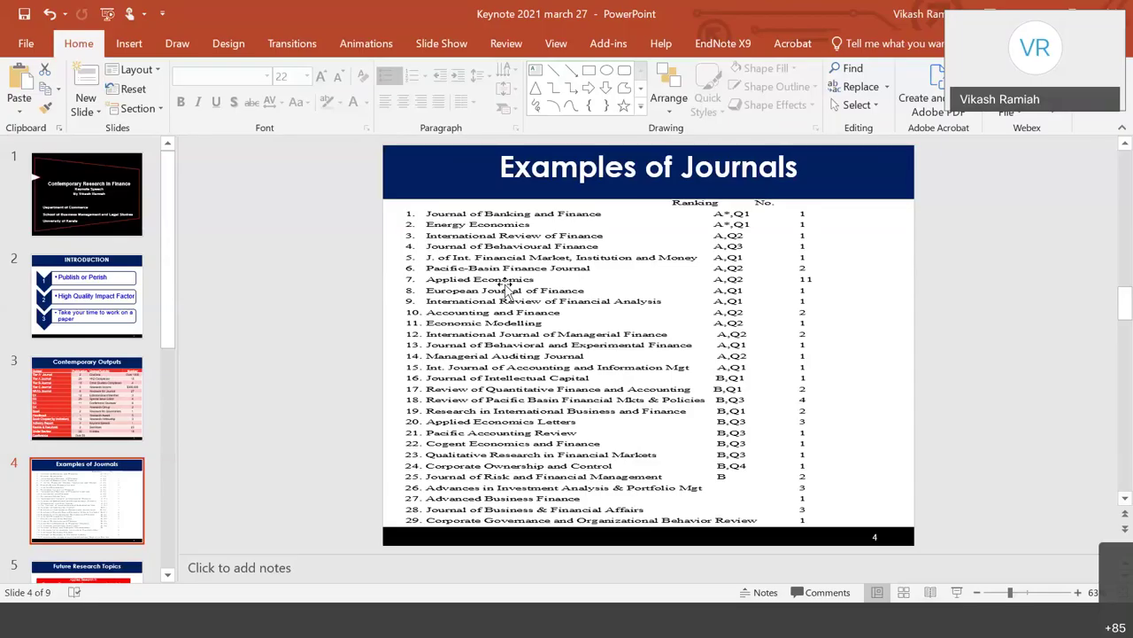
mouse_move(523, 299)
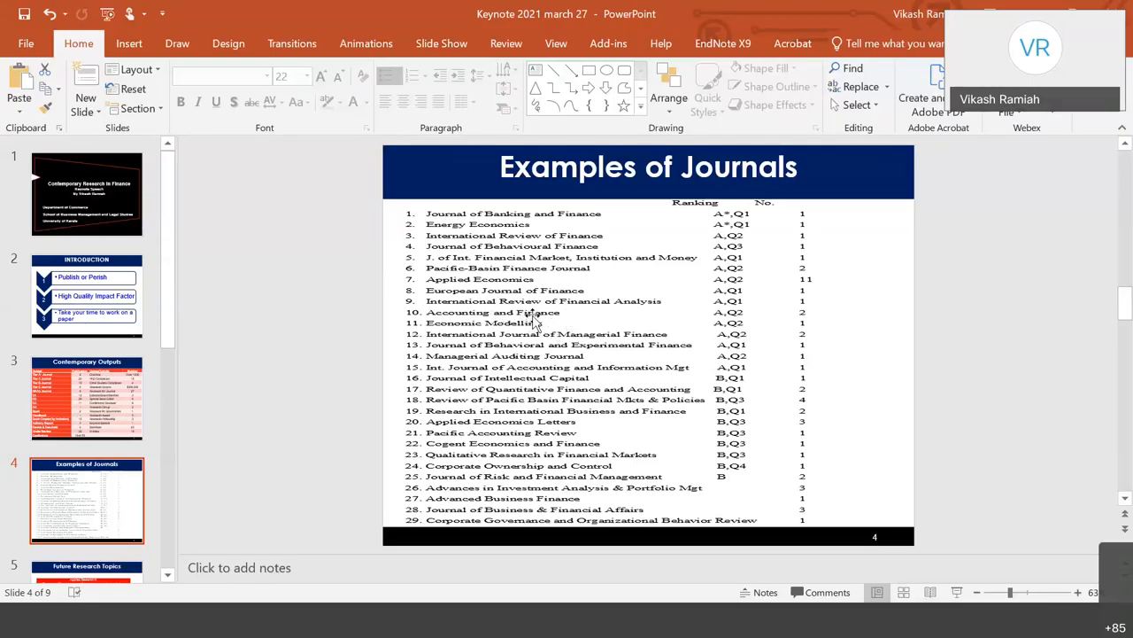
mouse_move(518, 327)
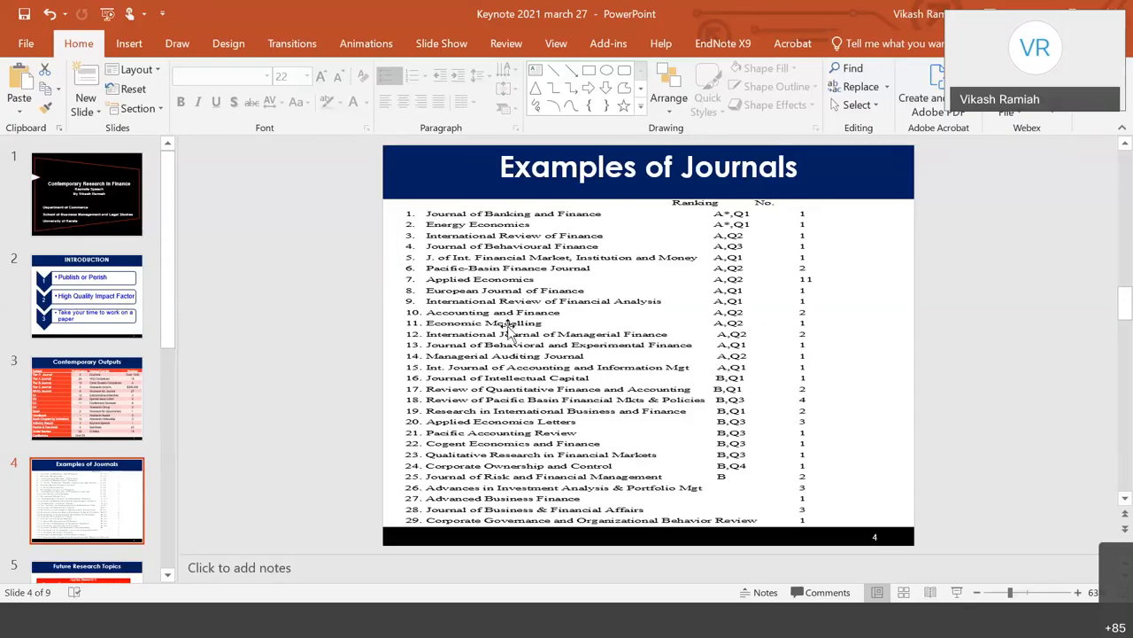
mouse_move(536, 349)
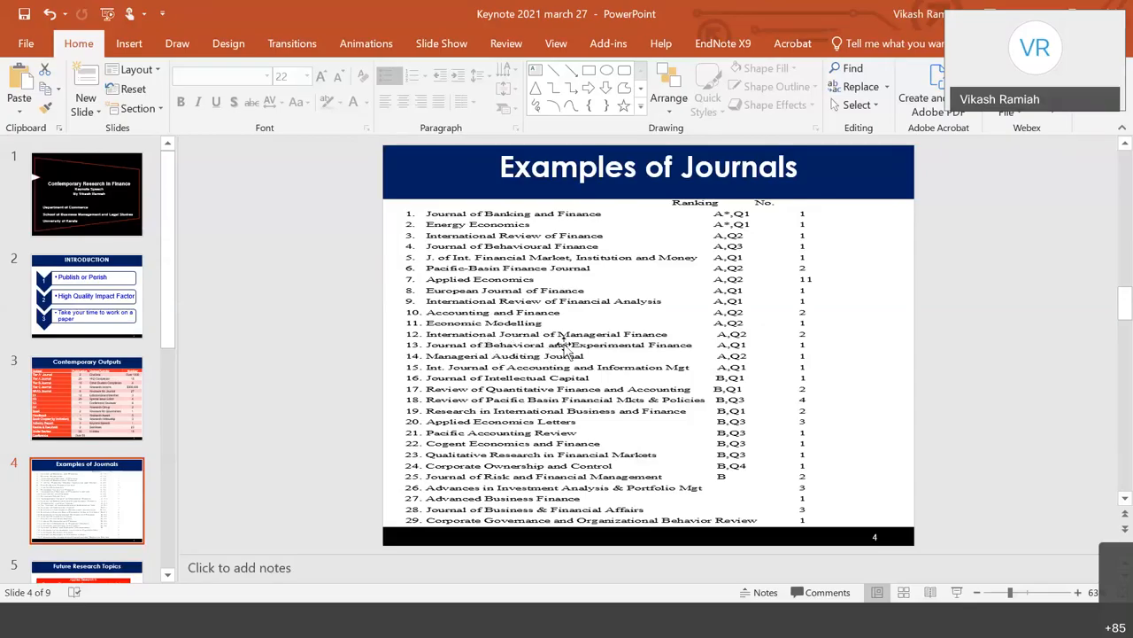
mouse_move(492, 367)
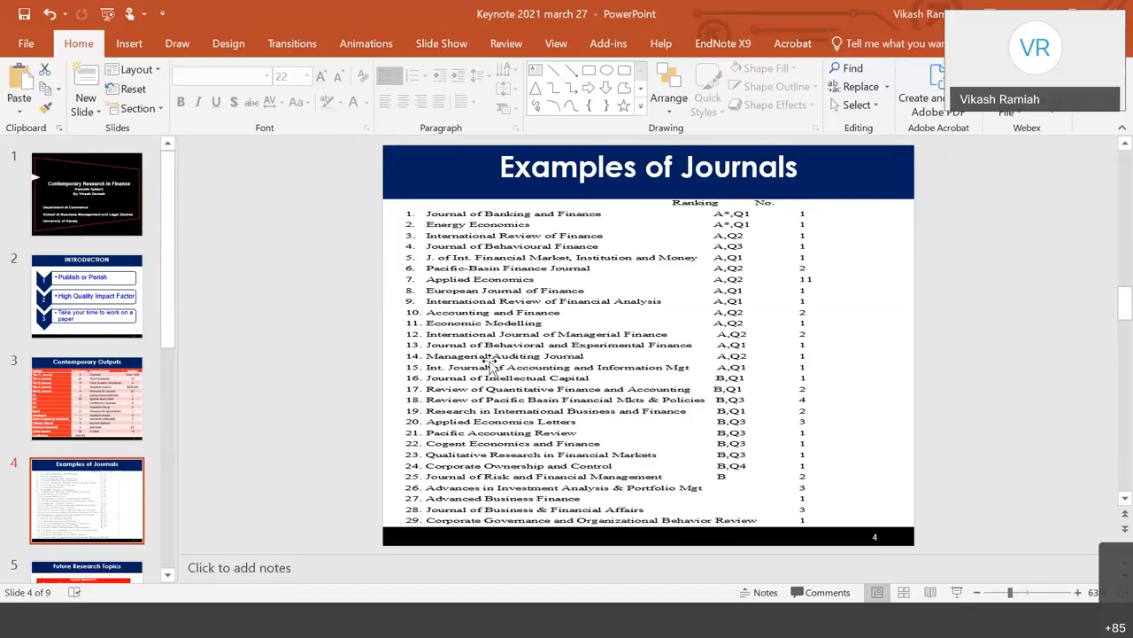
mouse_move(495, 371)
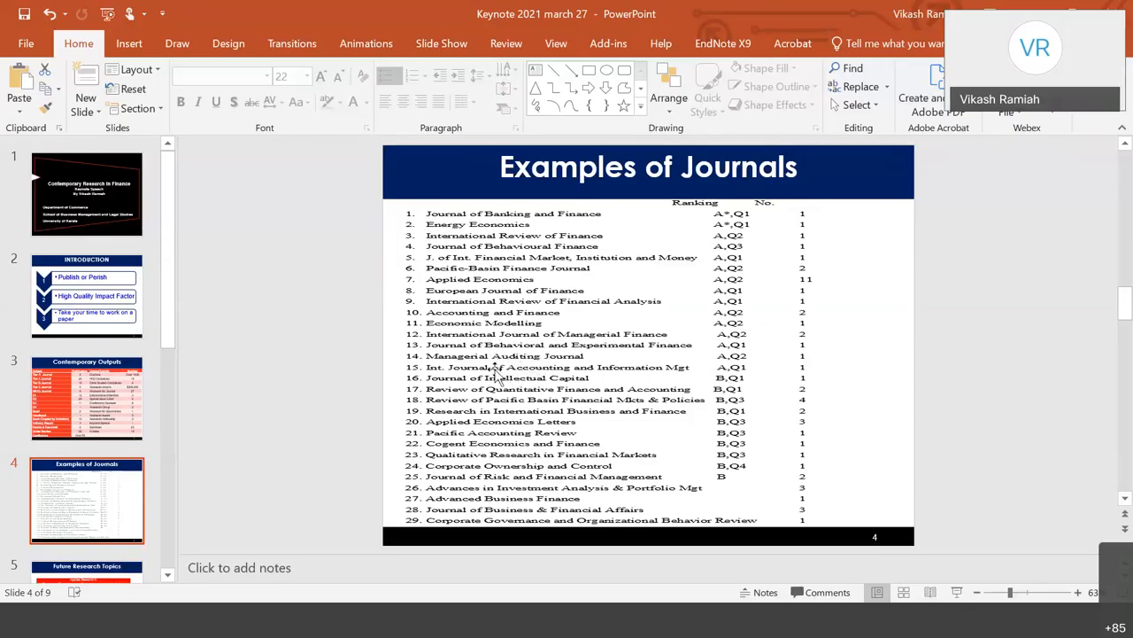
mouse_move(611, 379)
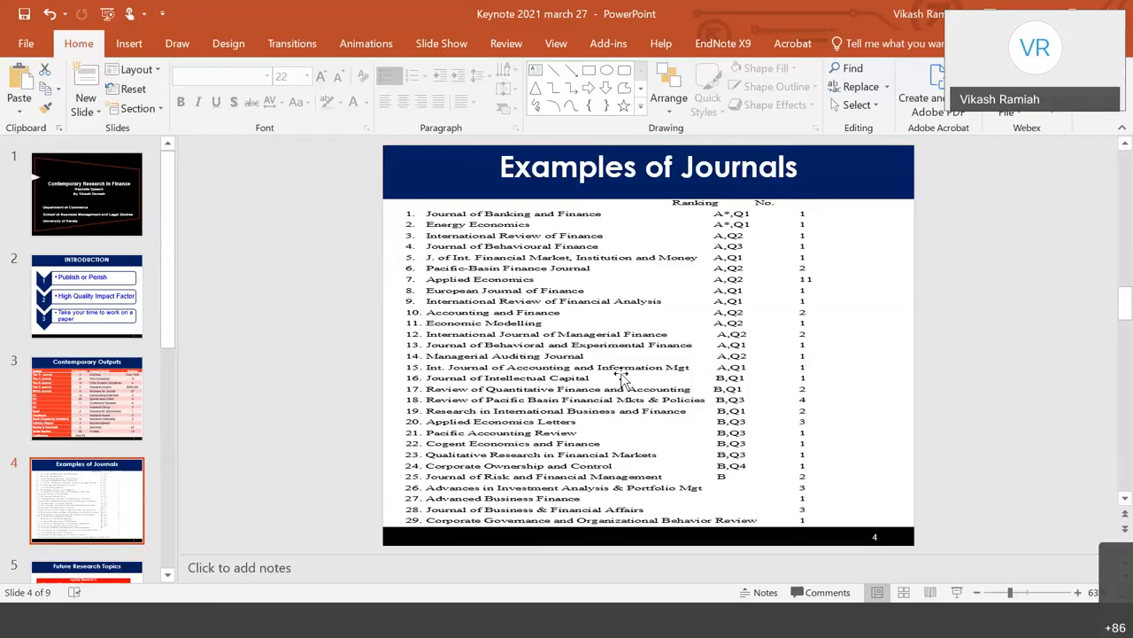
mouse_move(566, 390)
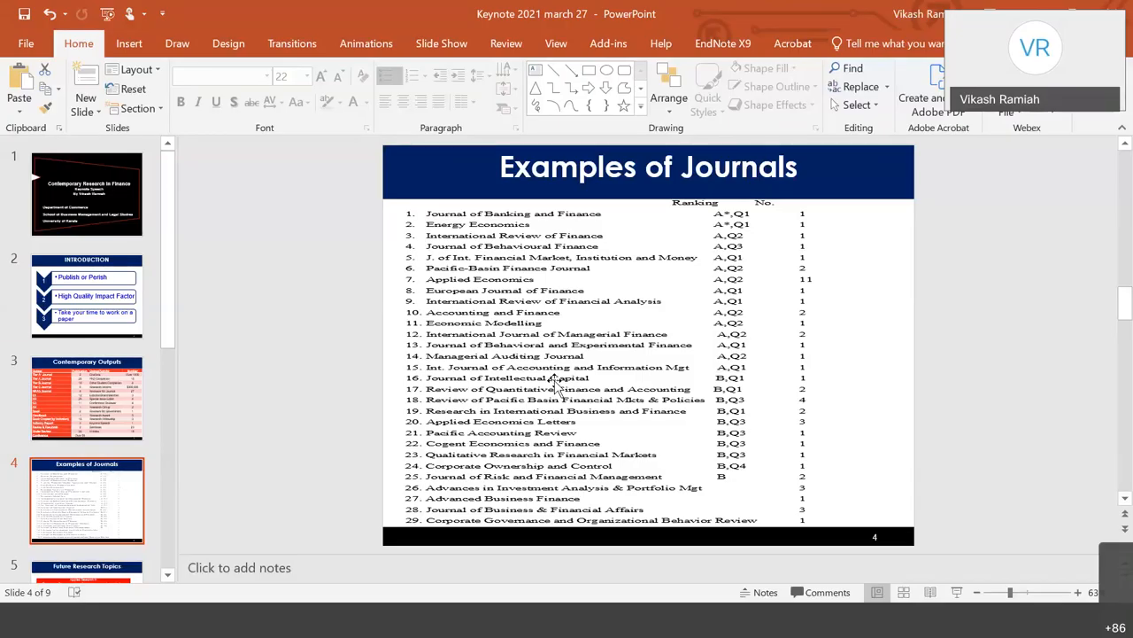
mouse_move(604, 427)
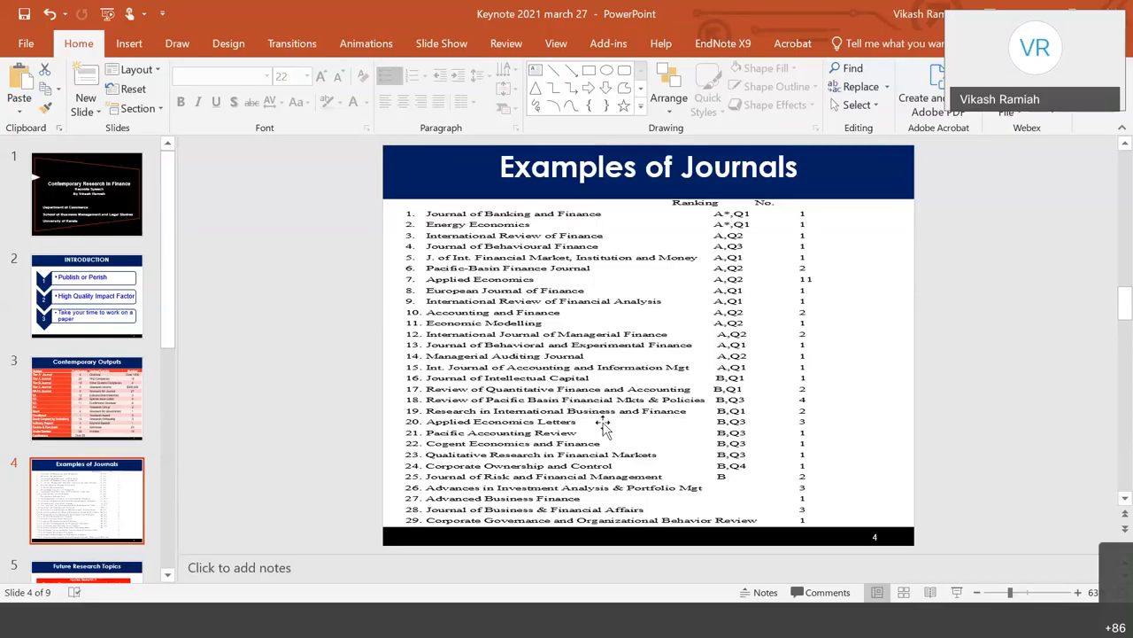
mouse_move(571, 407)
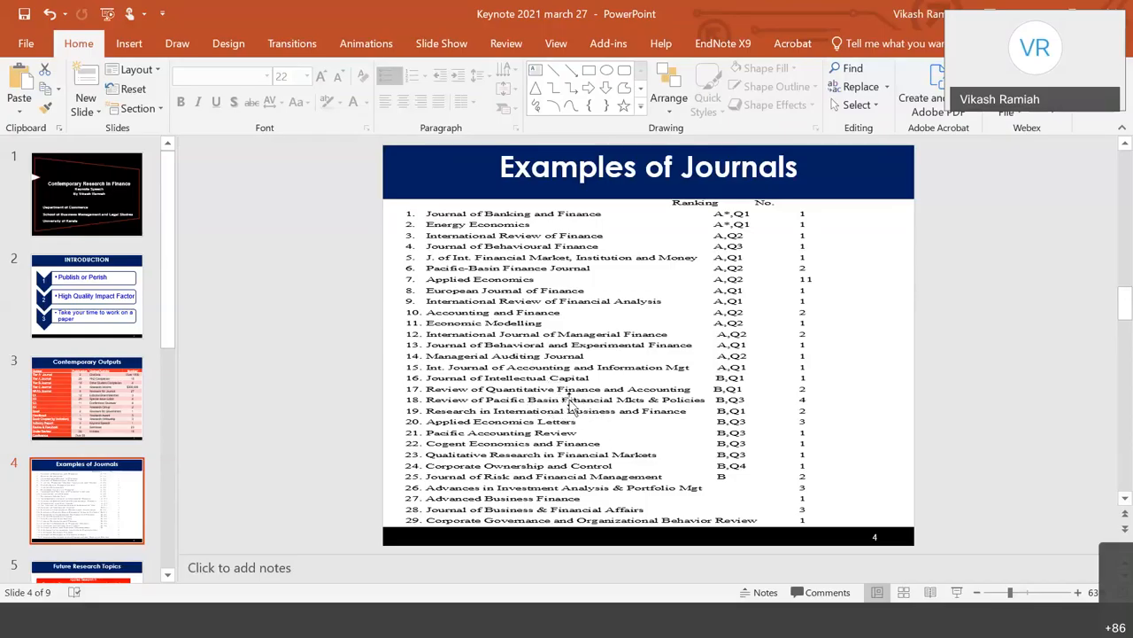
mouse_move(511, 413)
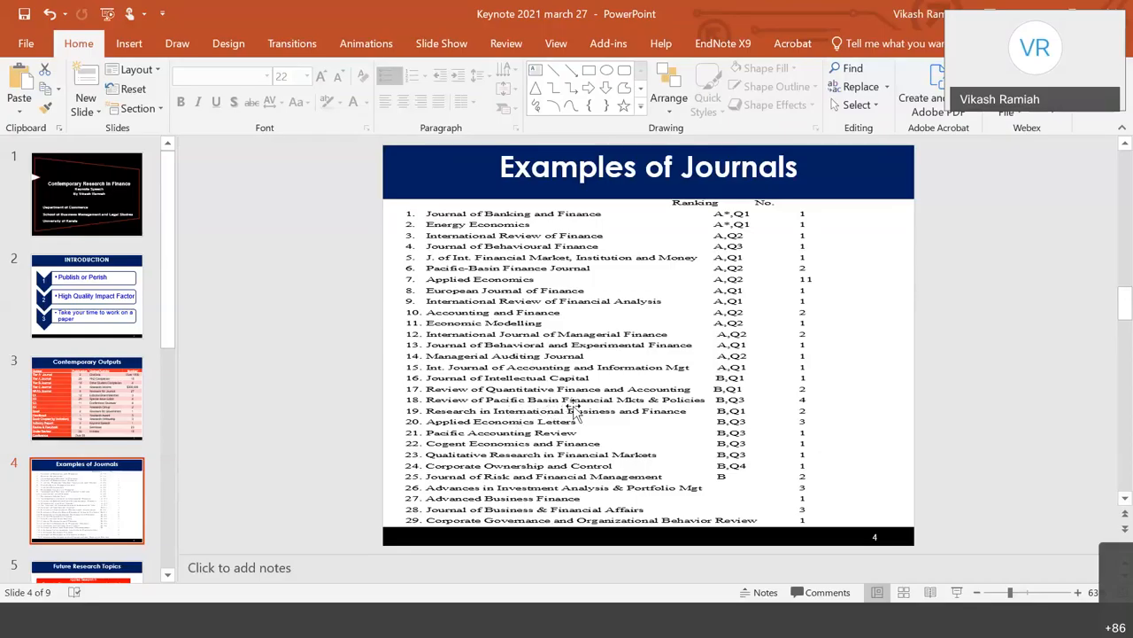
mouse_move(620, 412)
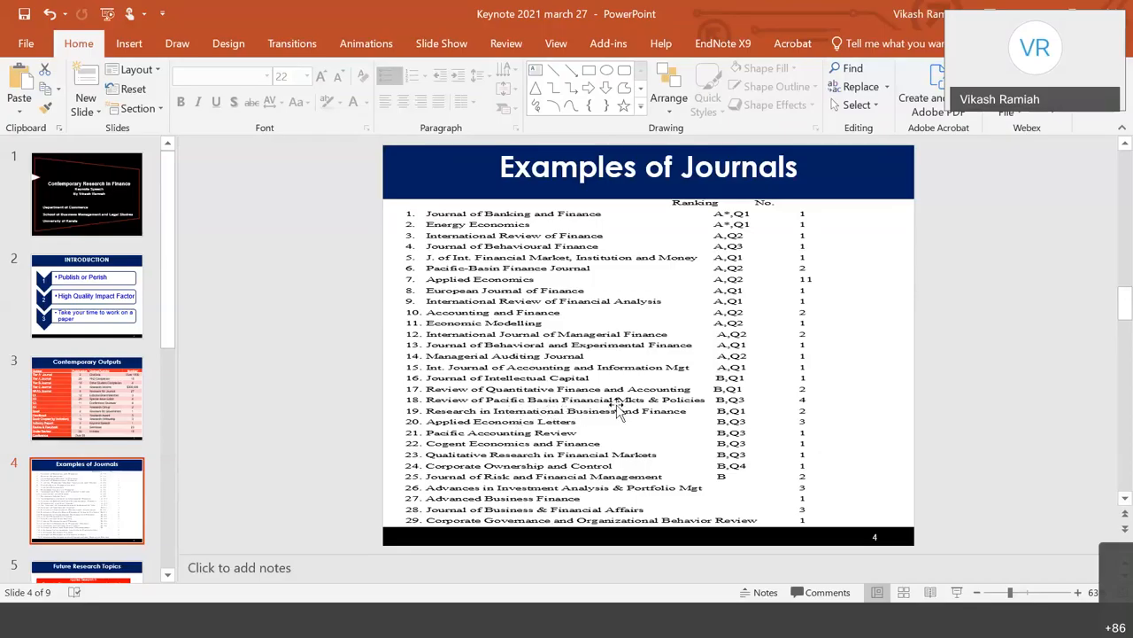
mouse_move(662, 405)
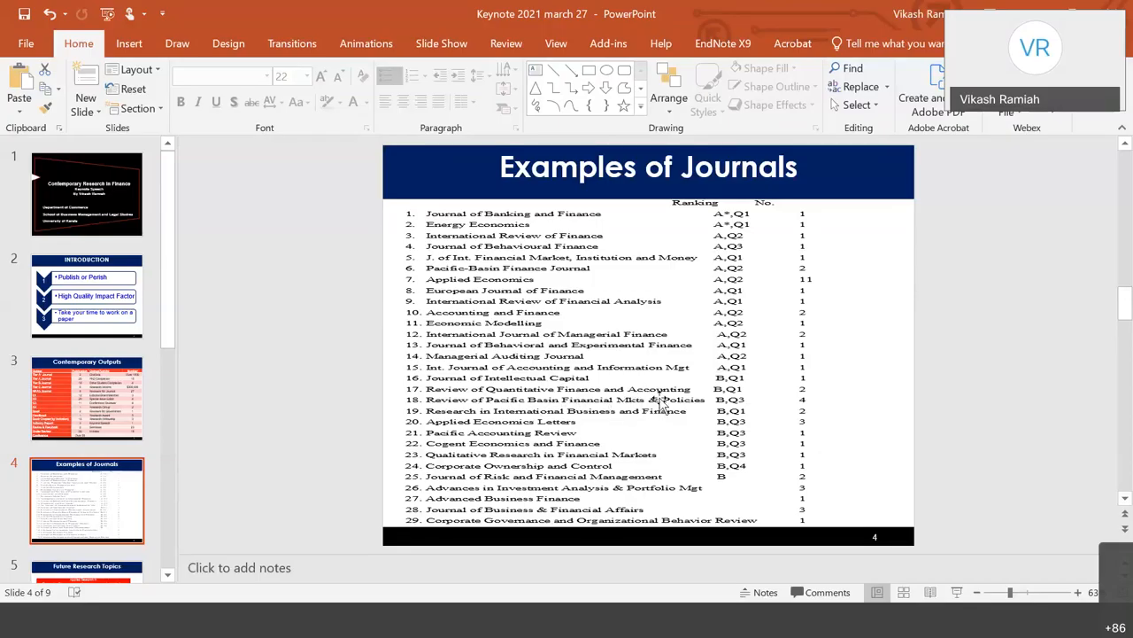
mouse_move(671, 421)
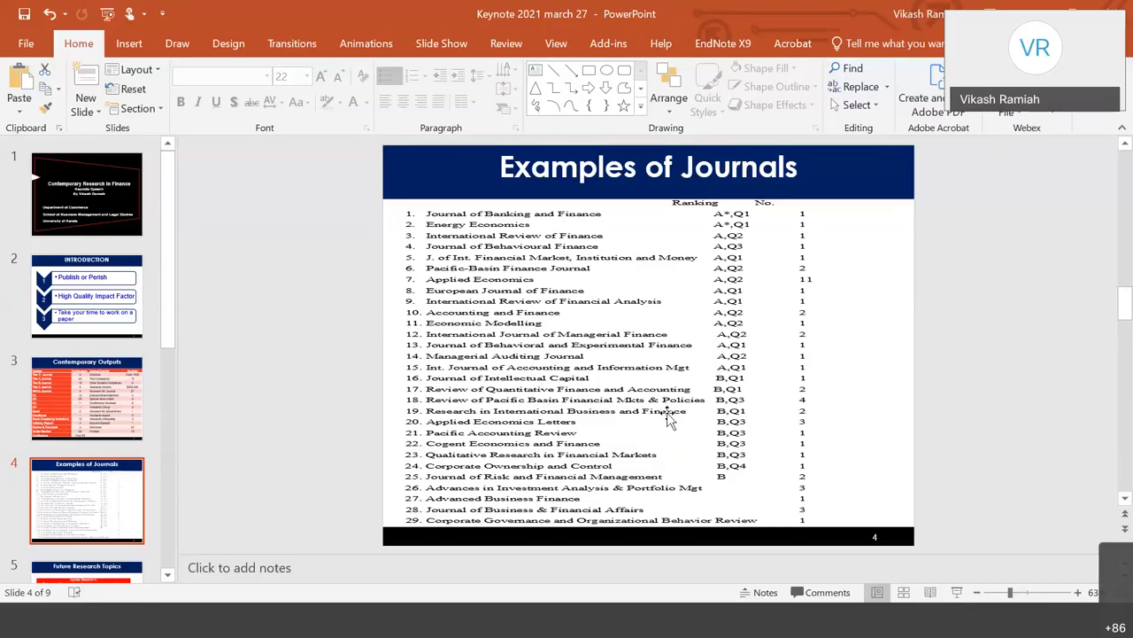
mouse_move(633, 500)
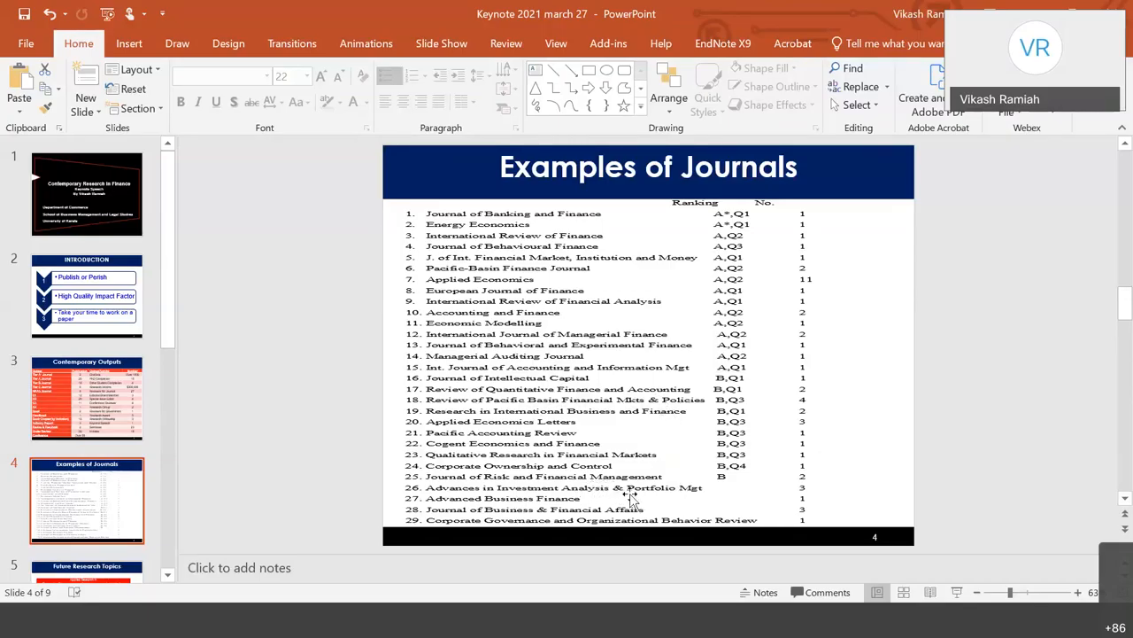
mouse_move(675, 495)
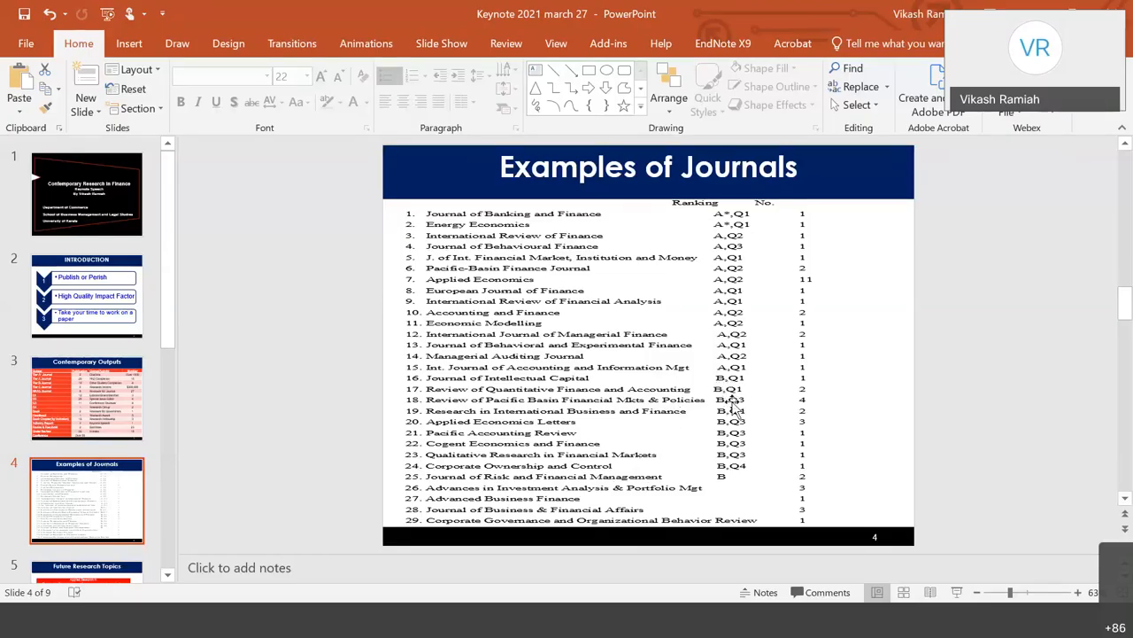
mouse_move(699, 410)
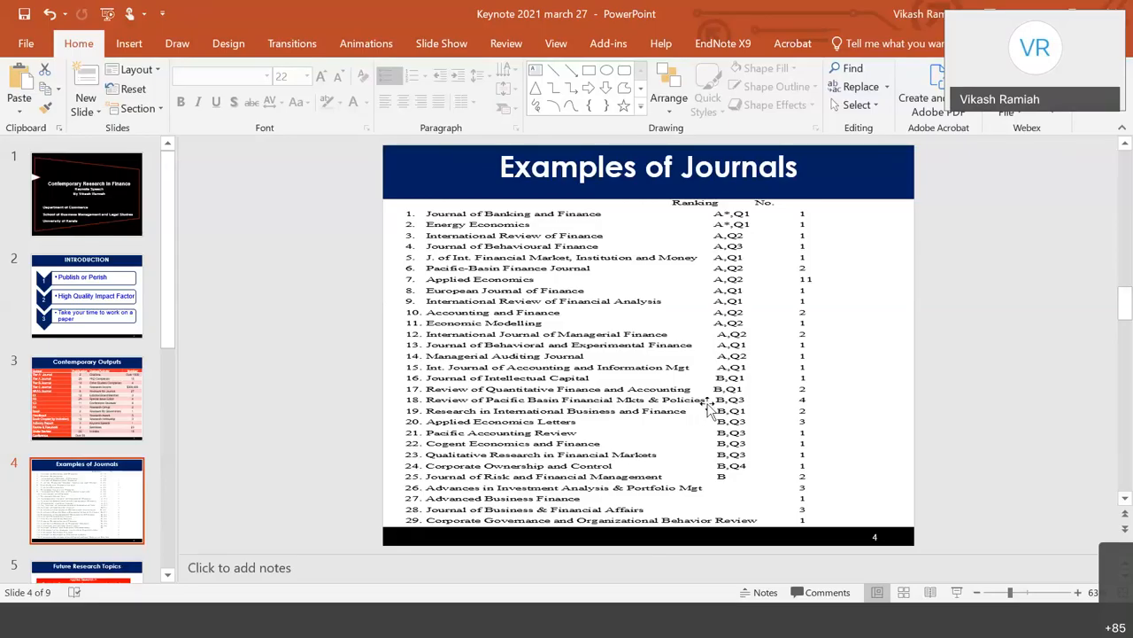
mouse_move(725, 414)
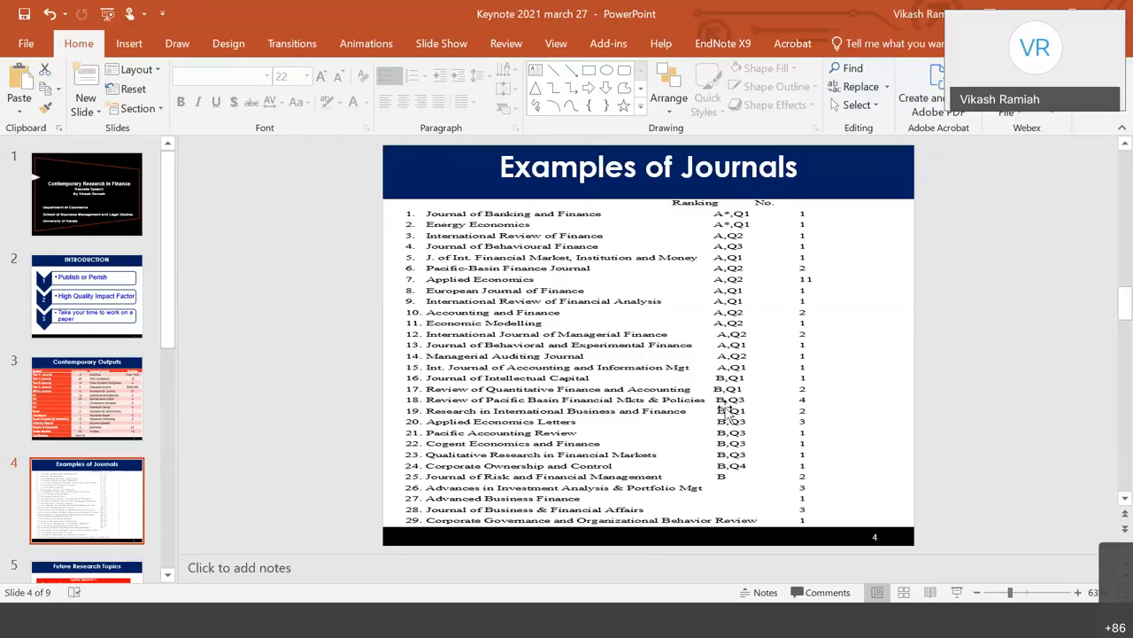
mouse_move(690, 392)
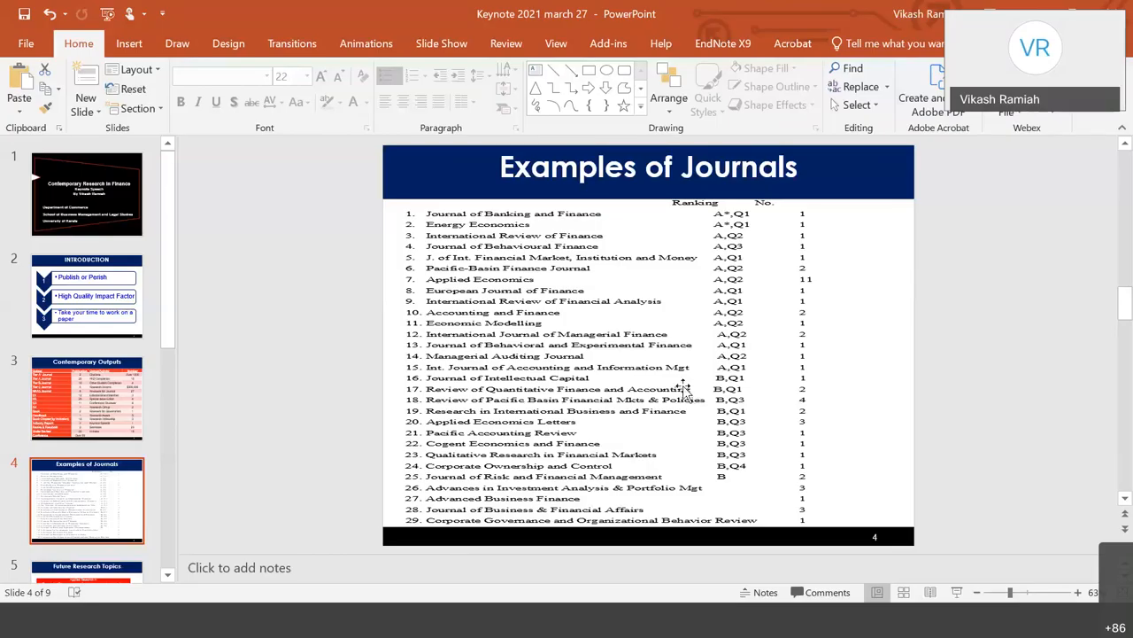
mouse_move(682, 391)
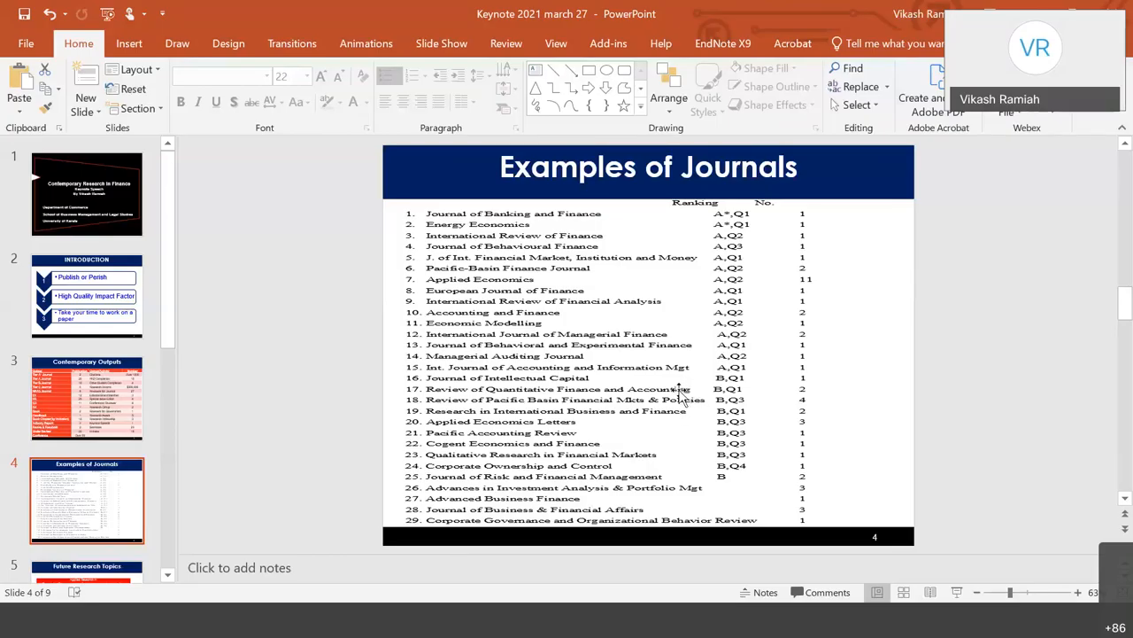
mouse_move(680, 406)
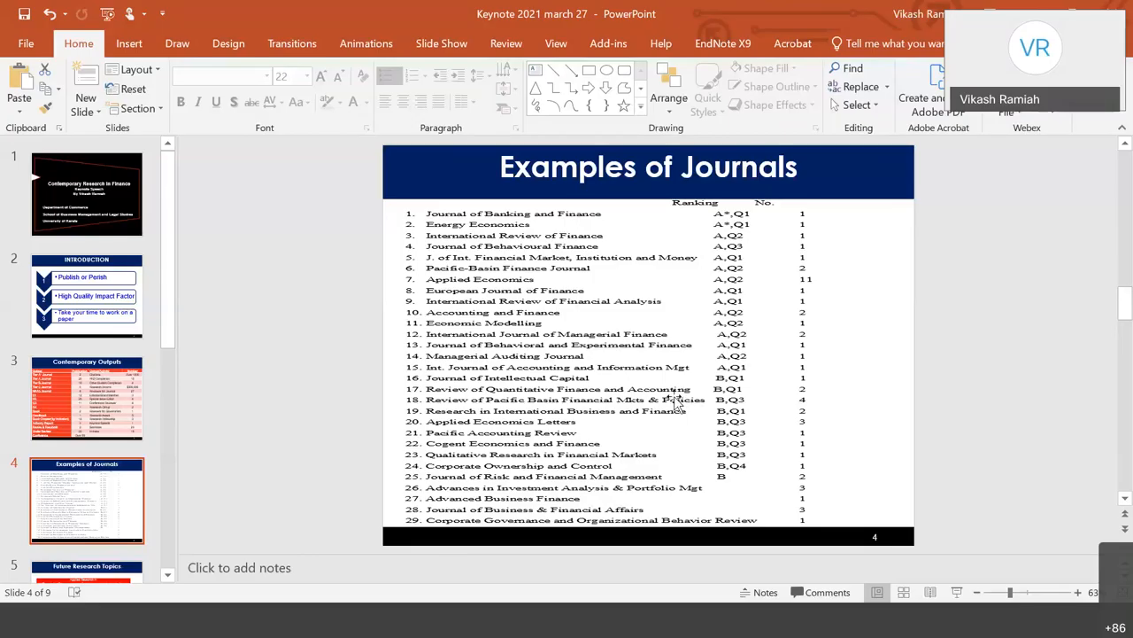
mouse_move(690, 409)
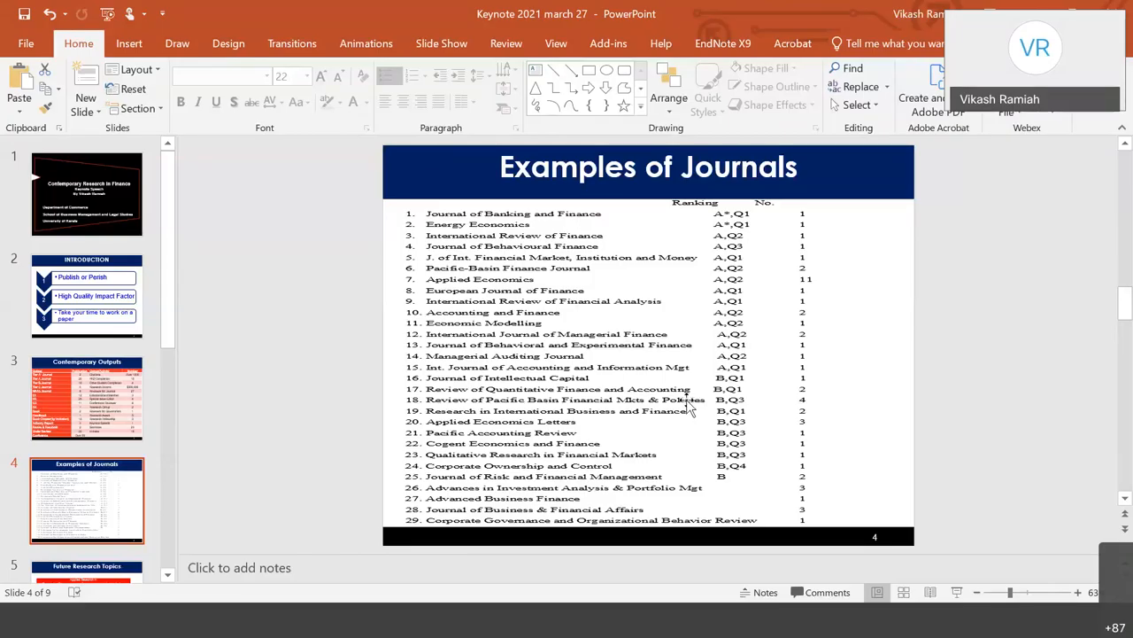
mouse_move(653, 499)
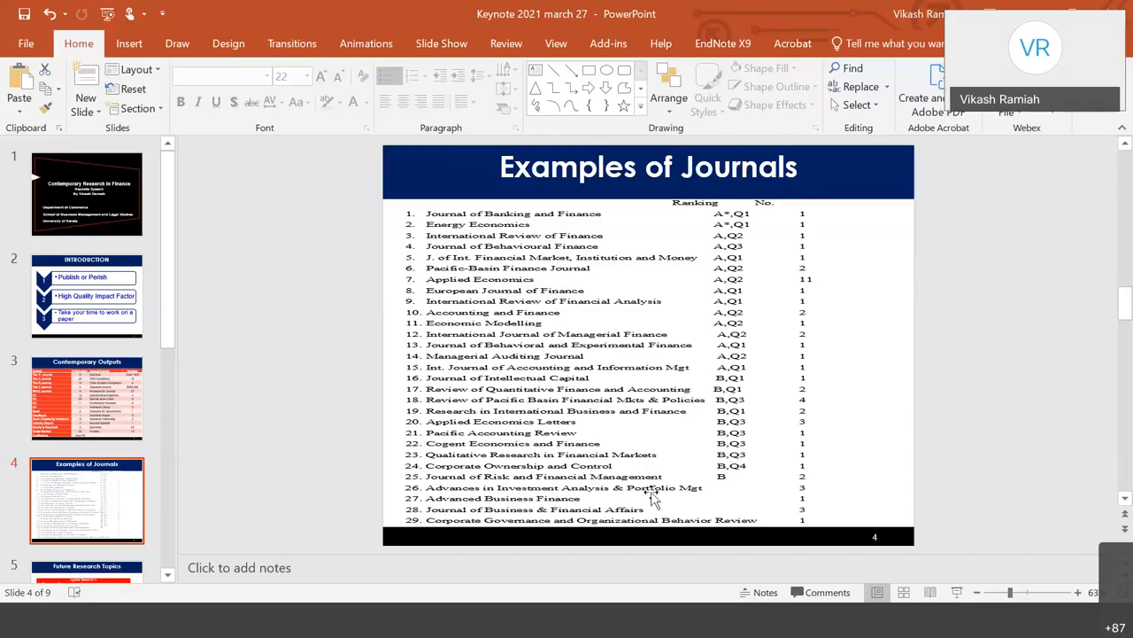
mouse_move(671, 498)
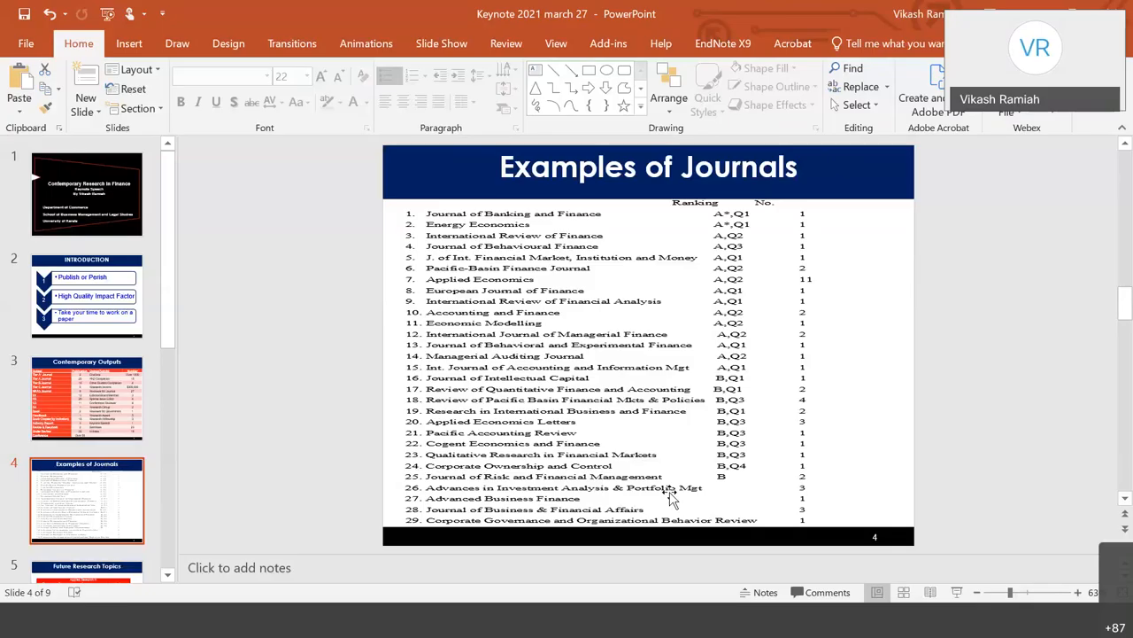
mouse_move(615, 442)
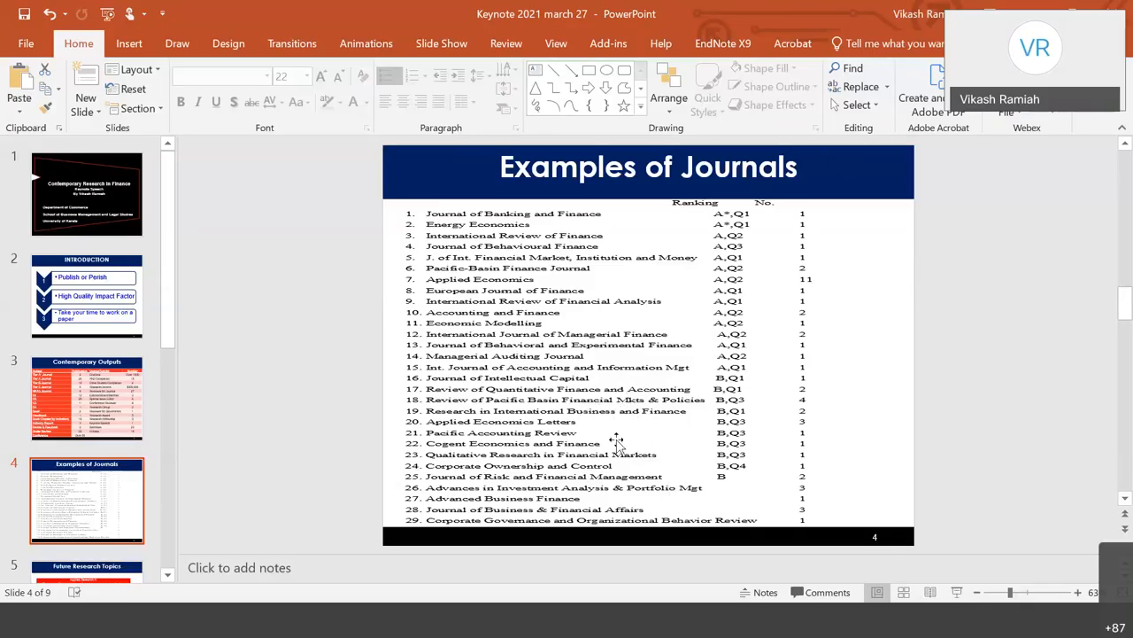
mouse_move(595, 427)
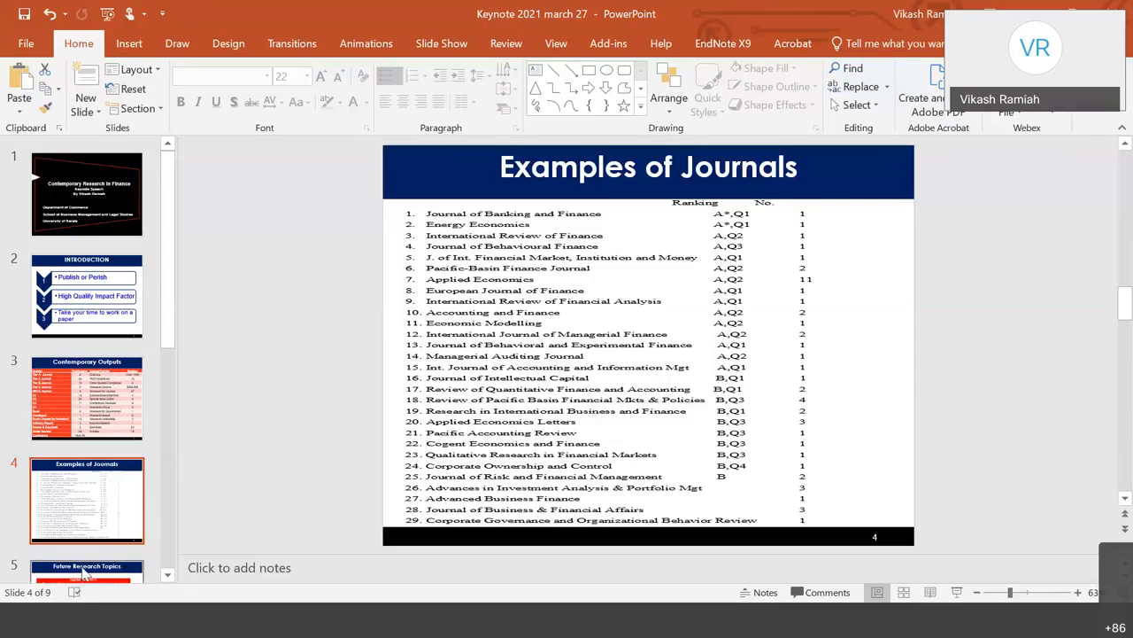
Show slide 5, 'Future Research Topics', with its Enviro, Health, Fintech and Governance diagram.
click(86, 576)
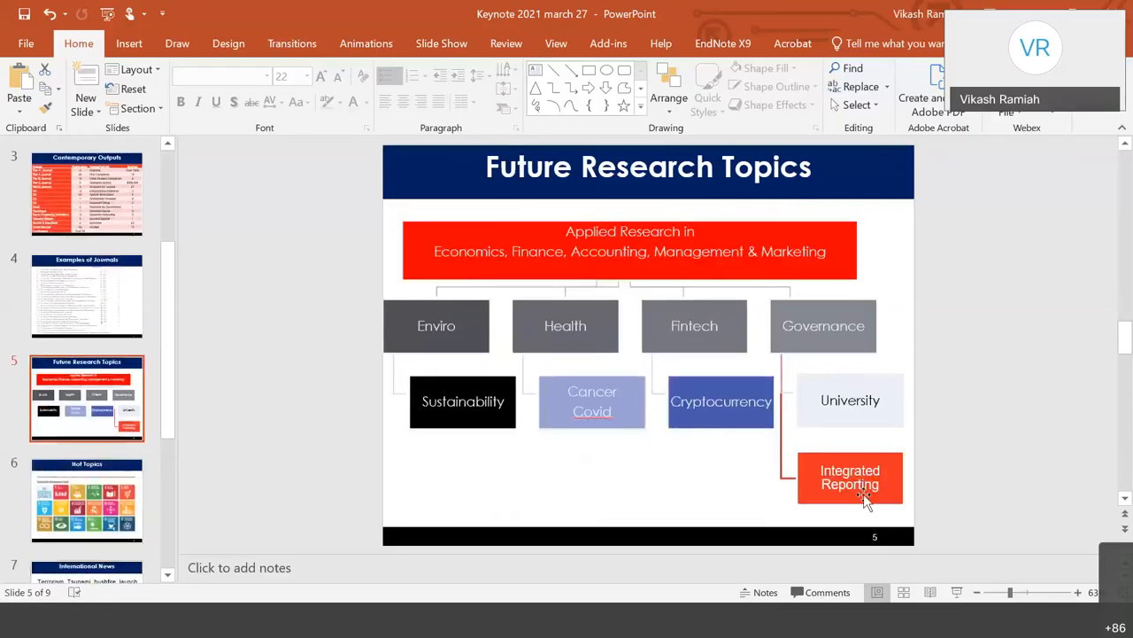
mouse_move(969, 142)
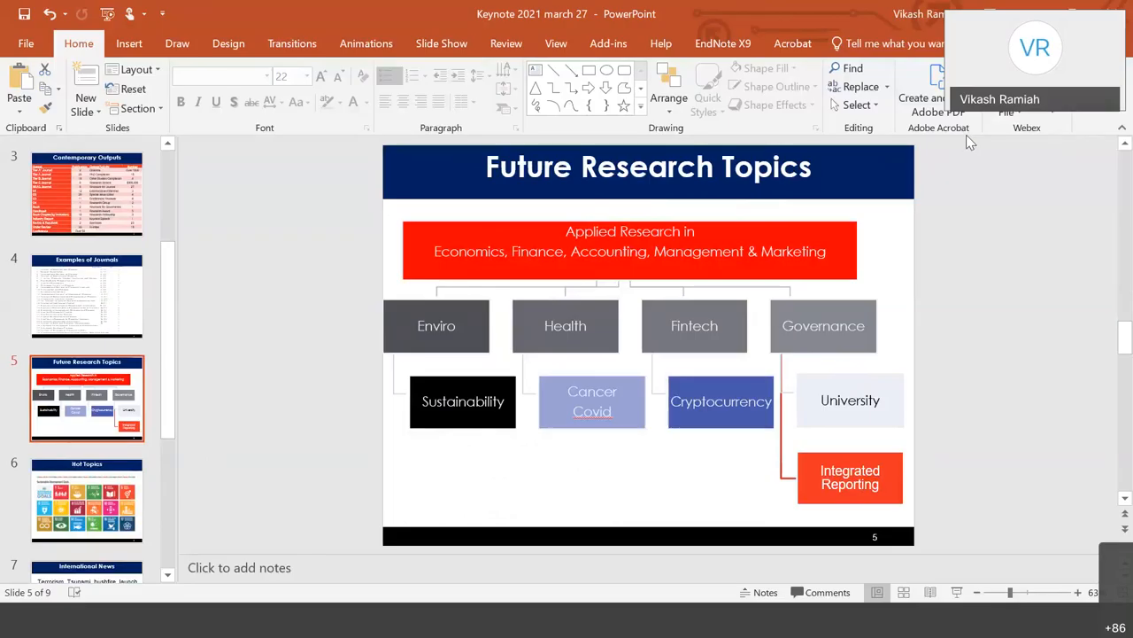
mouse_move(786, 221)
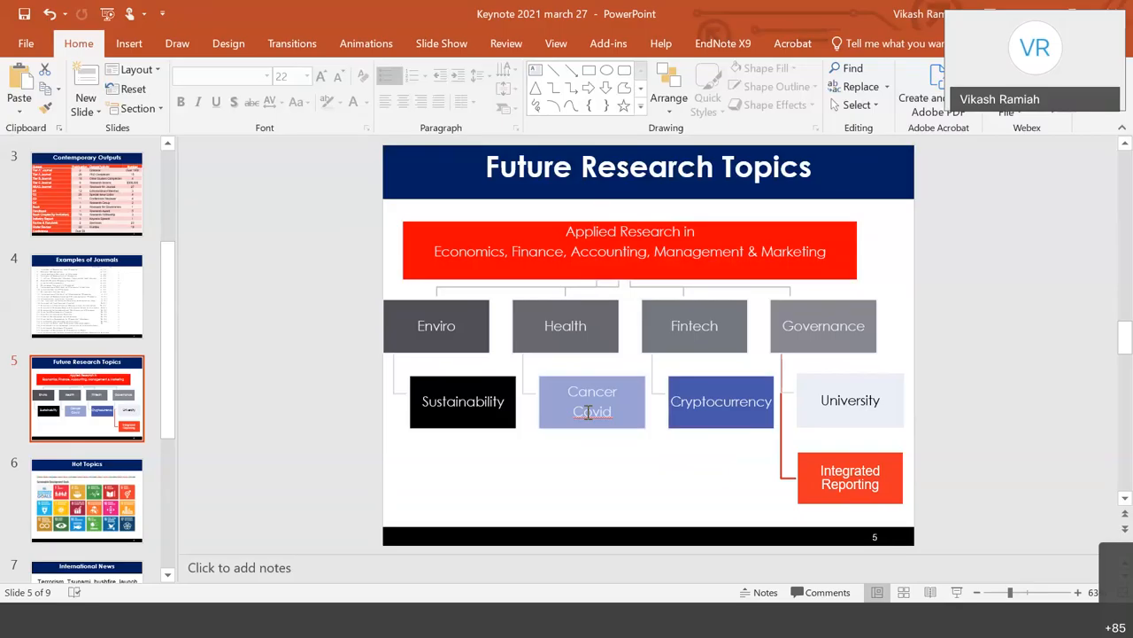
mouse_move(584, 360)
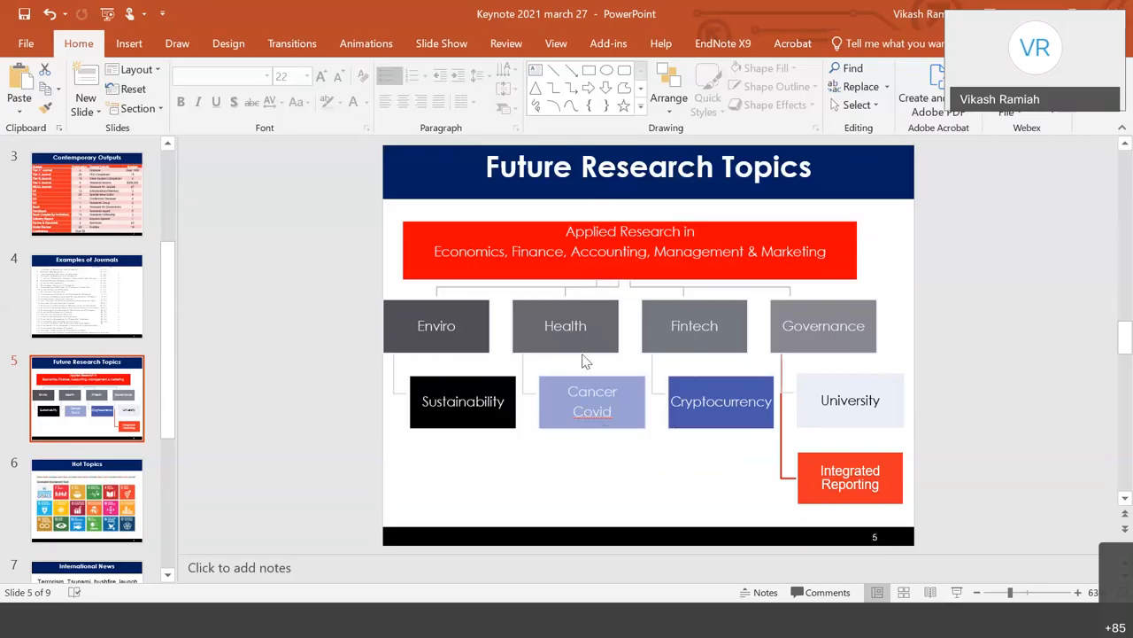
mouse_move(543, 361)
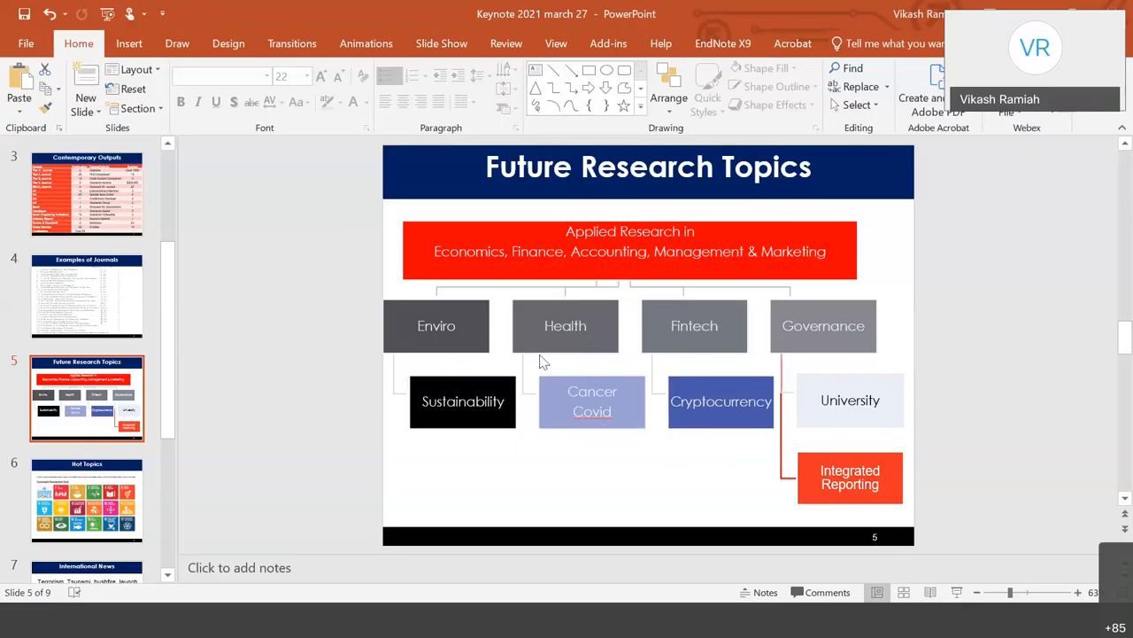
mouse_move(618, 469)
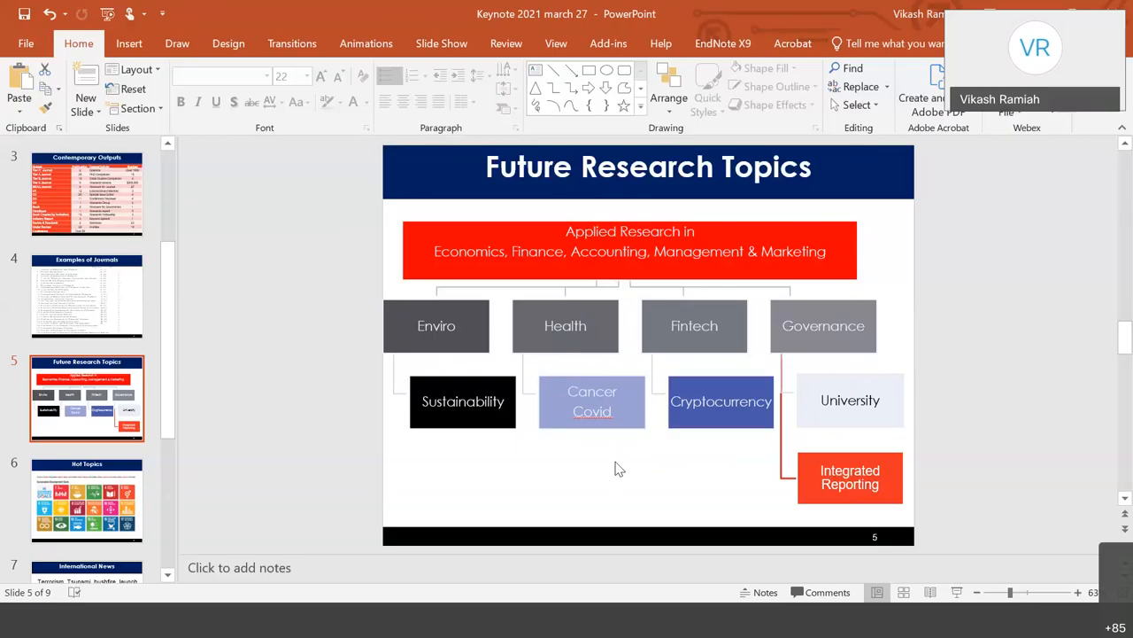
mouse_move(678, 341)
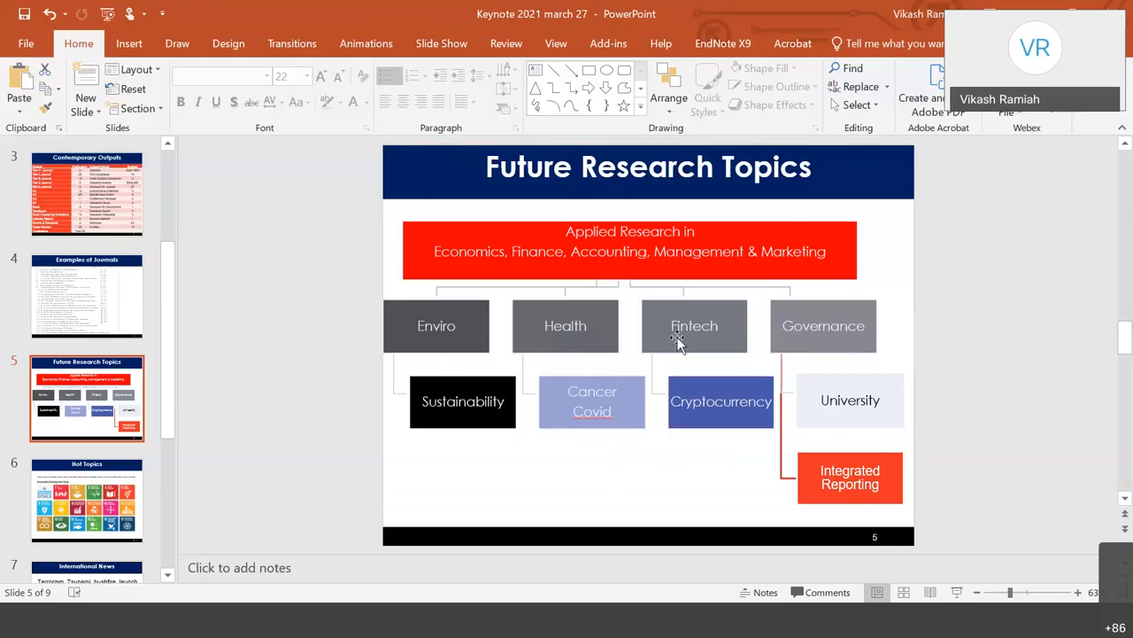
mouse_move(739, 449)
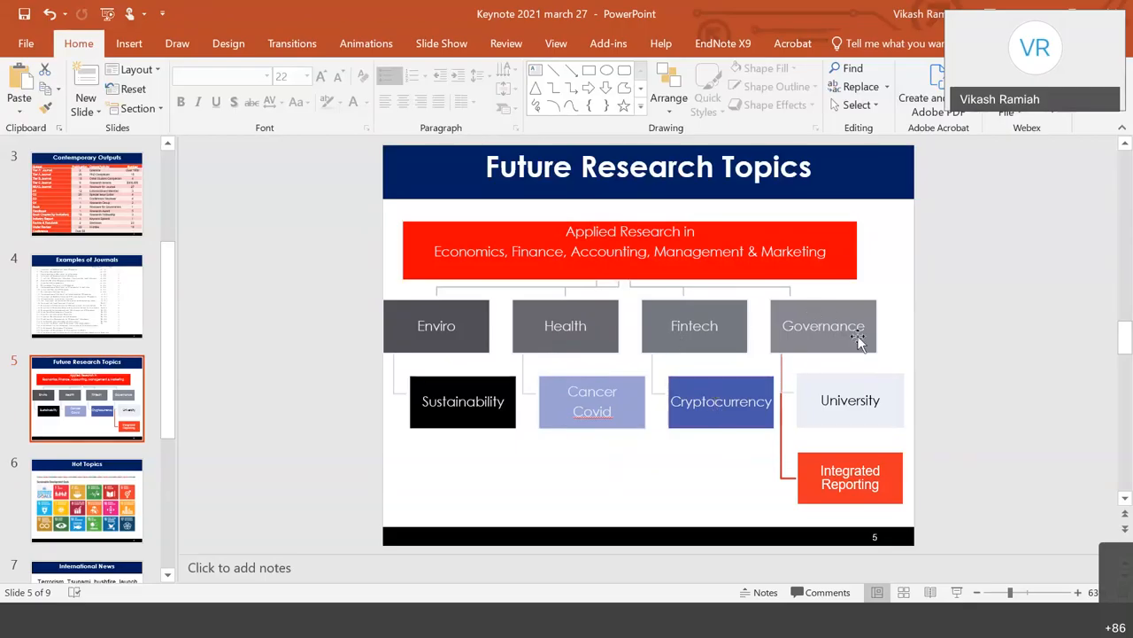
mouse_move(815, 356)
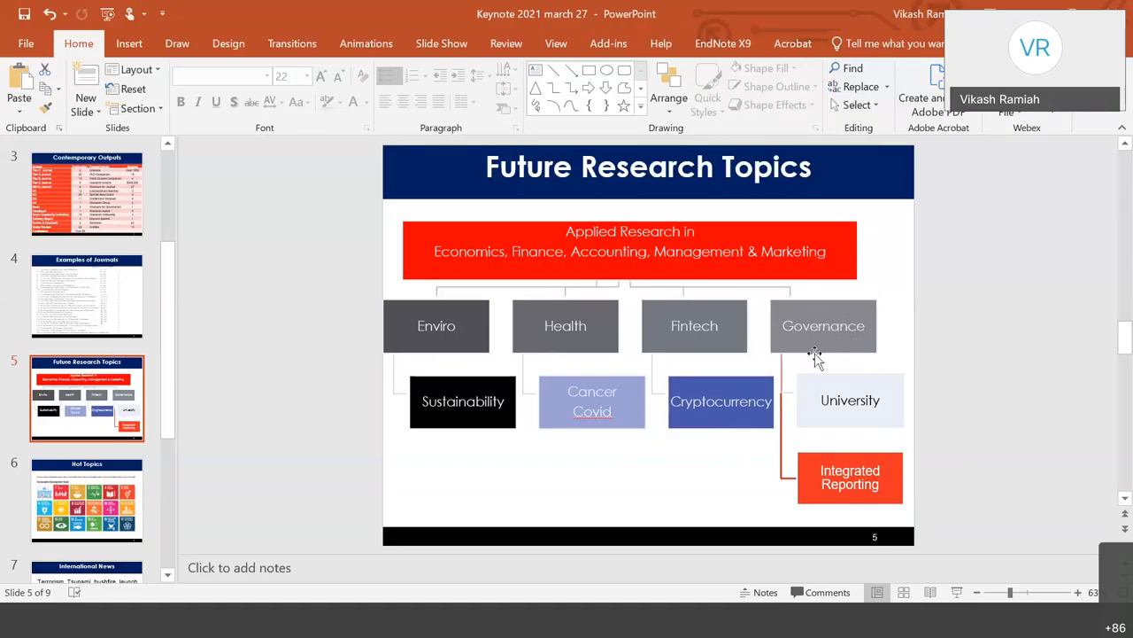
mouse_move(850, 322)
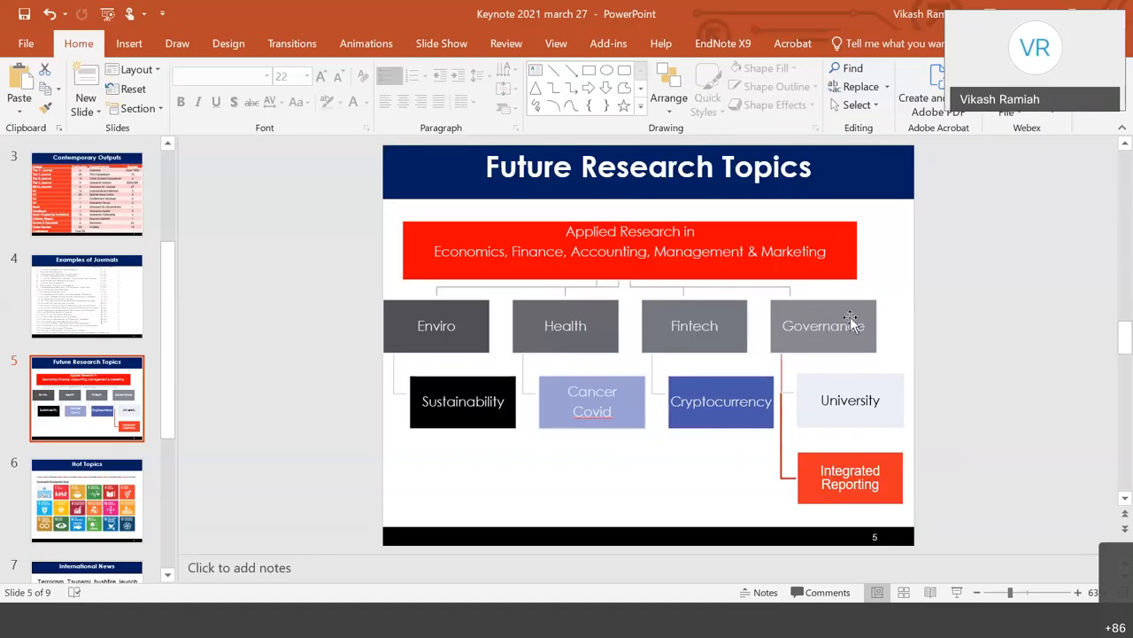
mouse_move(872, 368)
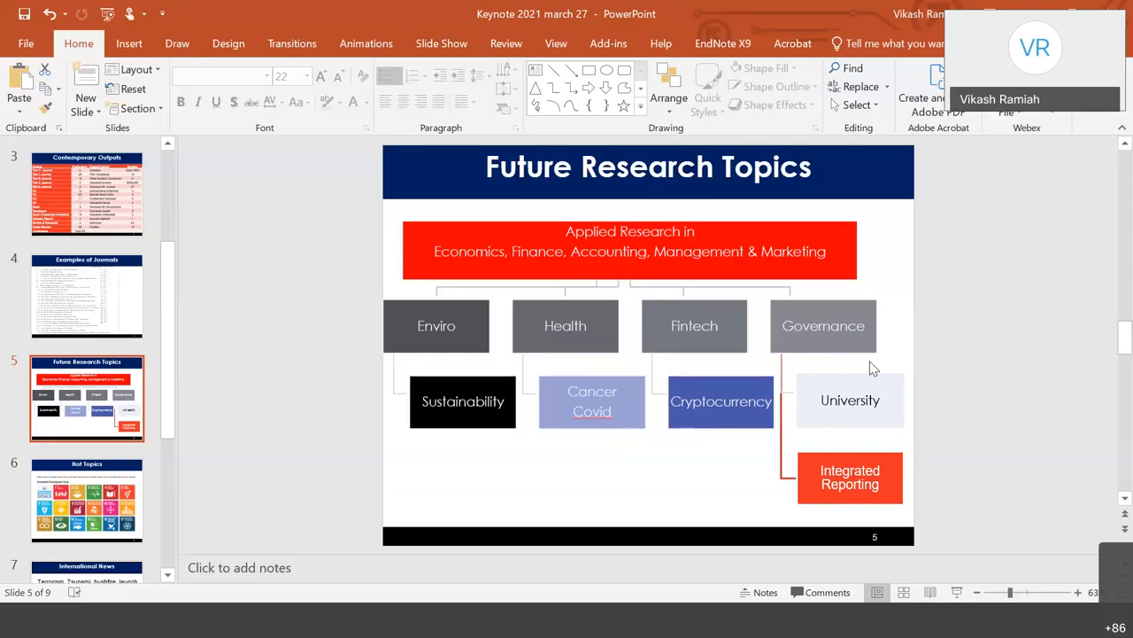
mouse_move(839, 443)
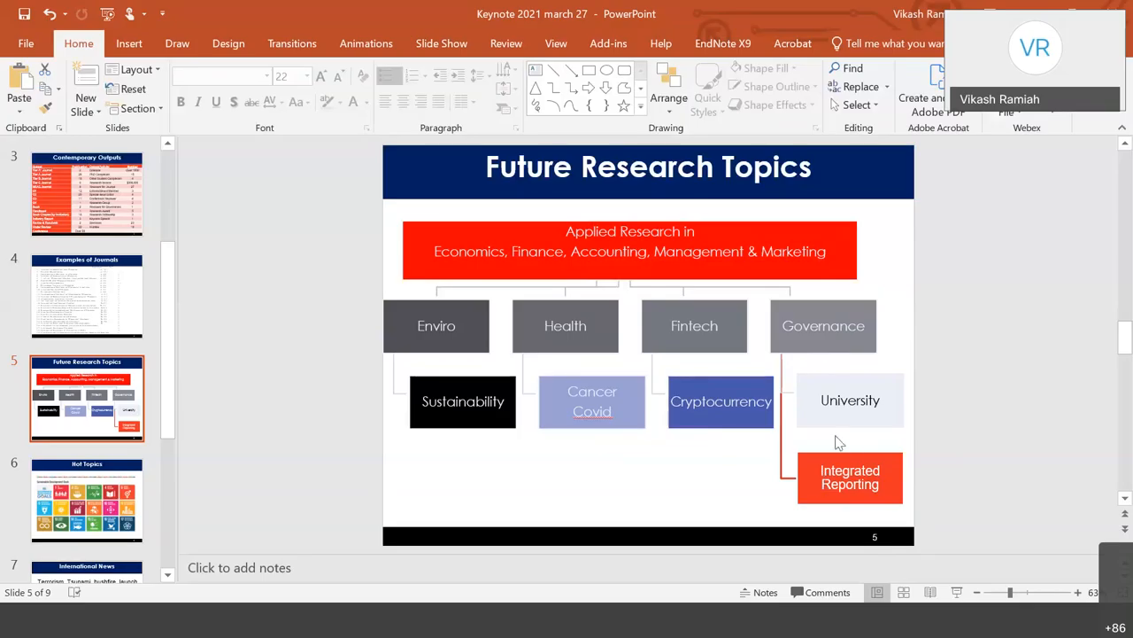
mouse_move(111, 505)
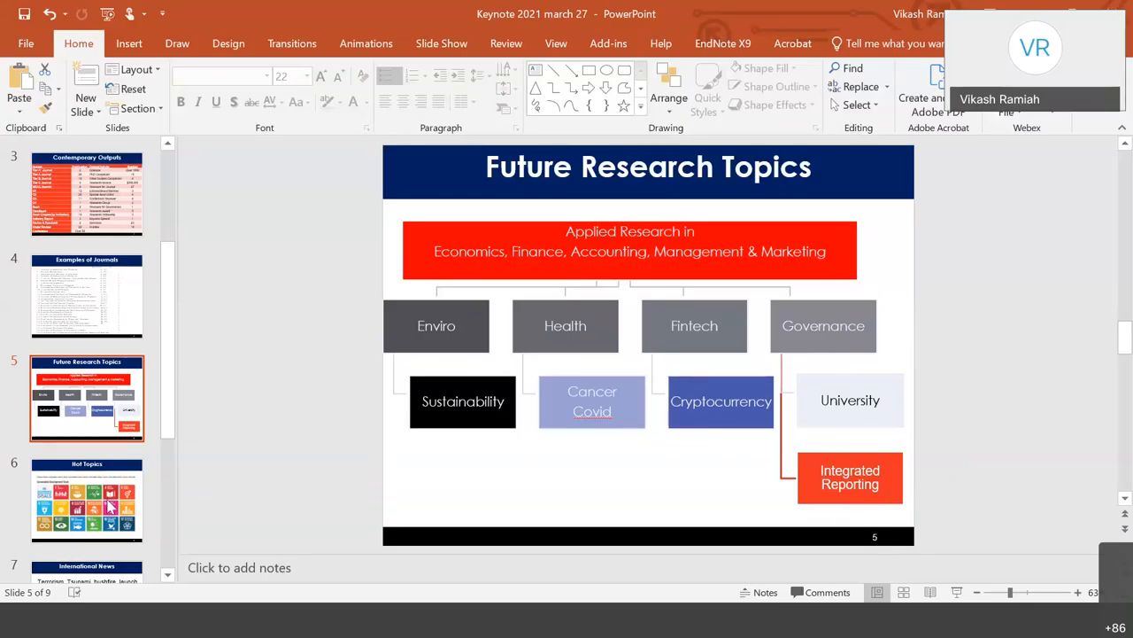
click(87, 501)
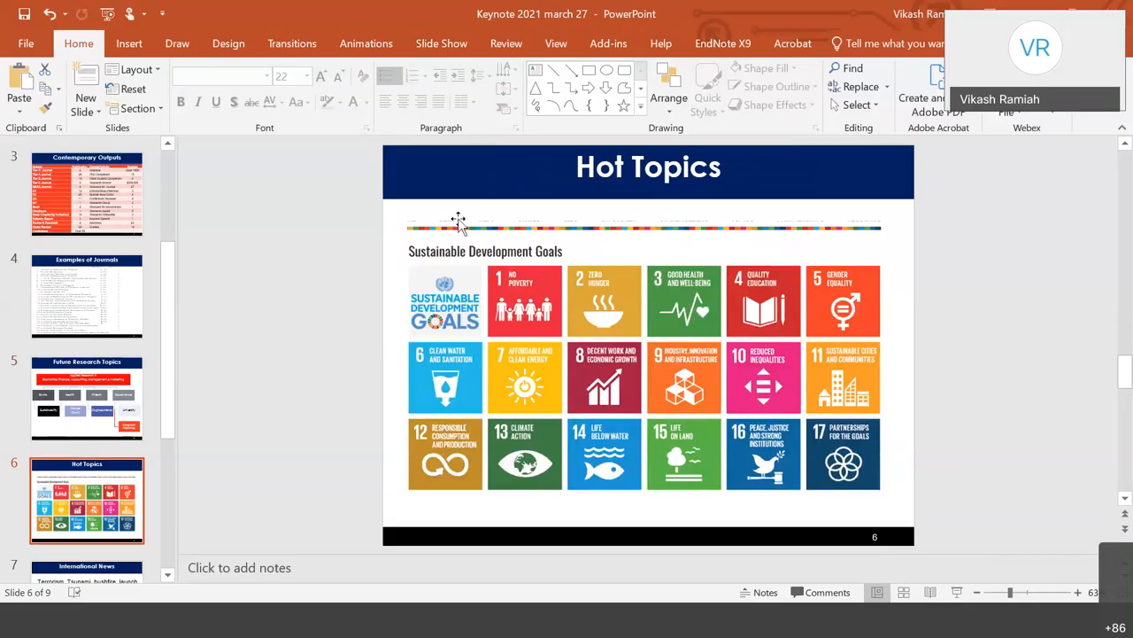
mouse_move(671, 203)
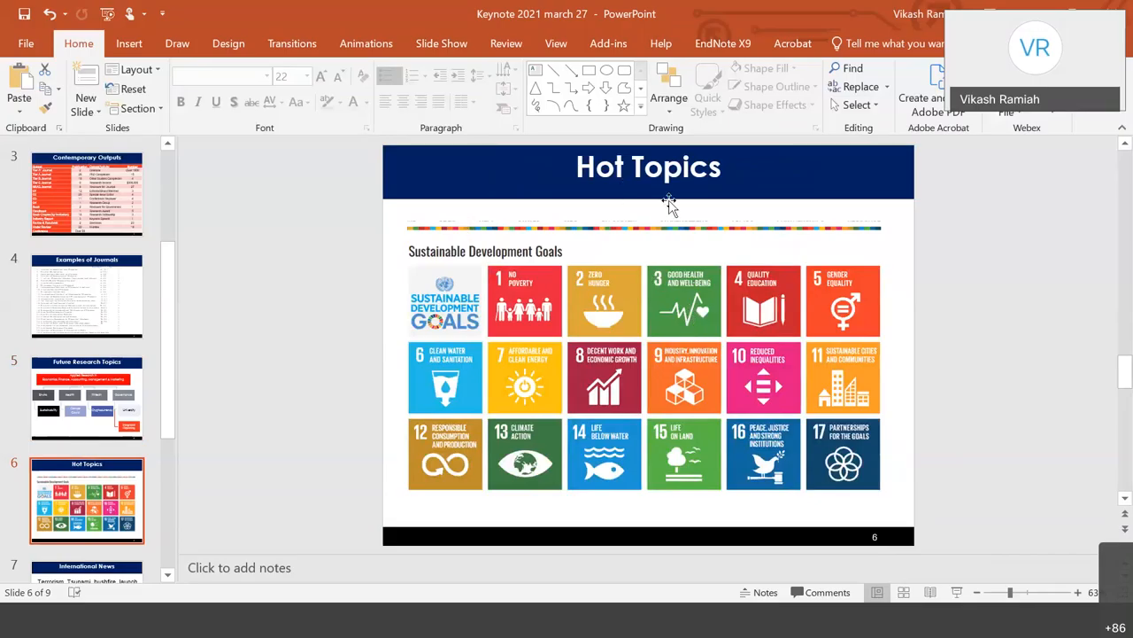
mouse_move(691, 366)
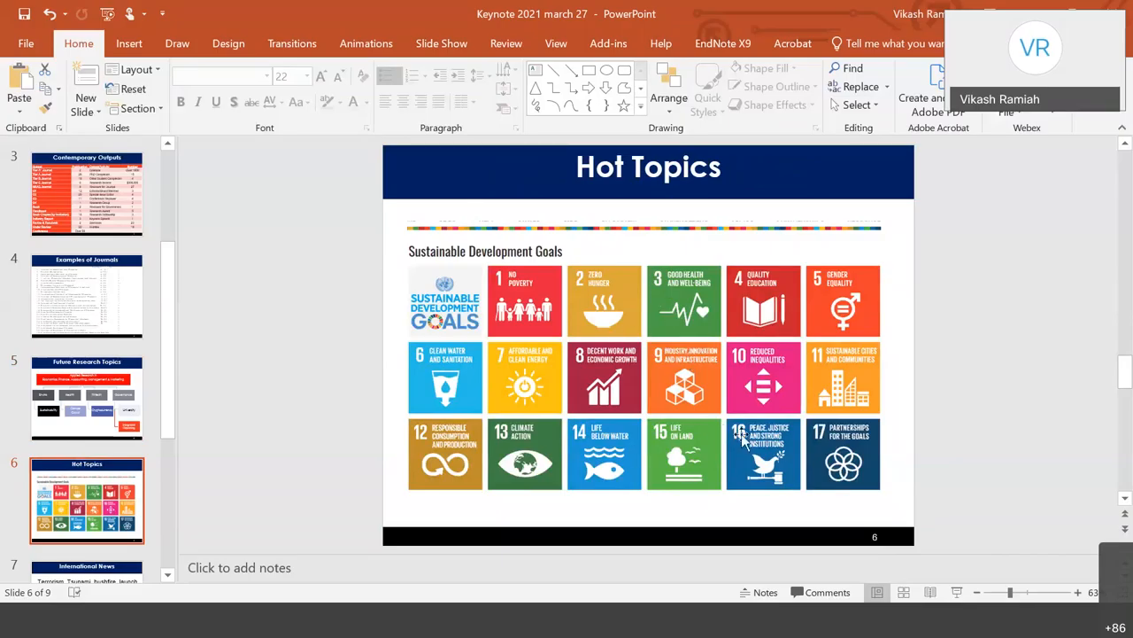
mouse_move(602, 398)
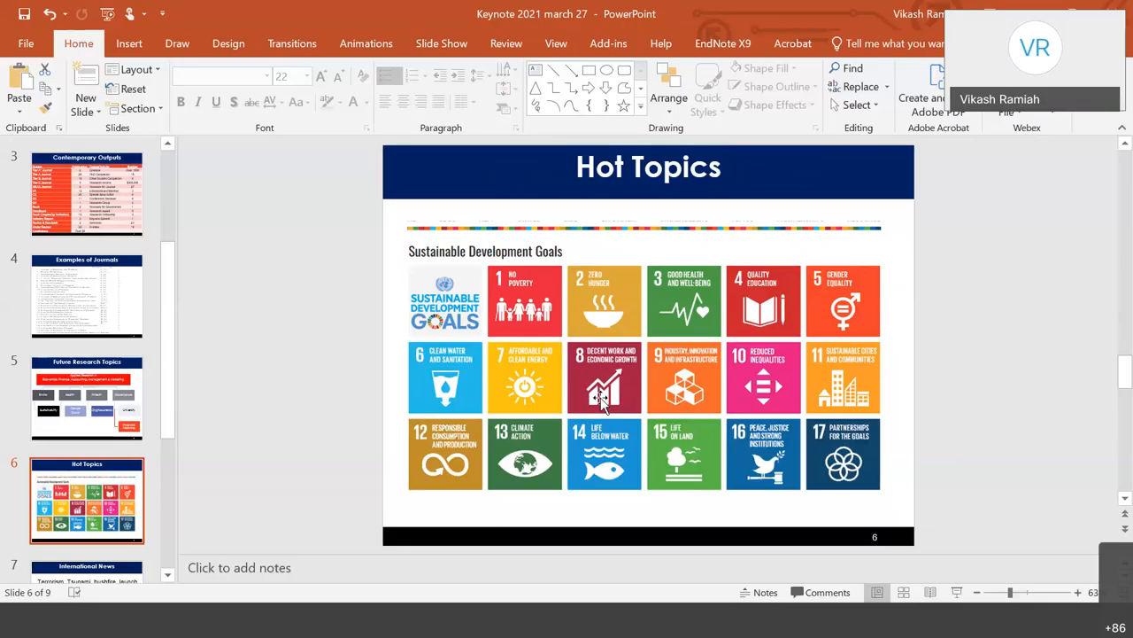
mouse_move(819, 456)
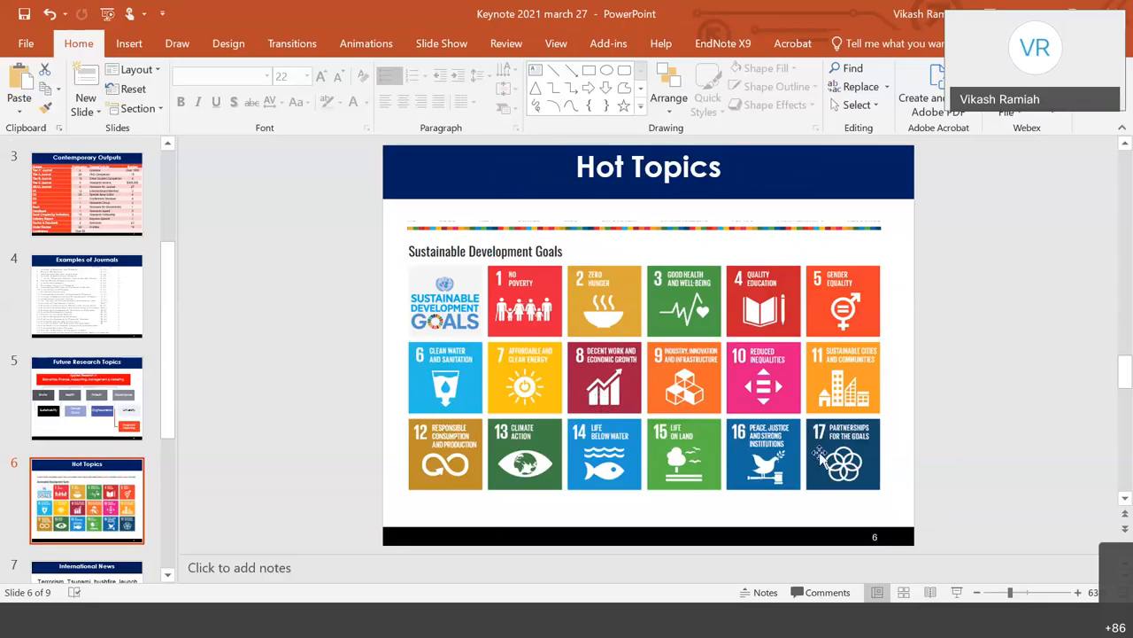
mouse_move(820, 534)
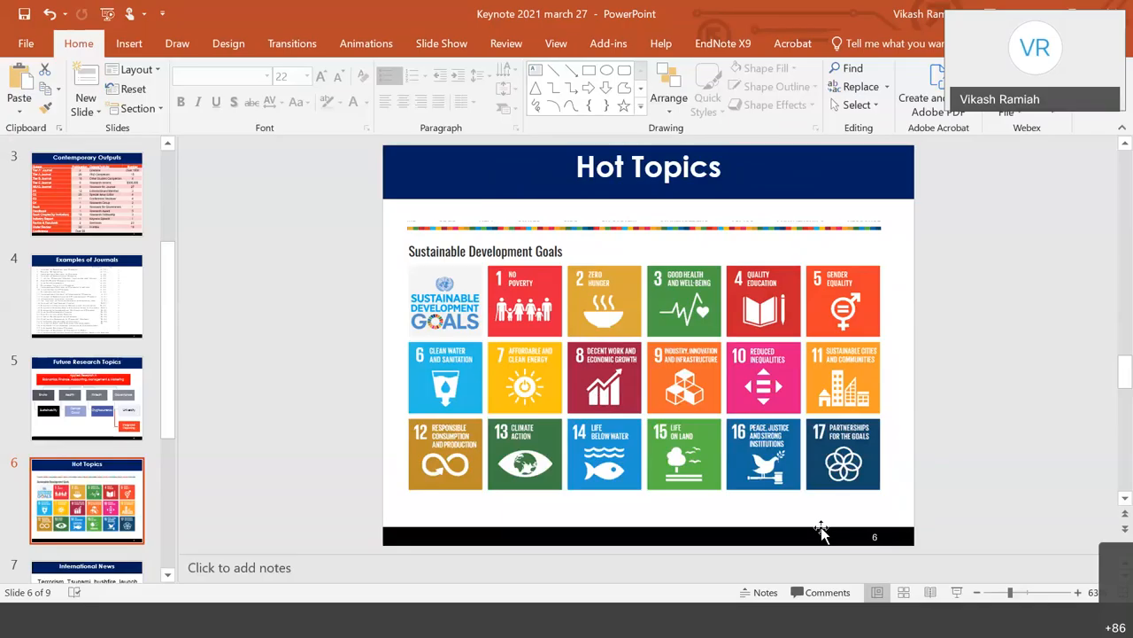
mouse_move(841, 323)
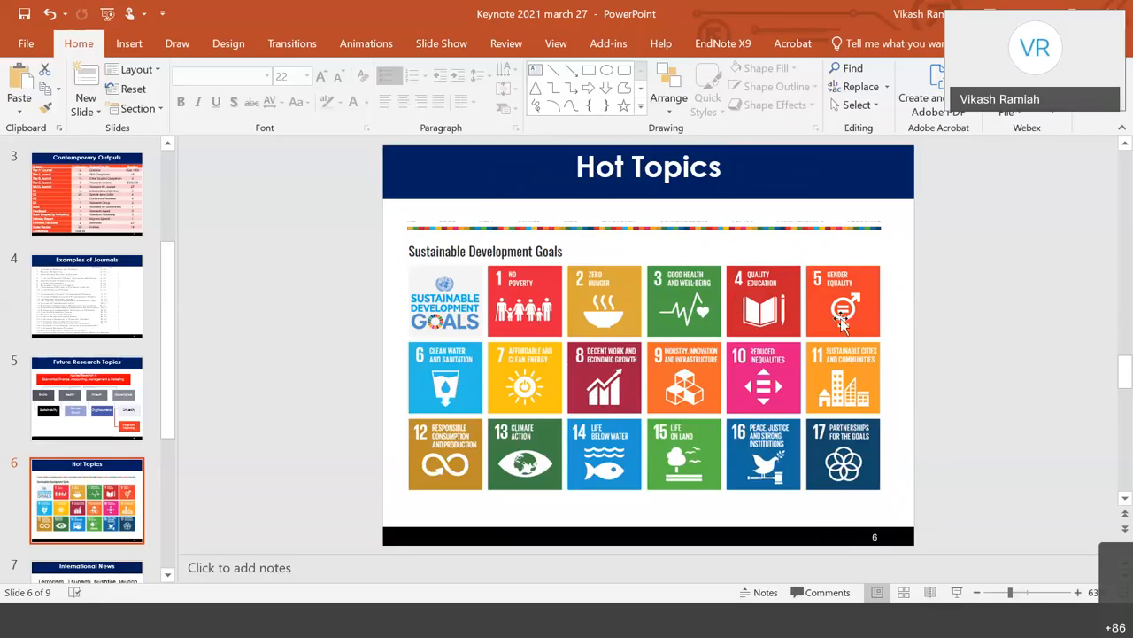
mouse_move(474, 309)
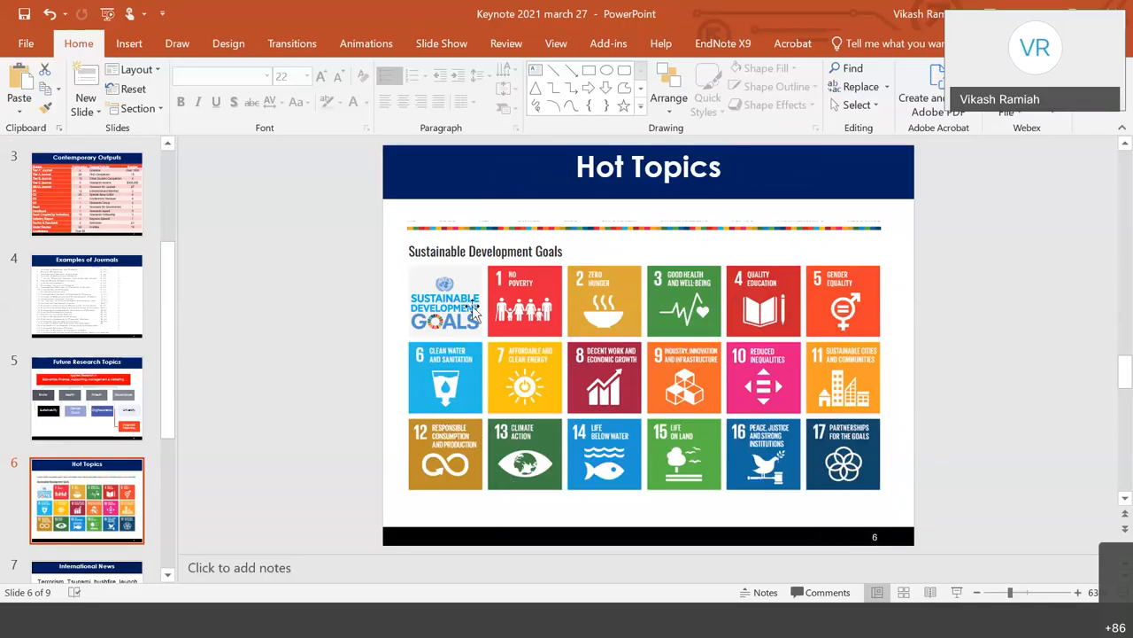
mouse_move(434, 443)
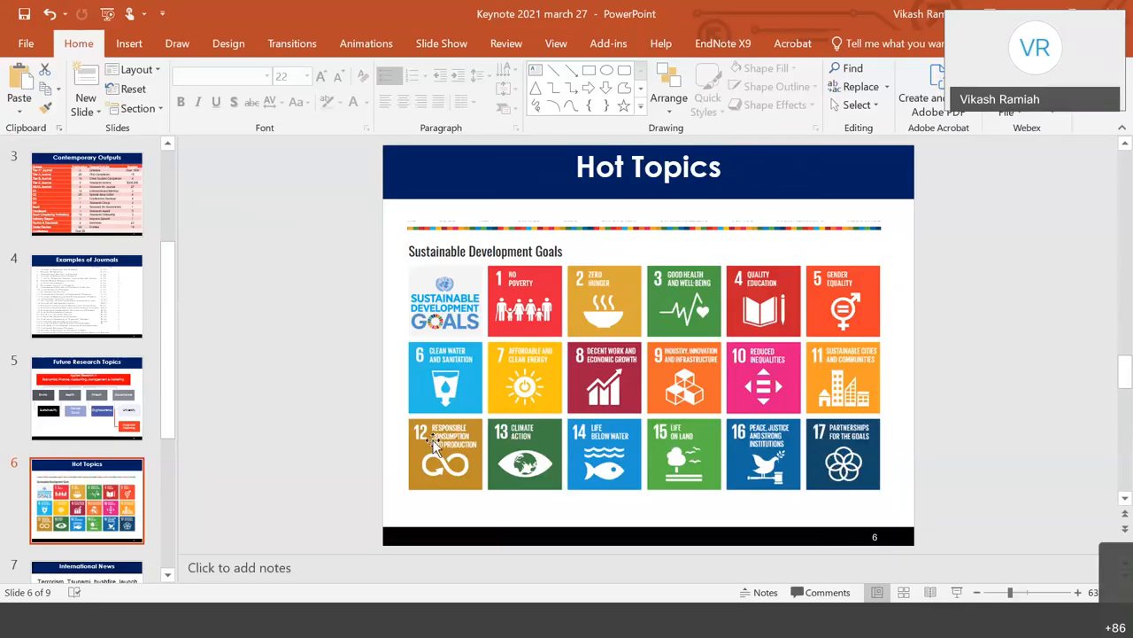
mouse_move(503, 343)
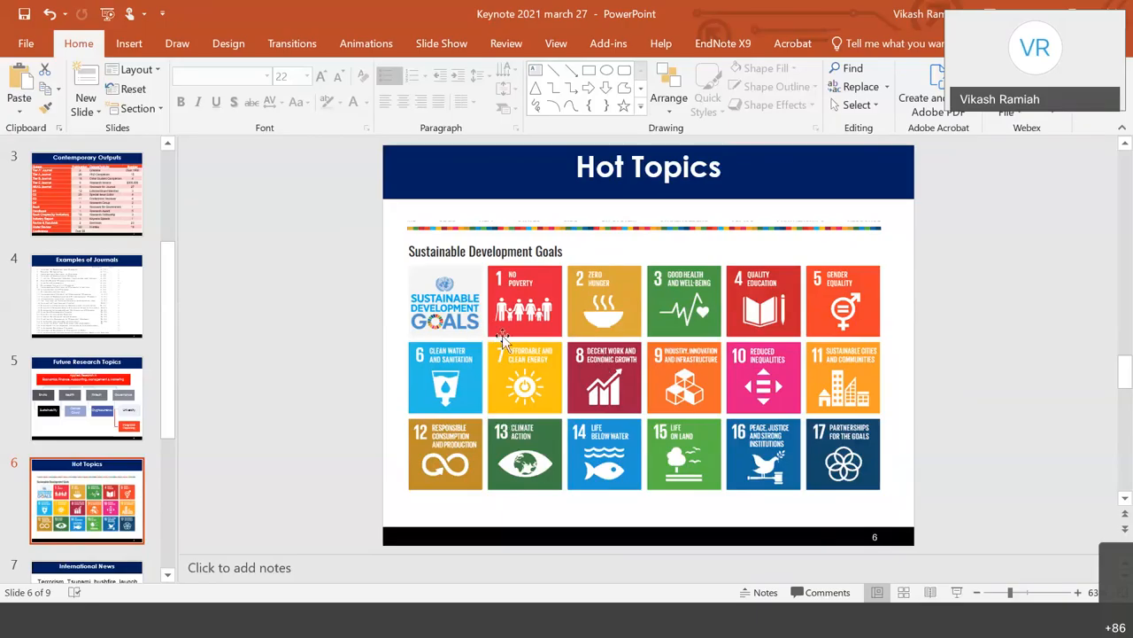
mouse_move(476, 362)
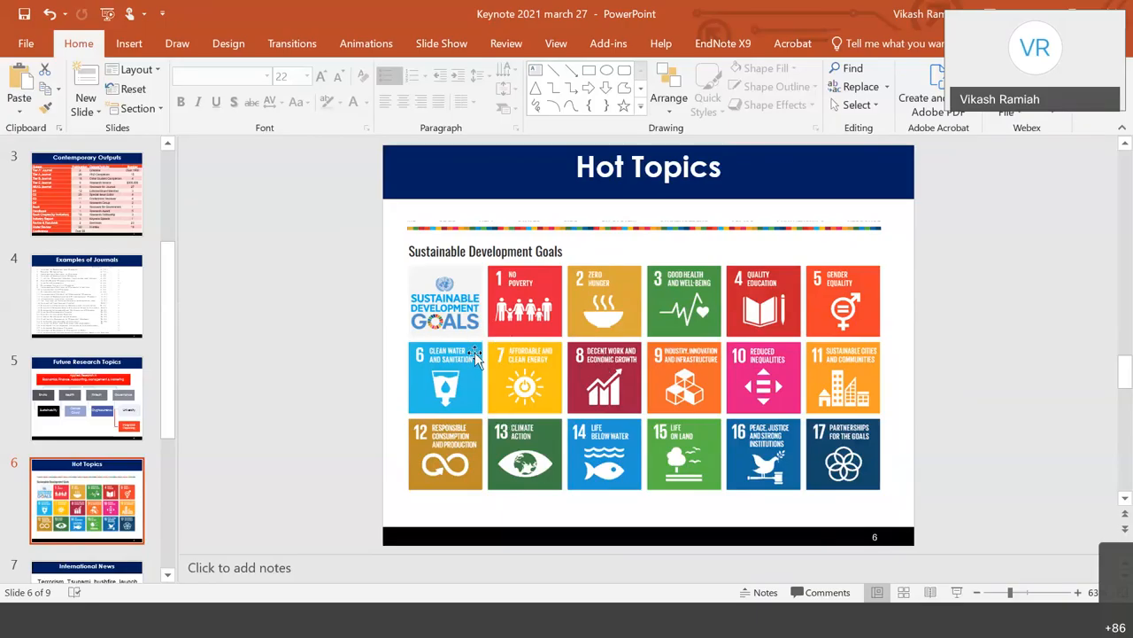
mouse_move(452, 335)
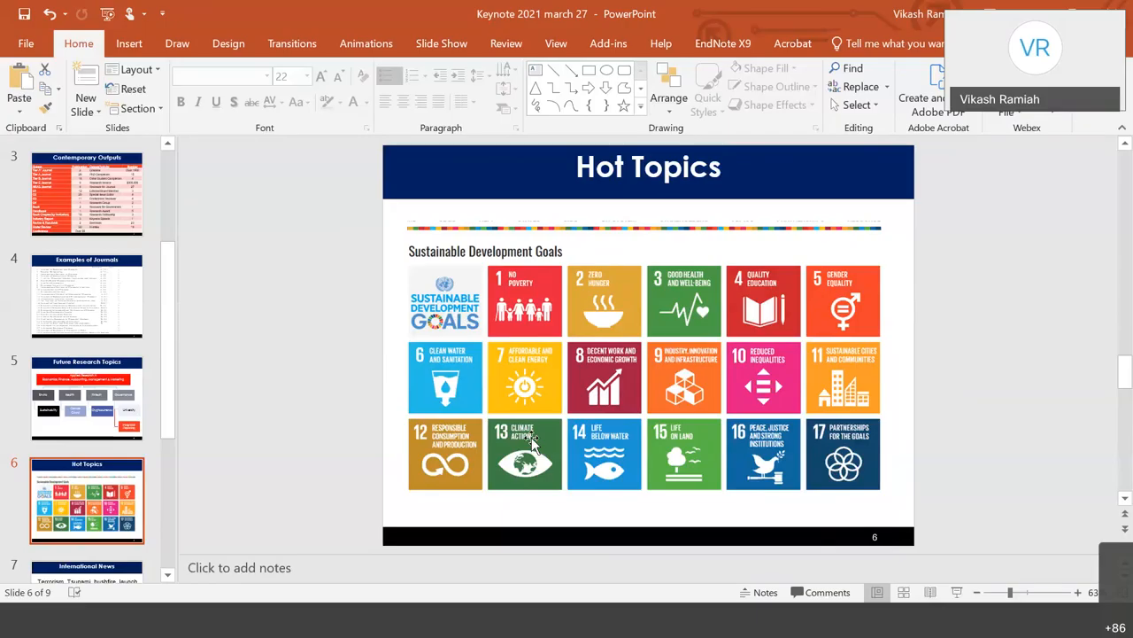
mouse_move(633, 341)
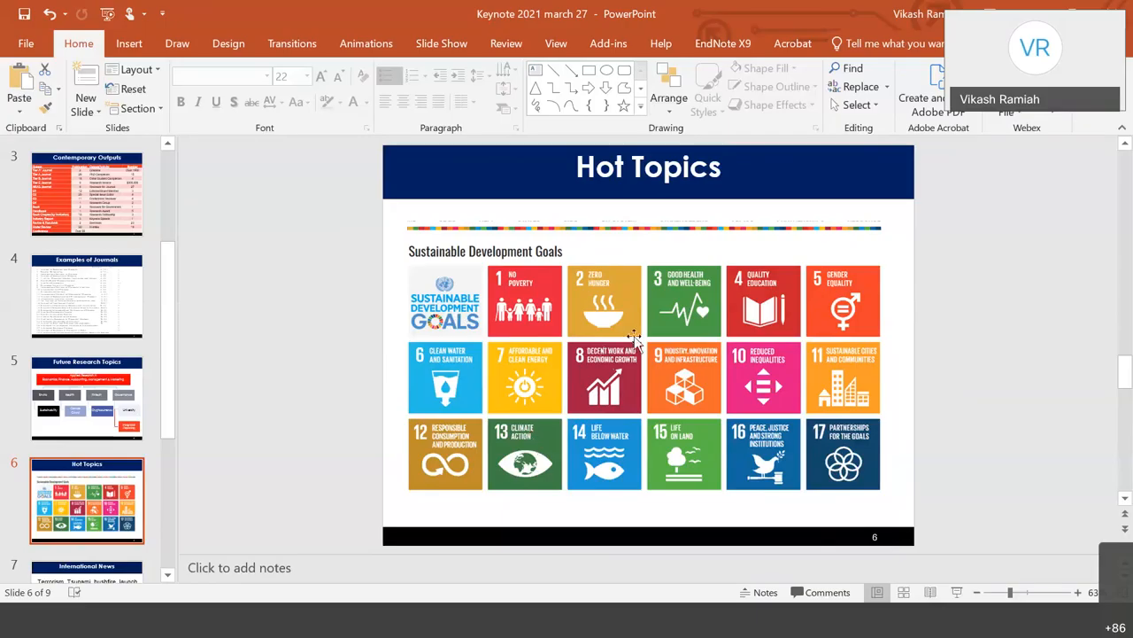
mouse_move(705, 397)
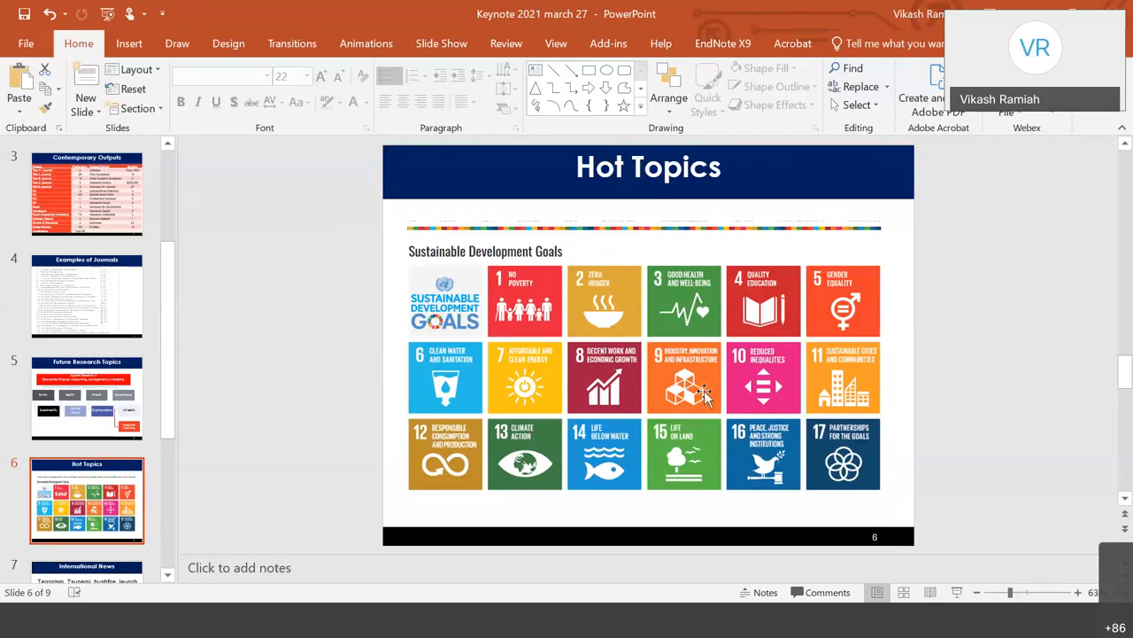
mouse_move(766, 416)
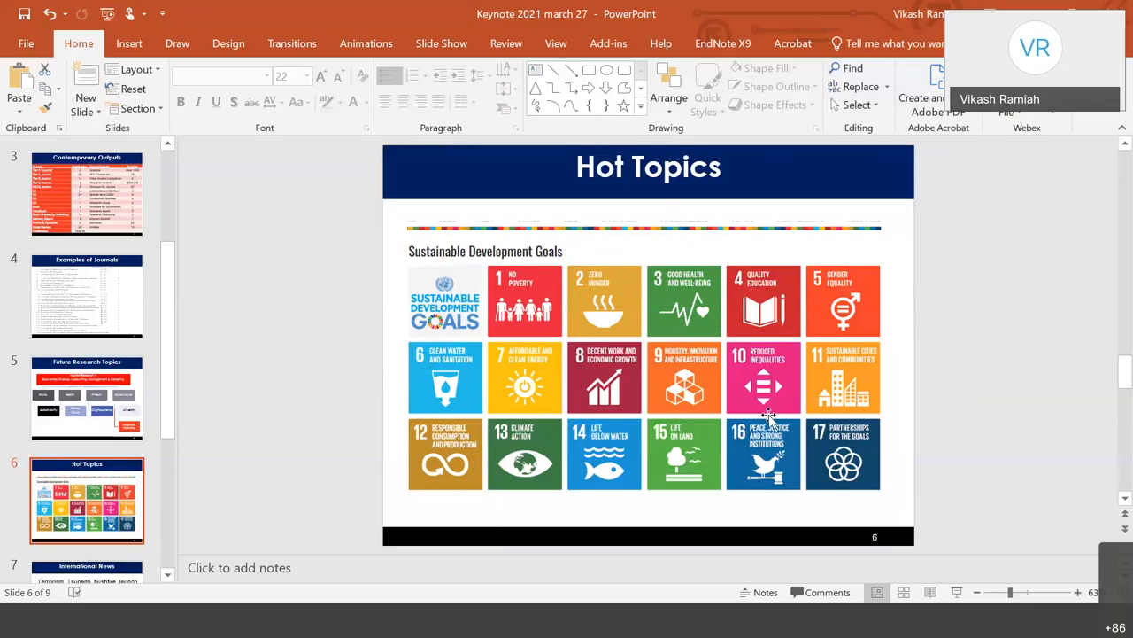
mouse_move(712, 465)
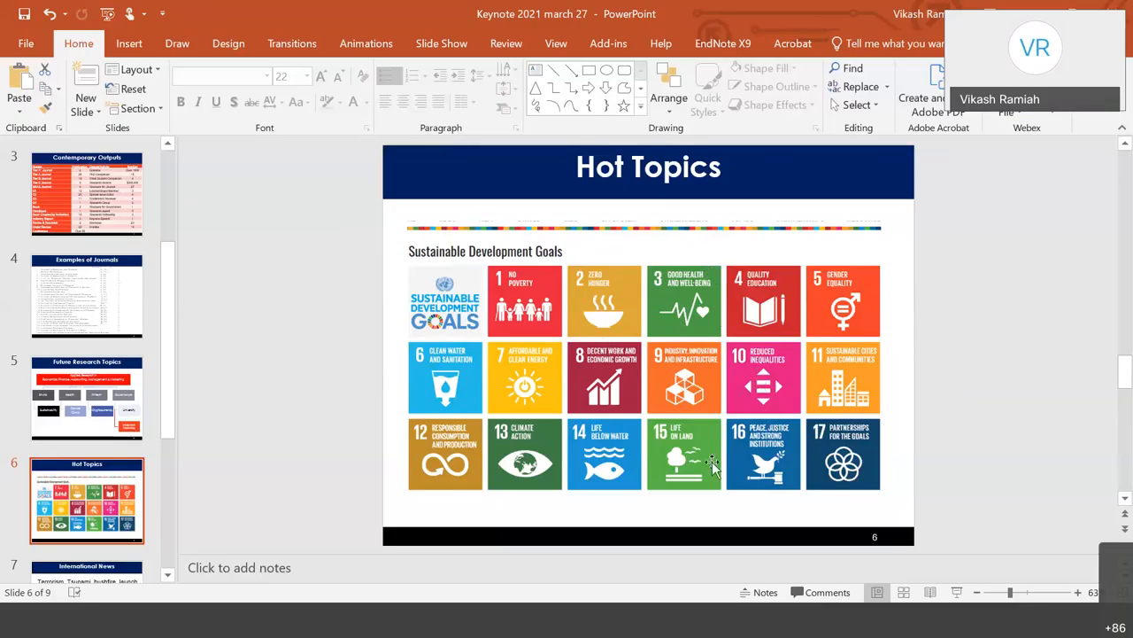
mouse_move(713, 412)
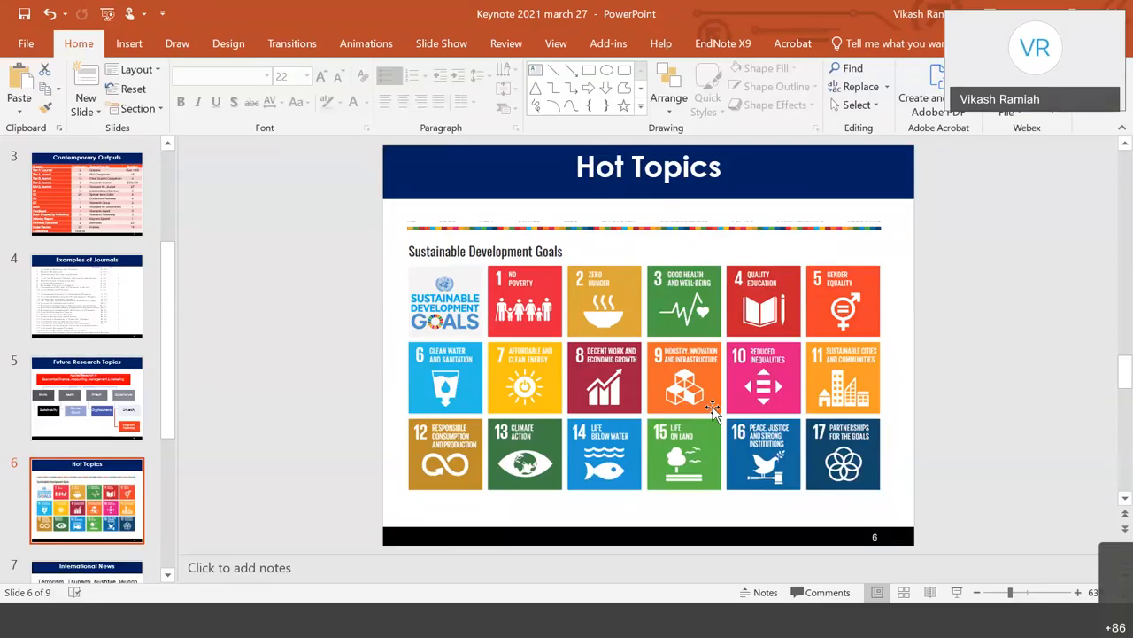
mouse_move(726, 268)
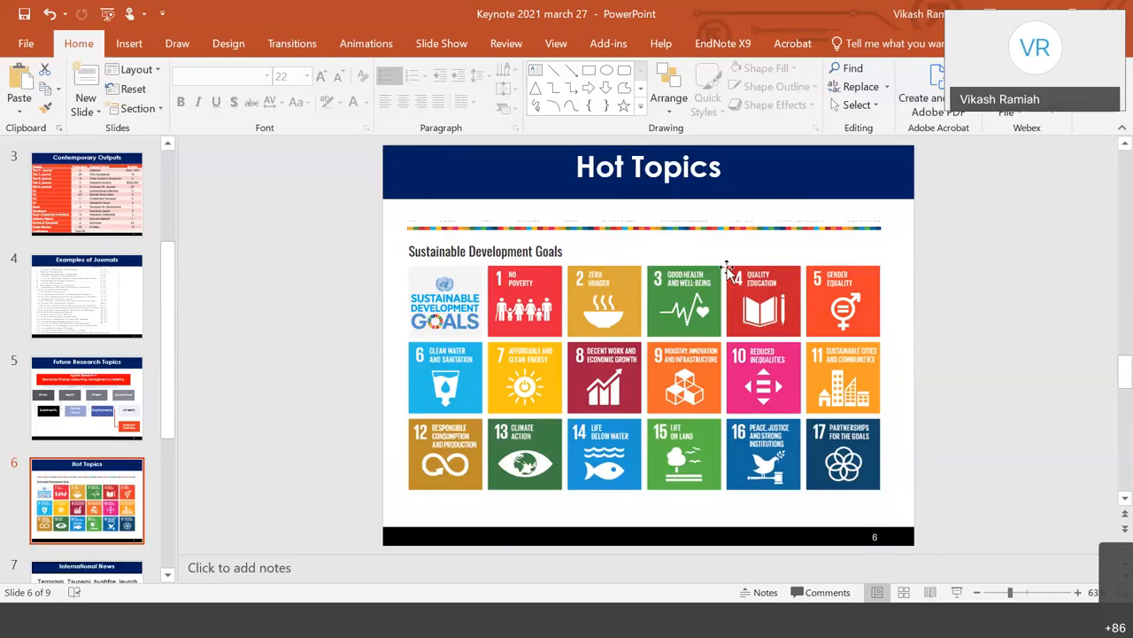
mouse_move(673, 301)
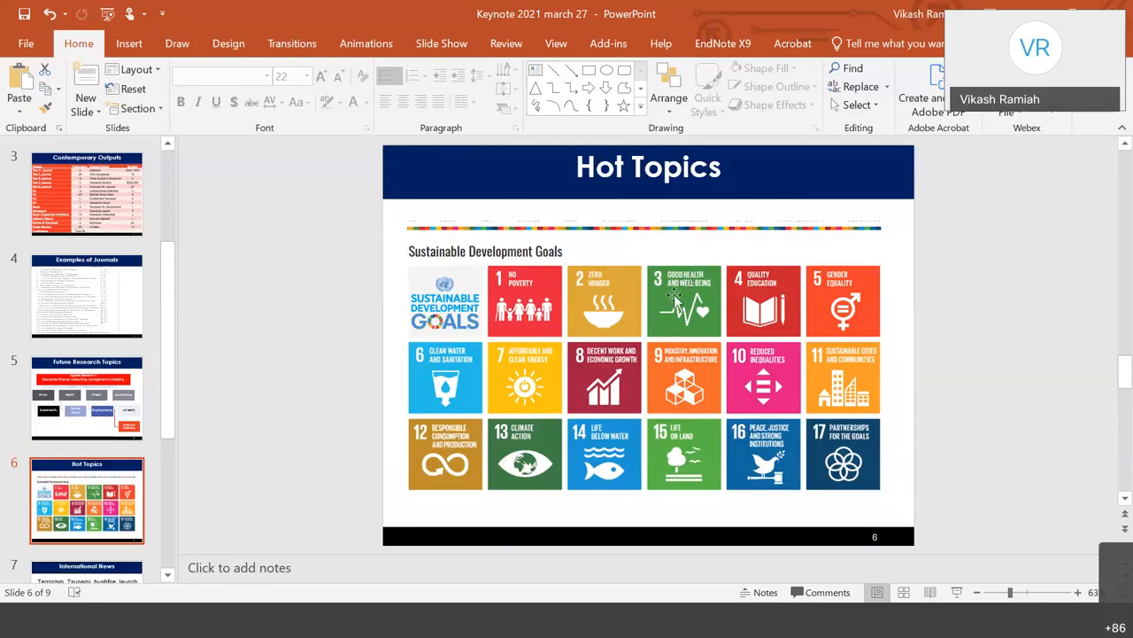
mouse_move(673, 305)
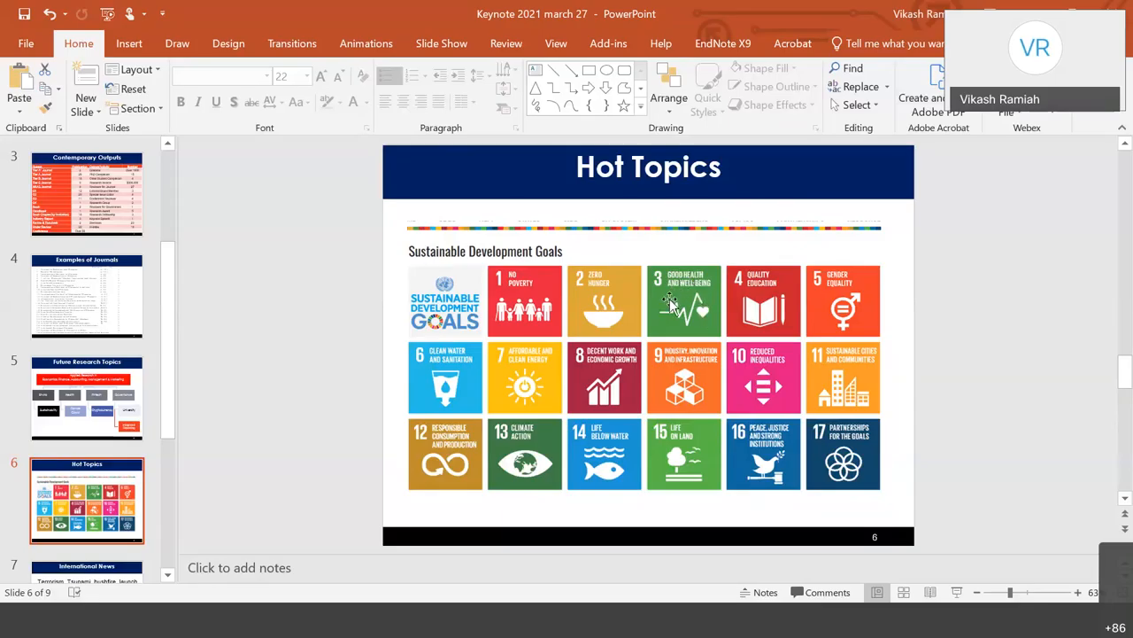
mouse_move(681, 305)
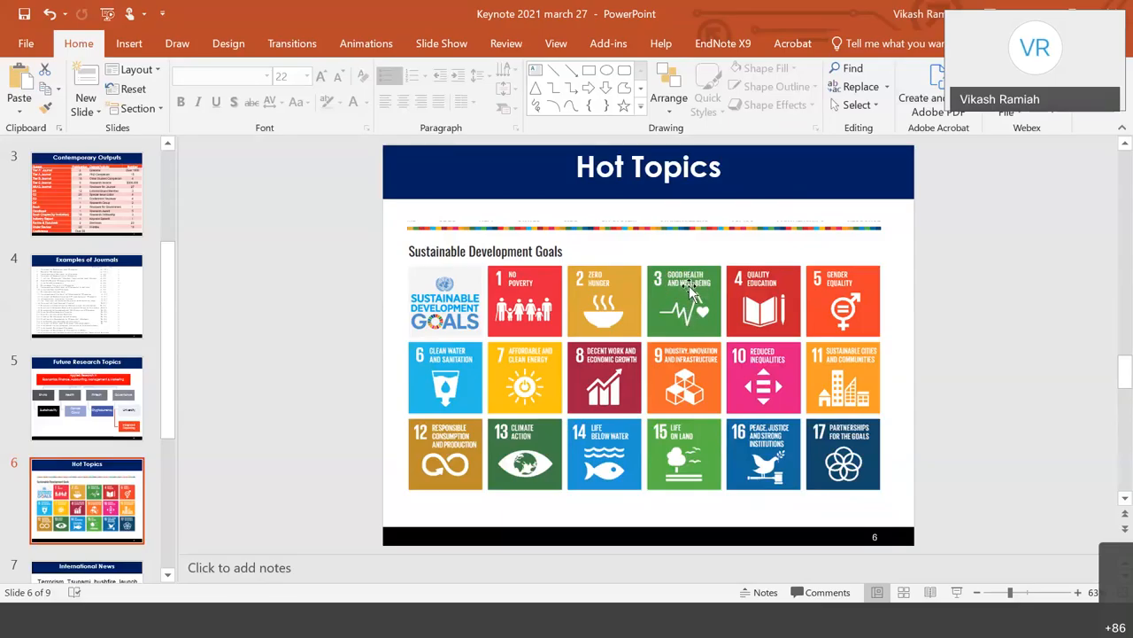
mouse_move(682, 287)
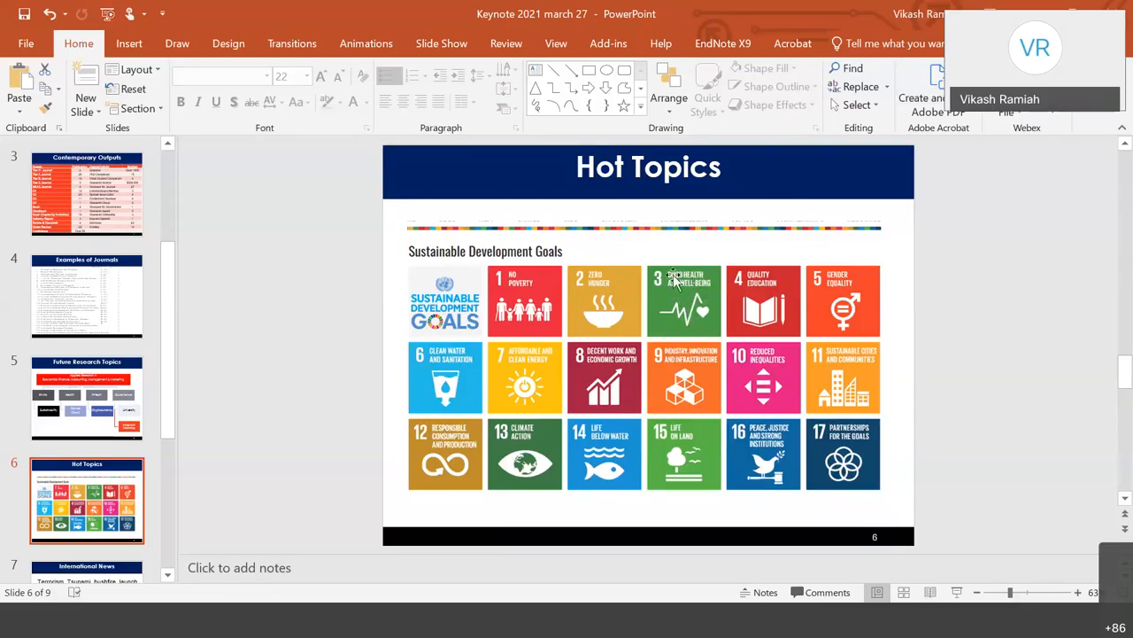
mouse_move(872, 296)
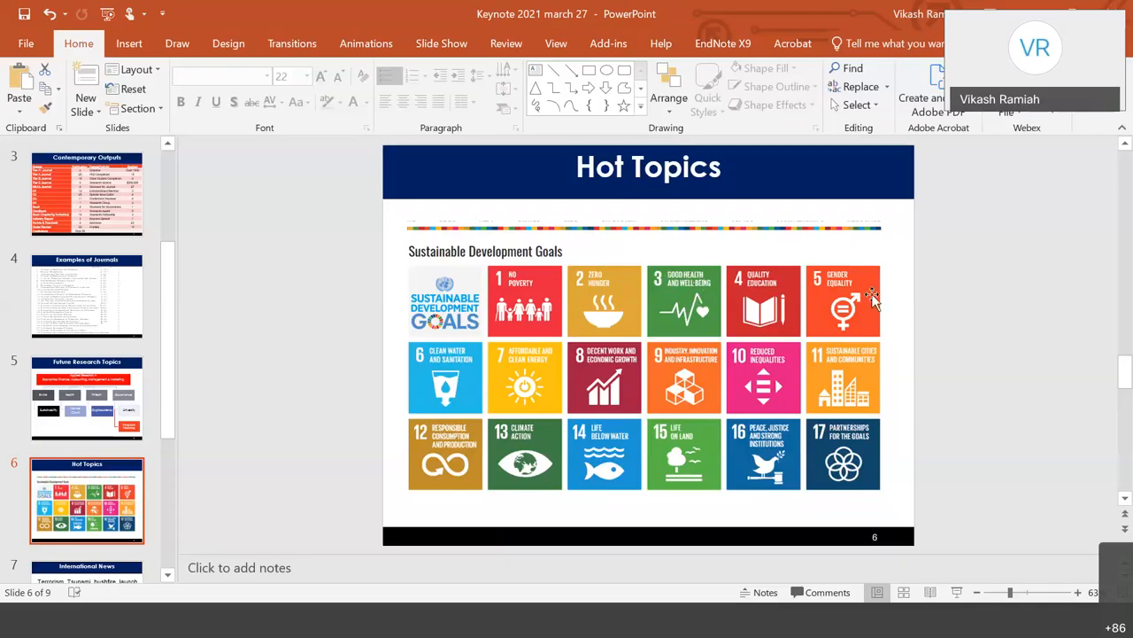
mouse_move(850, 292)
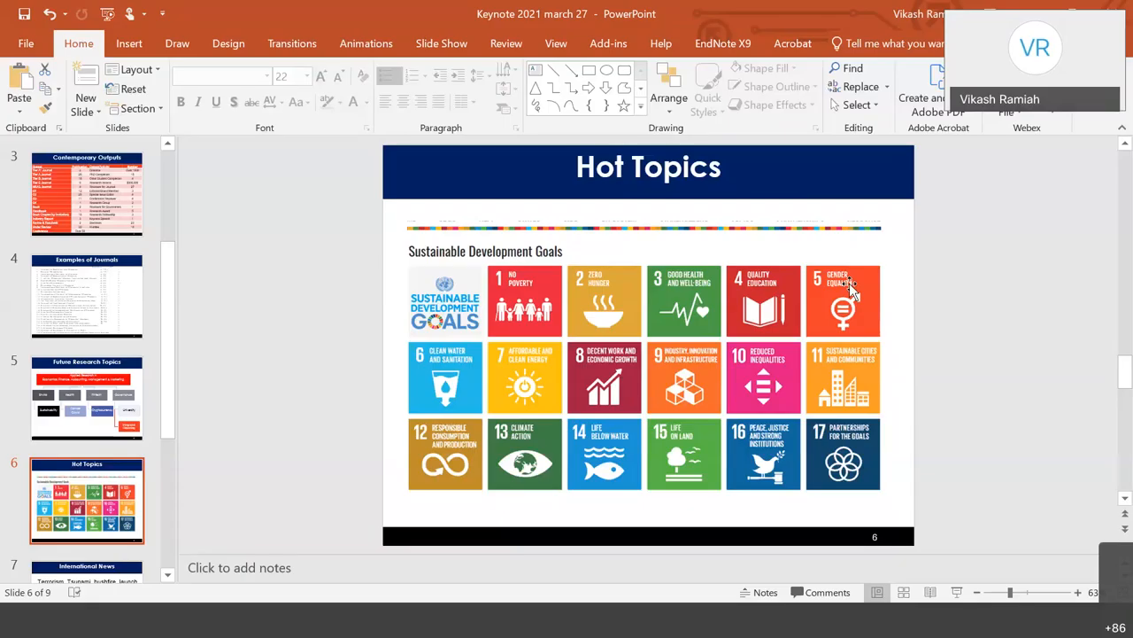
mouse_move(841, 292)
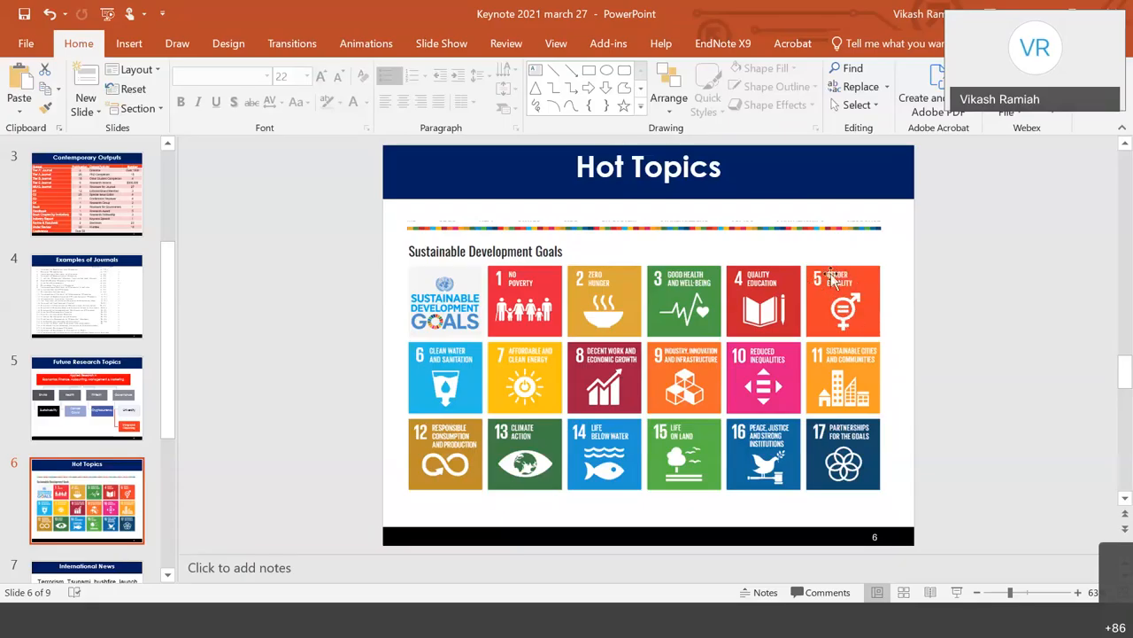
mouse_move(582, 407)
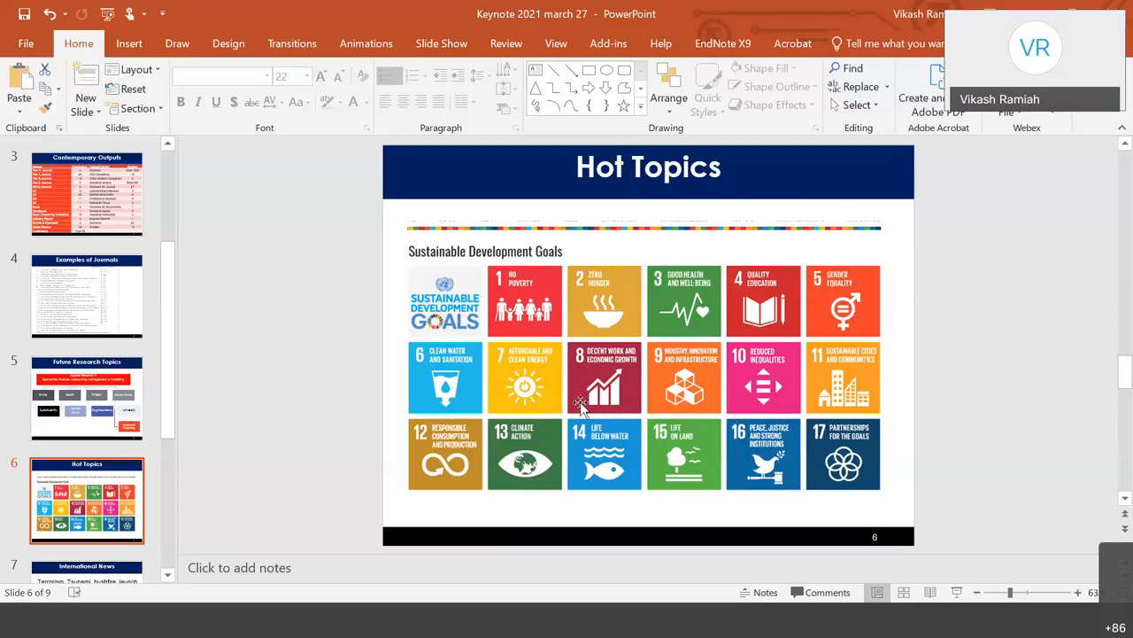
mouse_move(527, 460)
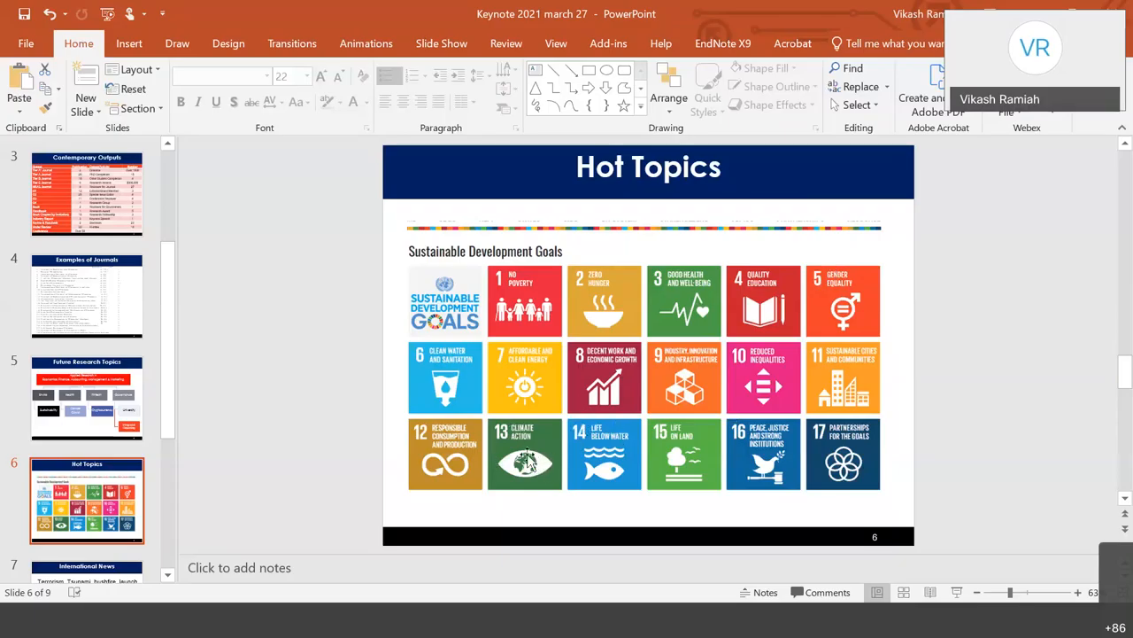
mouse_move(526, 478)
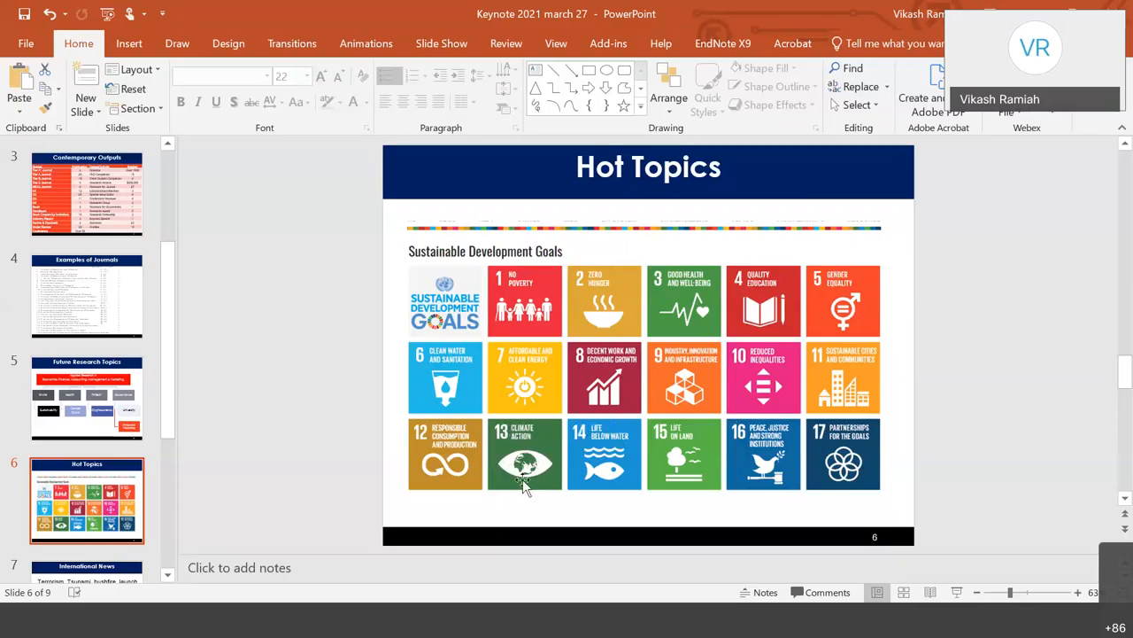
mouse_move(705, 446)
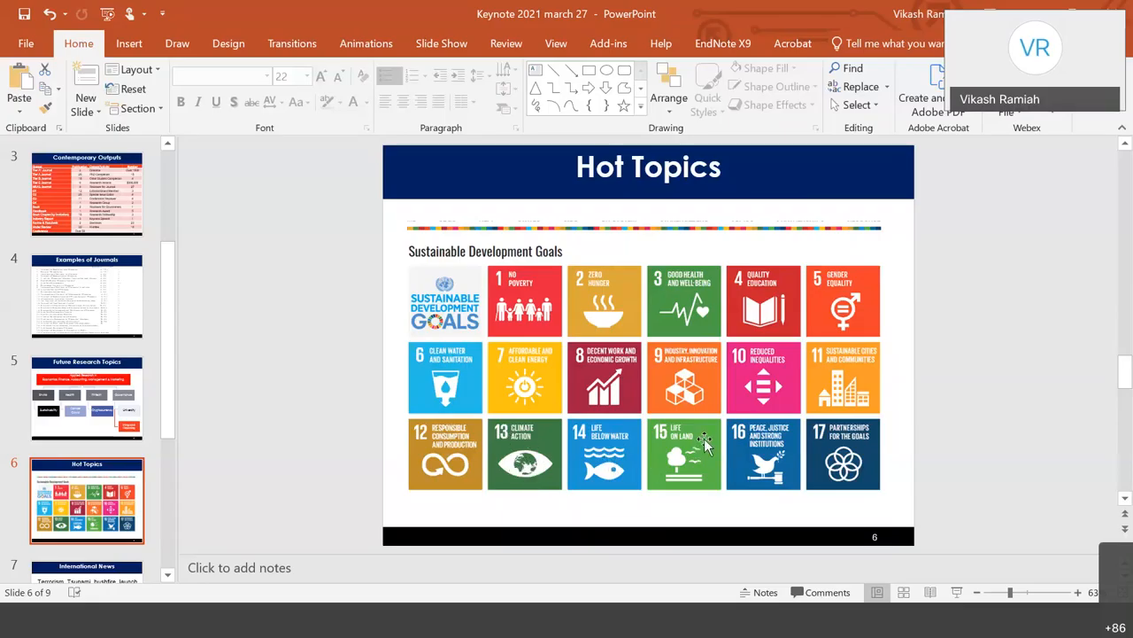
mouse_move(764, 490)
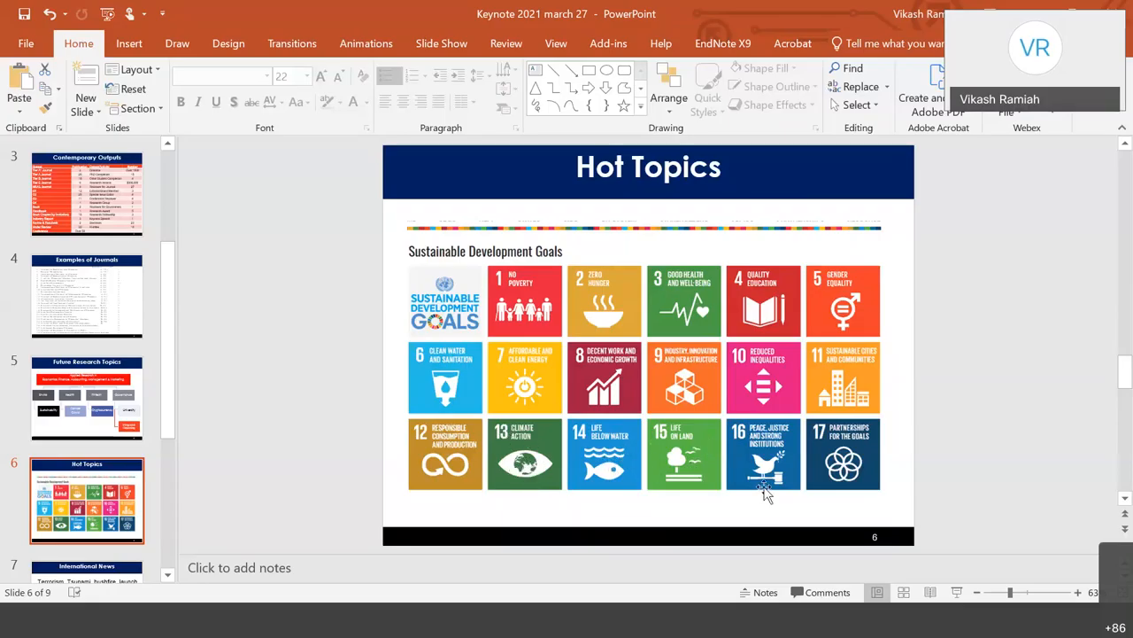
mouse_move(759, 444)
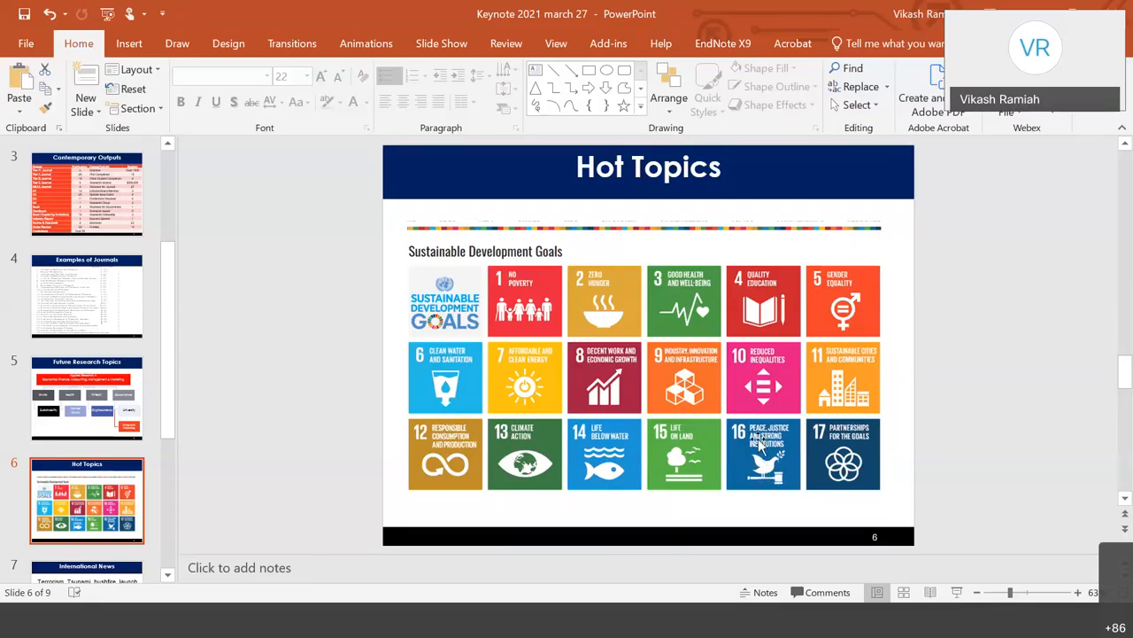
mouse_move(763, 493)
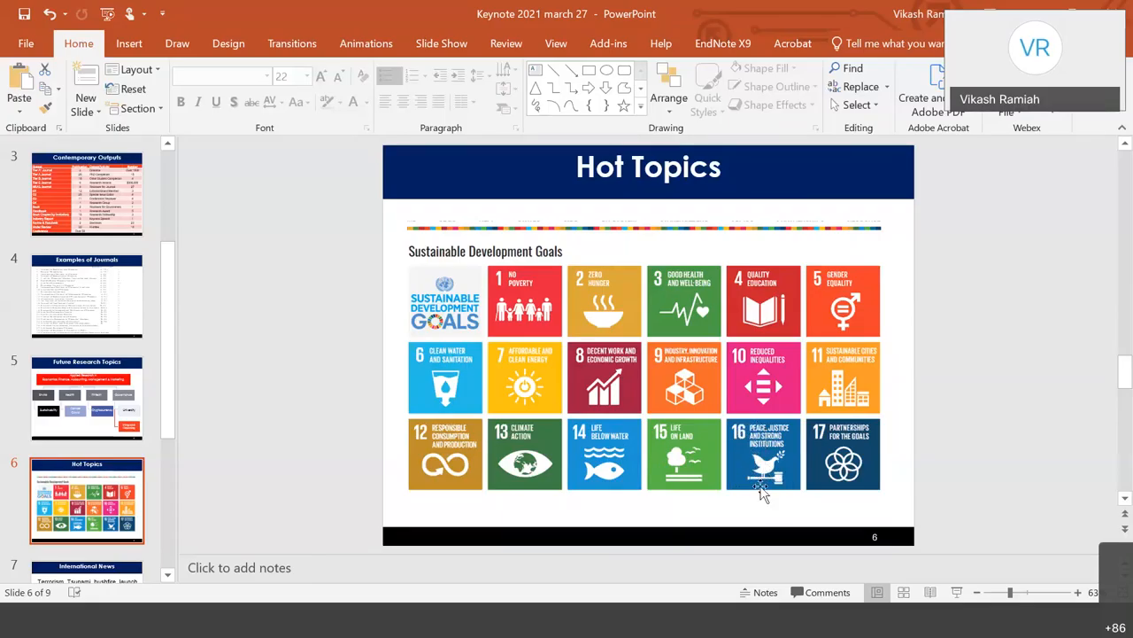
mouse_move(777, 477)
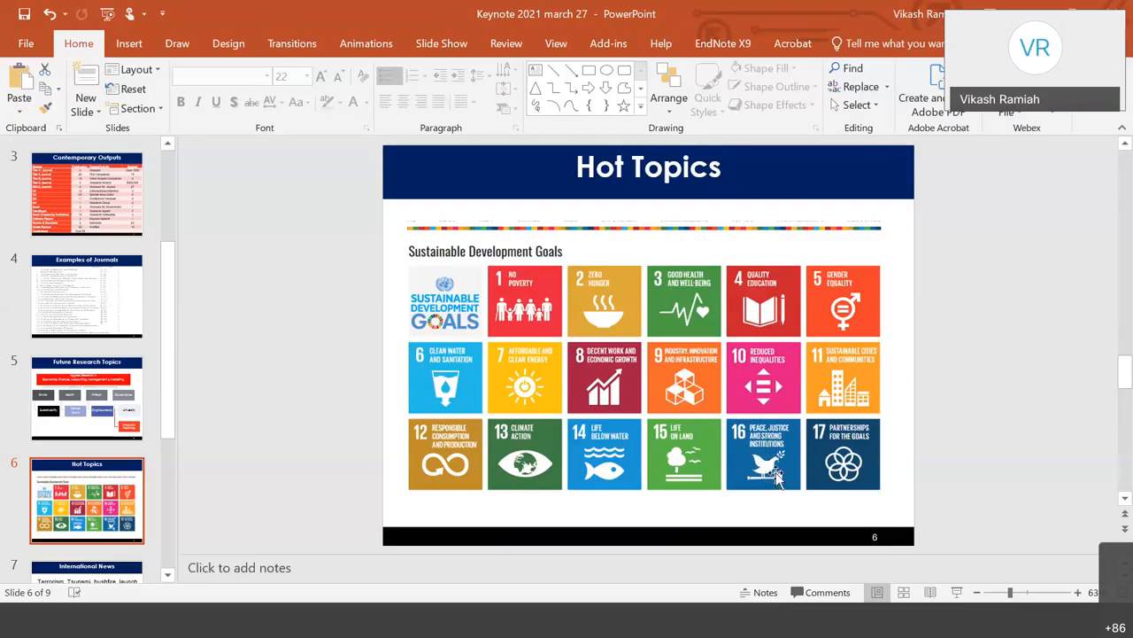
mouse_move(779, 467)
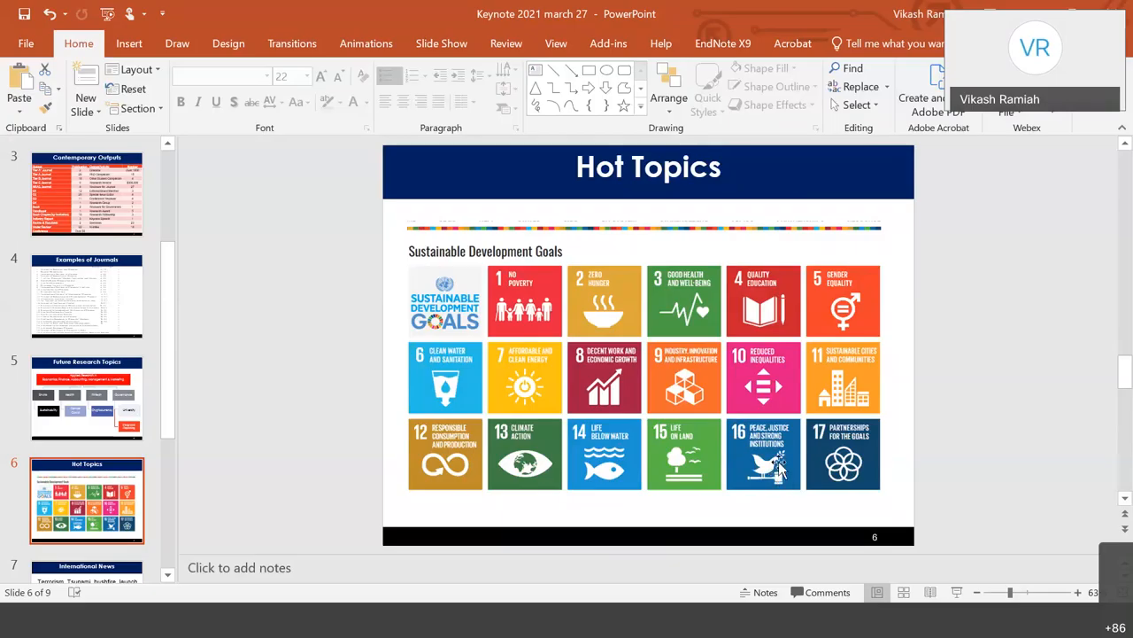
mouse_move(602, 273)
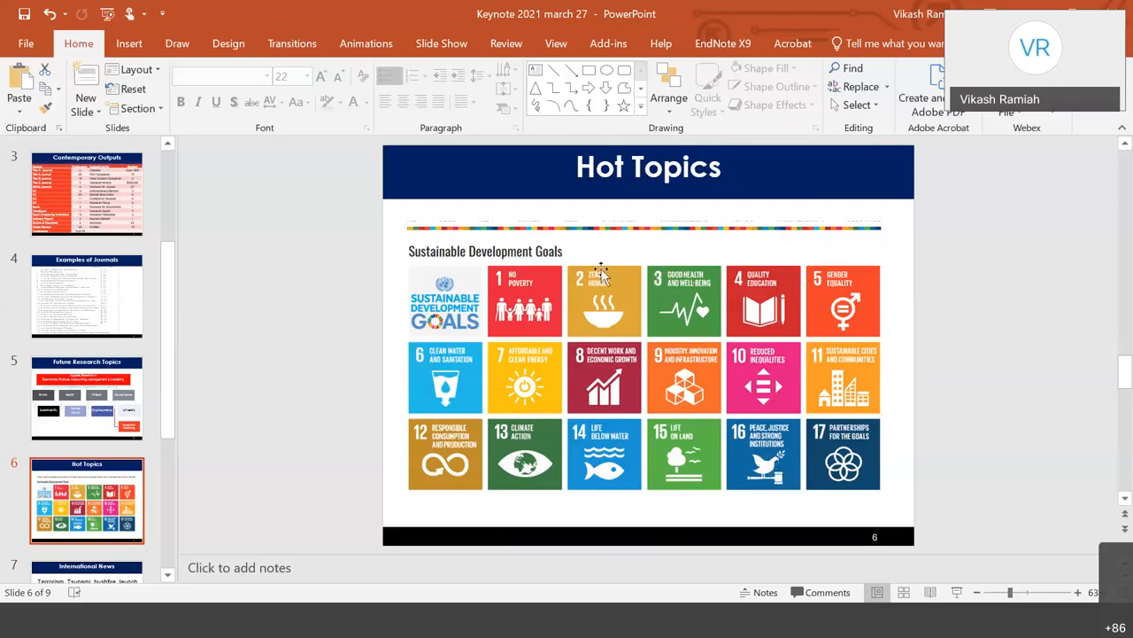
mouse_move(602, 315)
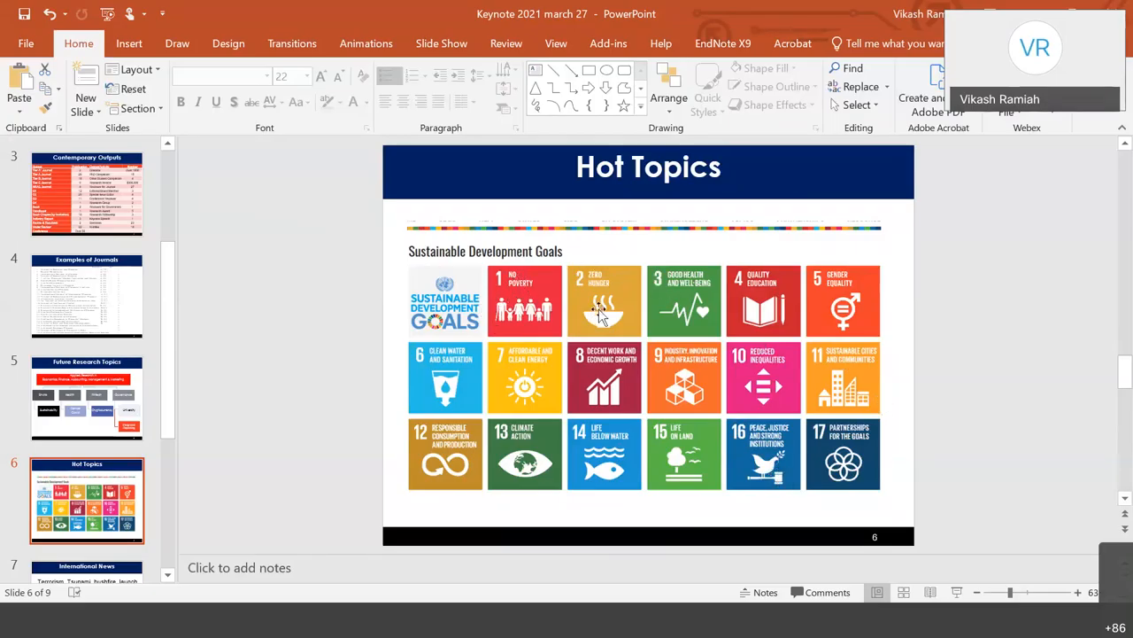
mouse_move(602, 315)
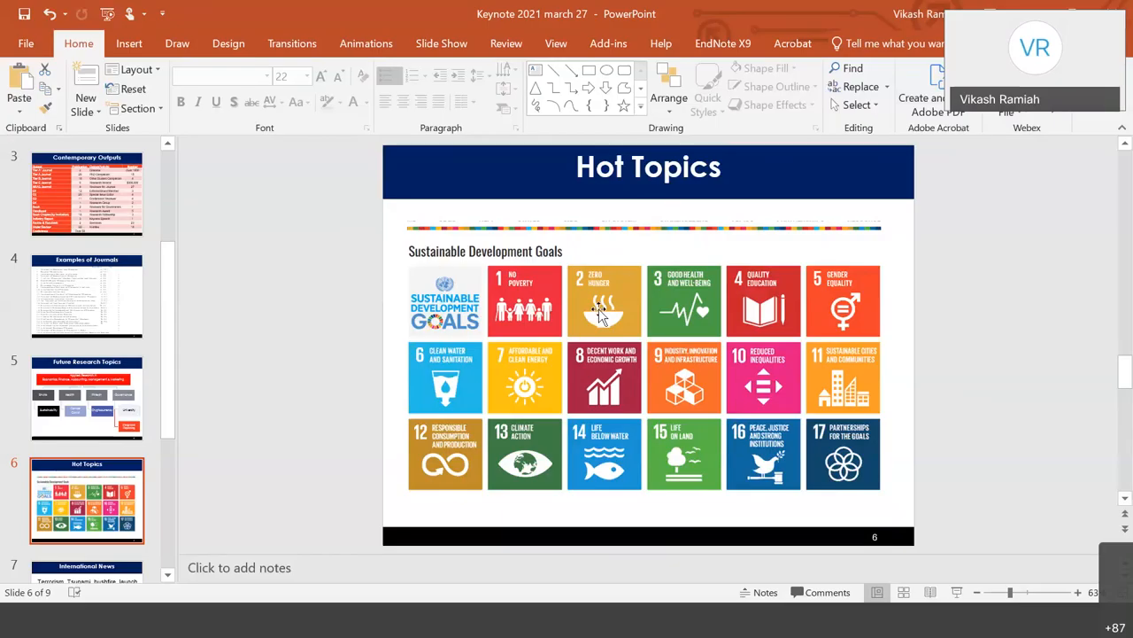
mouse_move(695, 310)
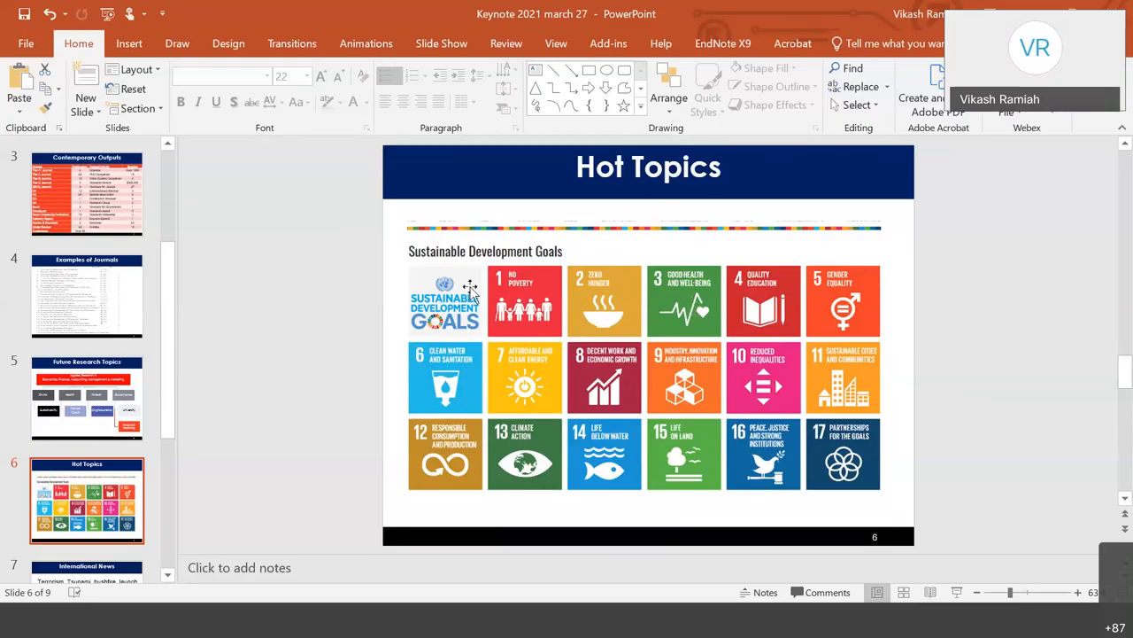
mouse_move(525, 478)
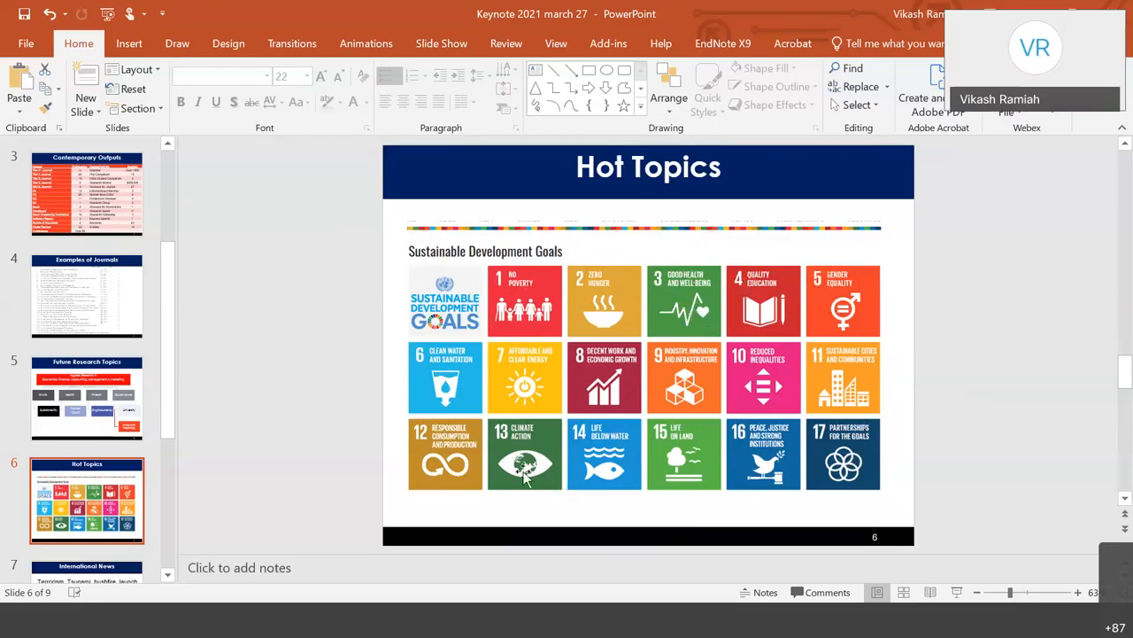
mouse_move(606, 301)
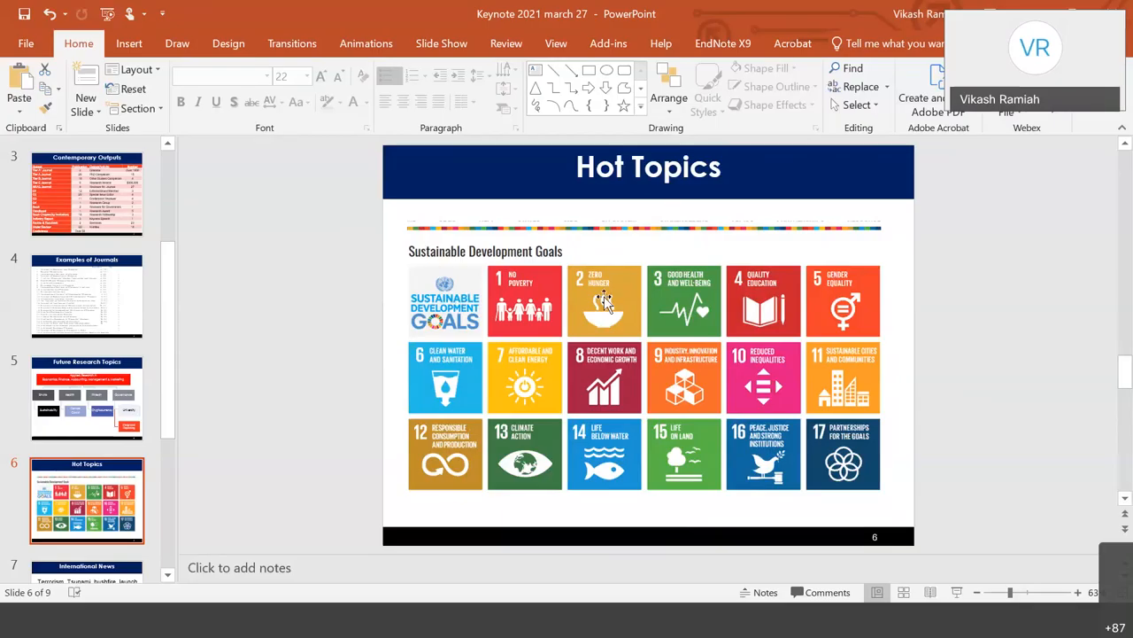
mouse_move(218, 556)
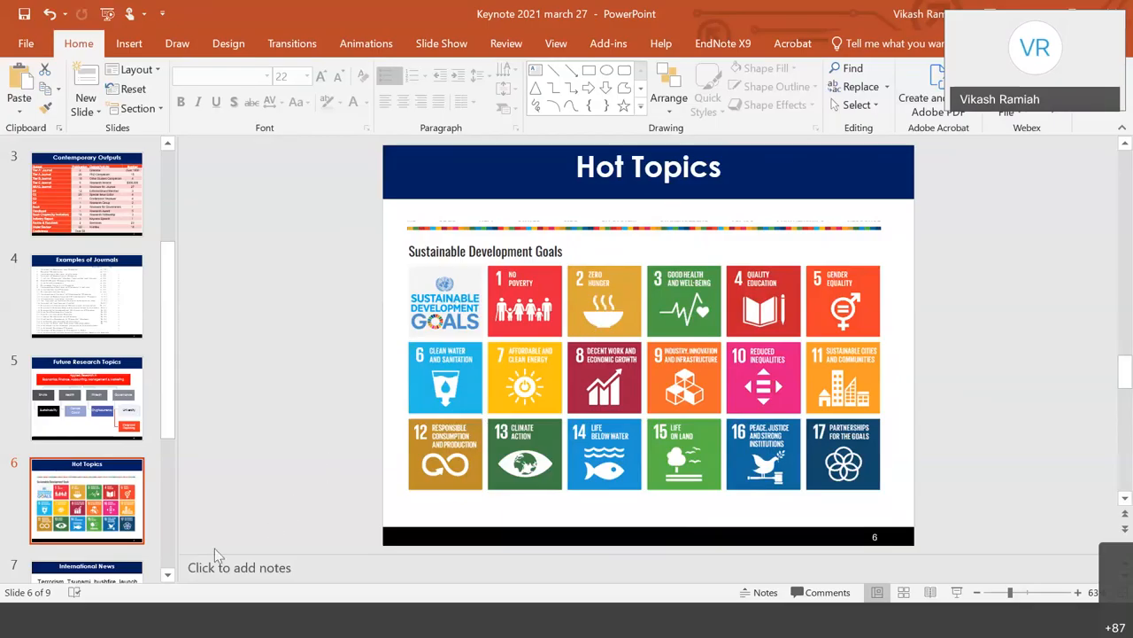
Scroll down to advance to slide 7, 'International News'.
scroll(down, 3)
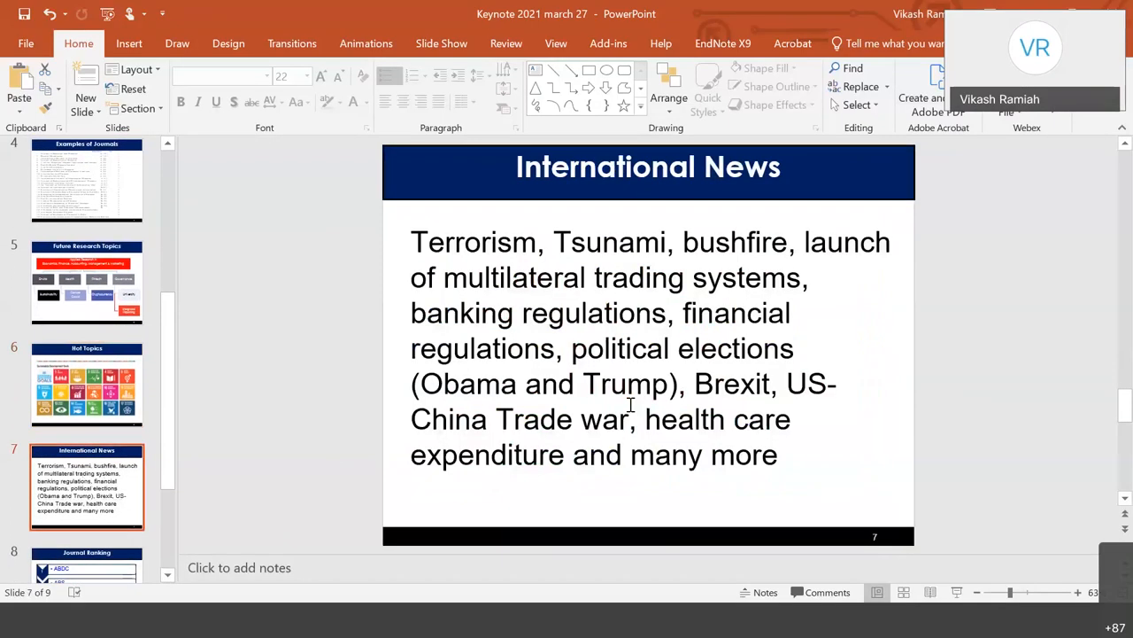
mouse_move(713, 421)
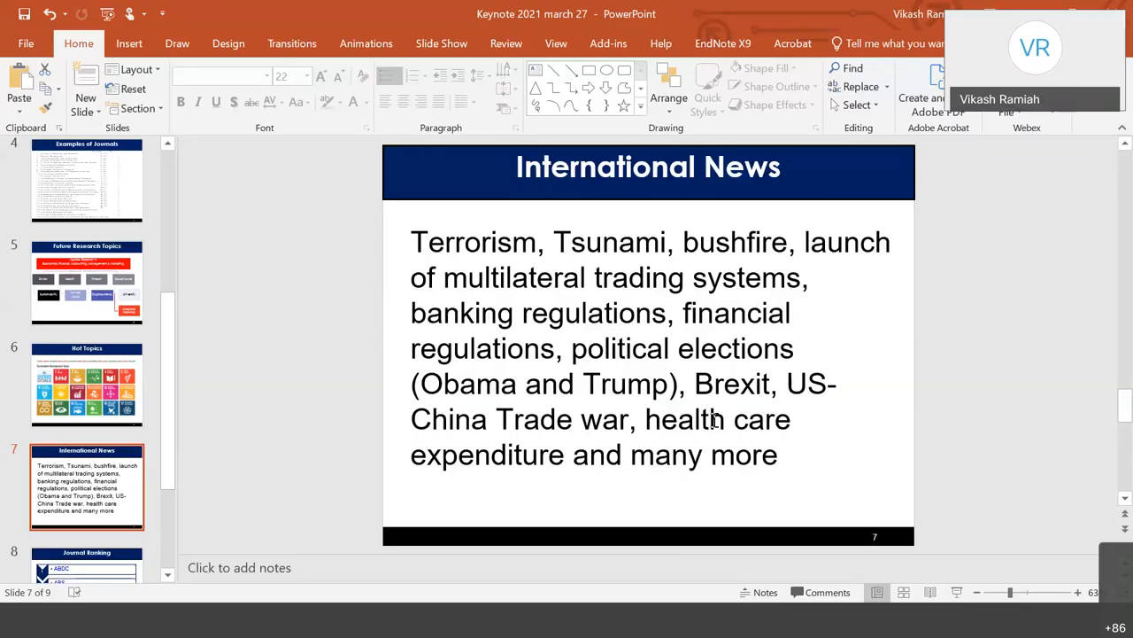
mouse_move(500, 218)
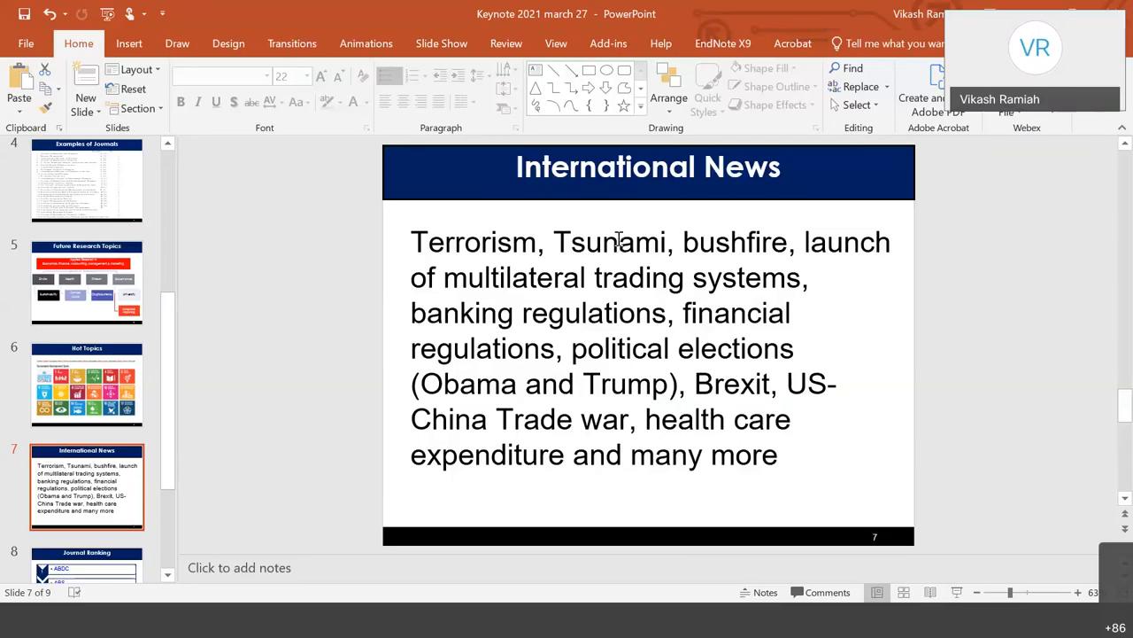
mouse_move(607, 240)
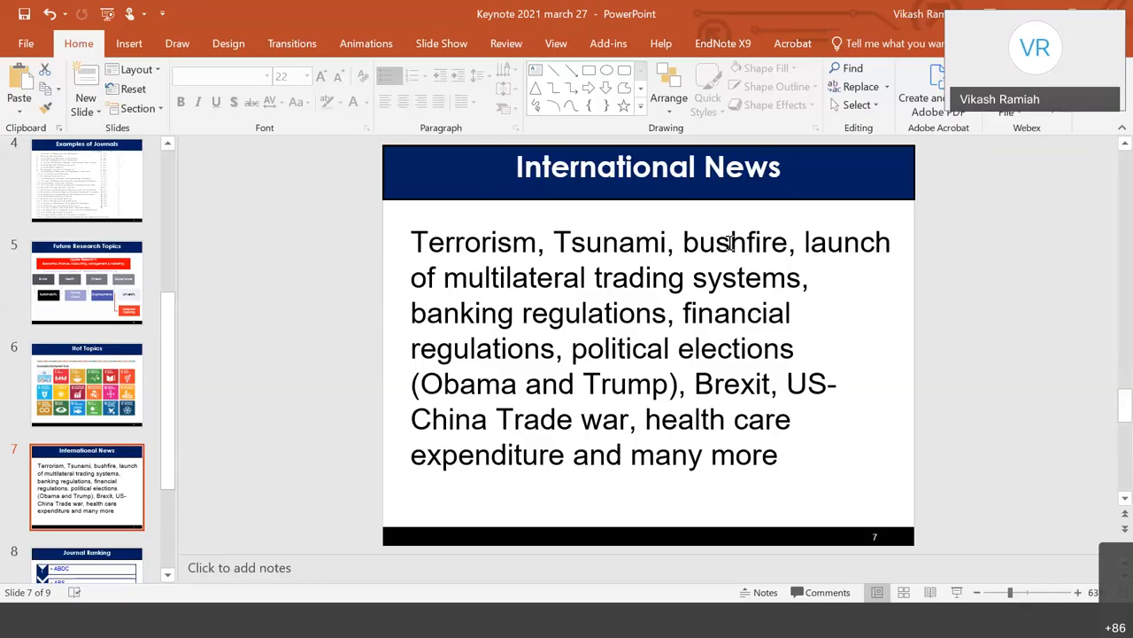
mouse_move(859, 248)
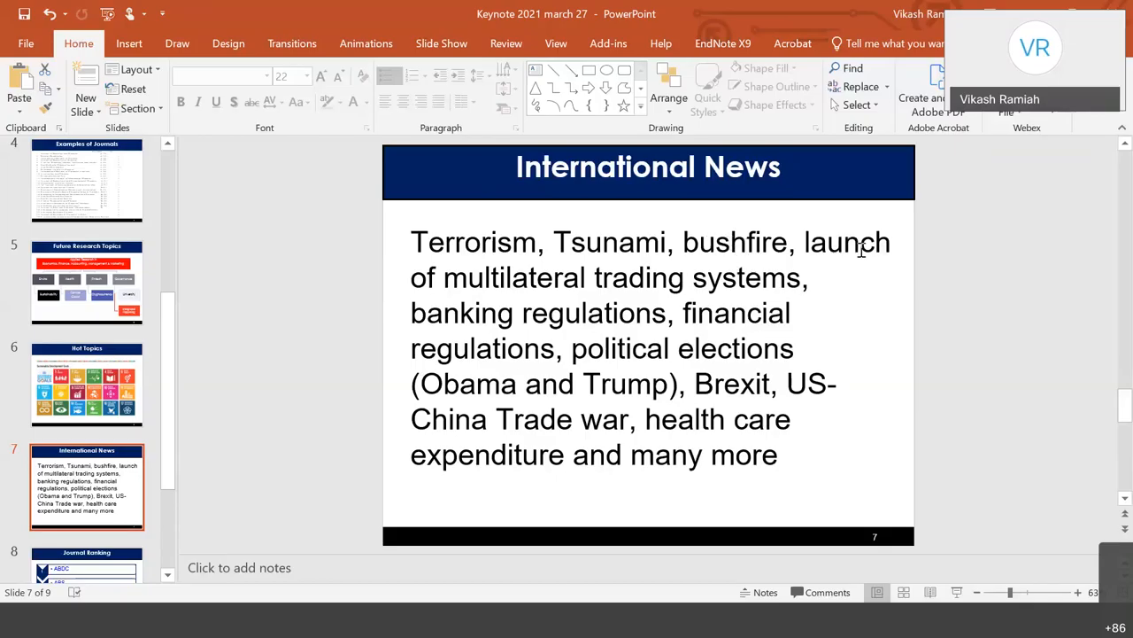
mouse_move(813, 254)
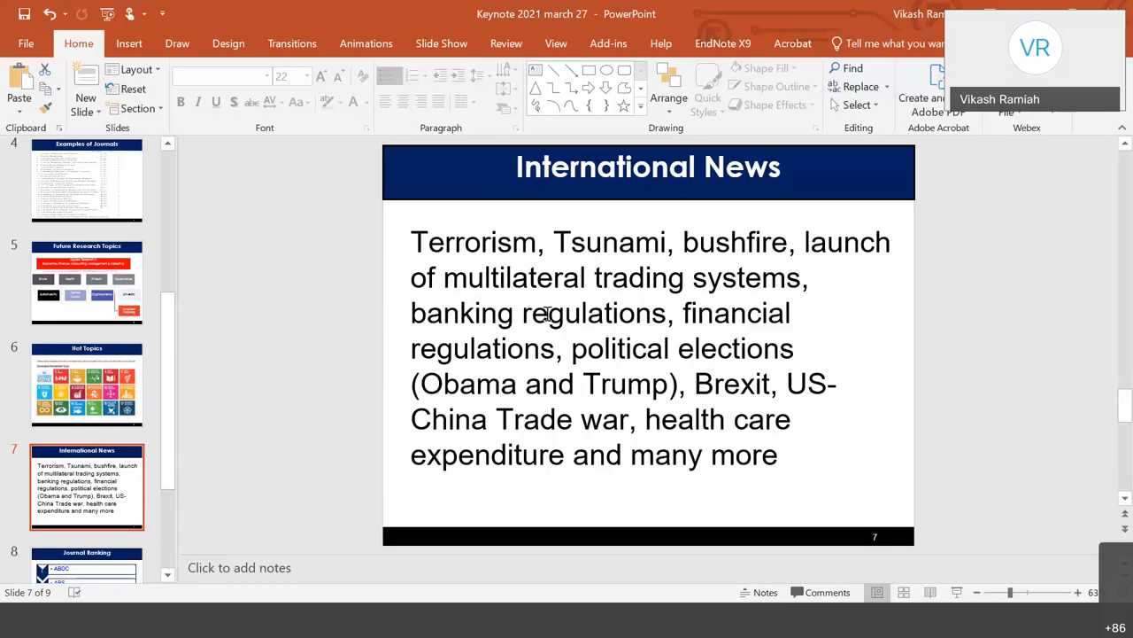
mouse_move(765, 323)
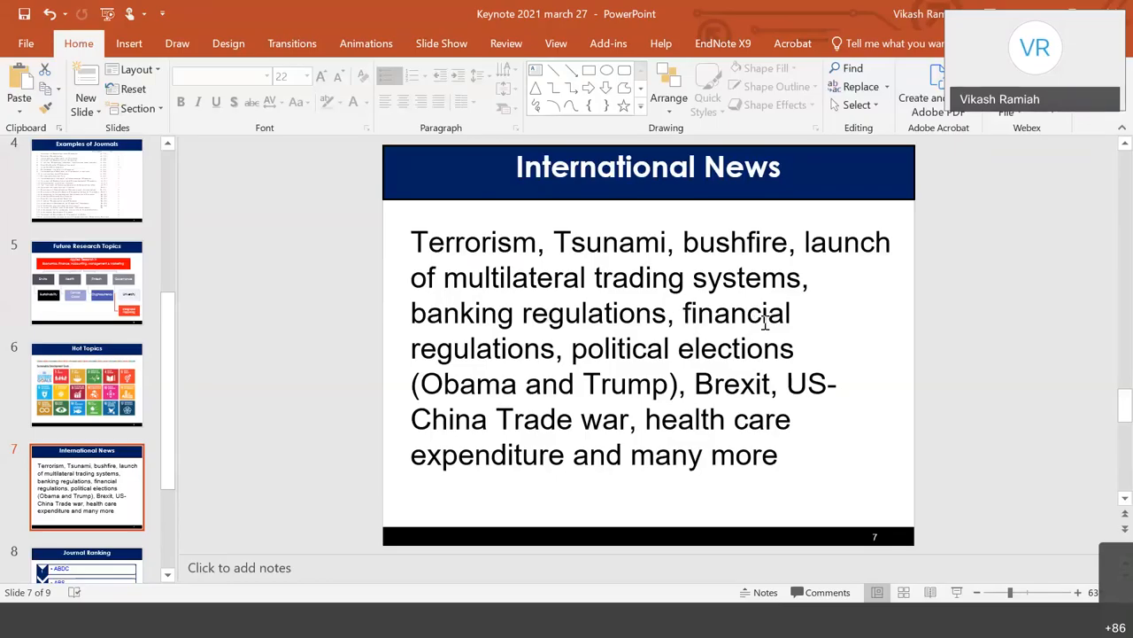
mouse_move(610, 361)
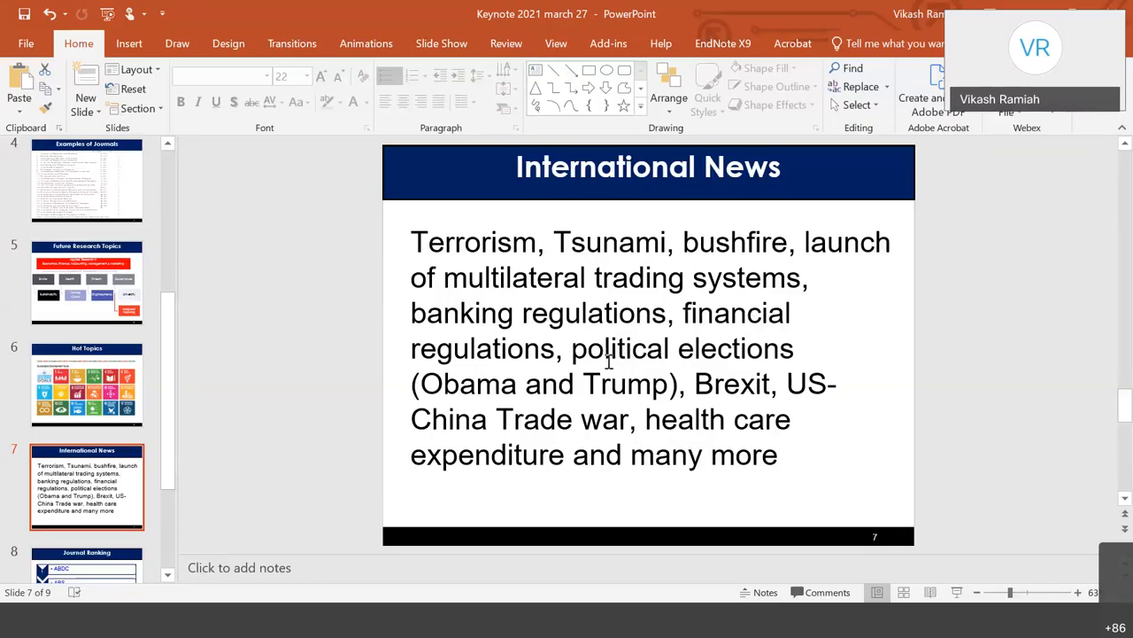
mouse_move(730, 359)
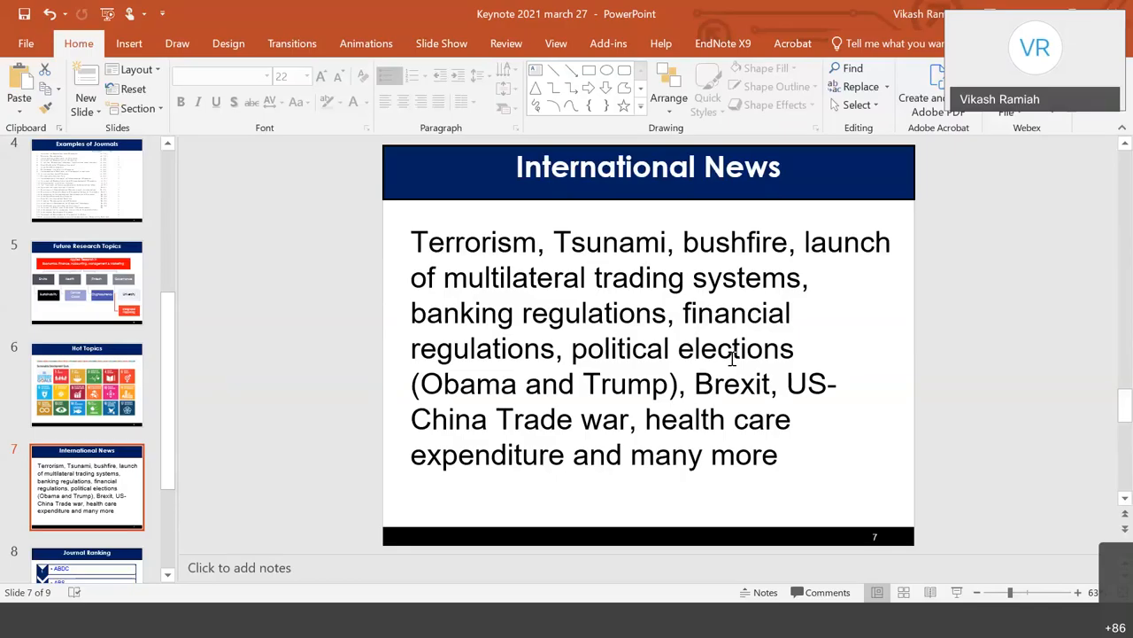
mouse_move(629, 351)
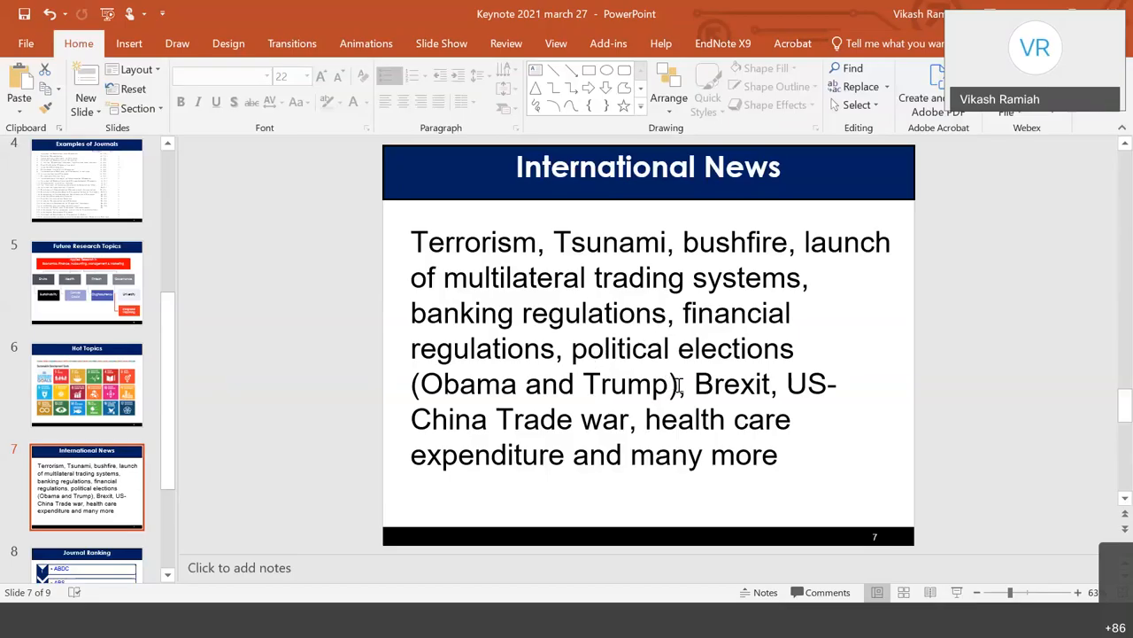
mouse_move(791, 387)
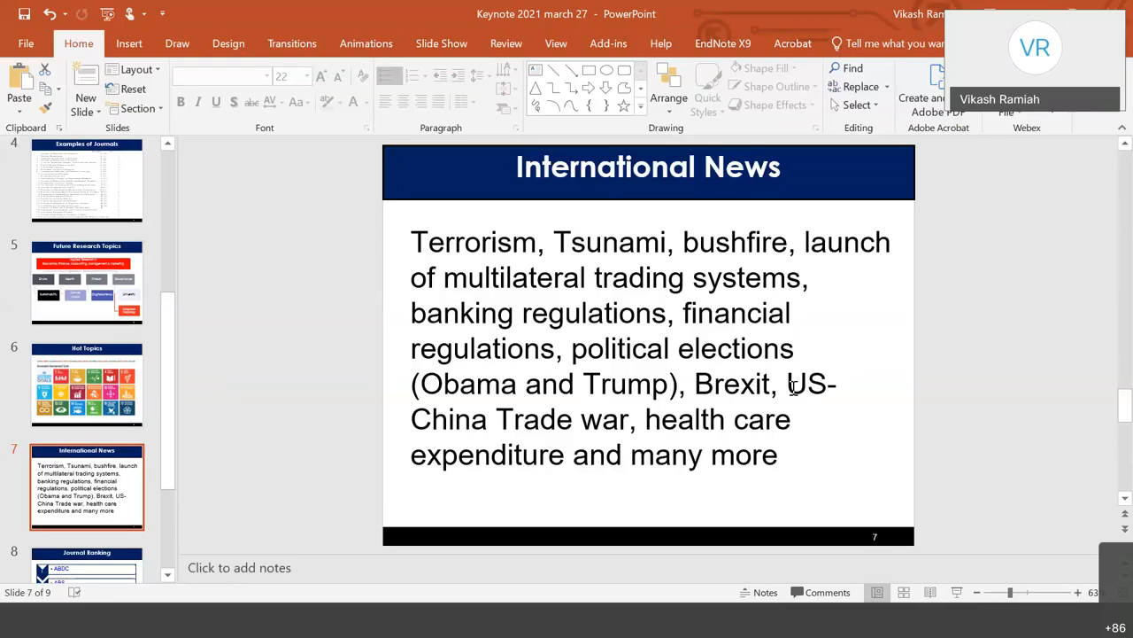
mouse_move(644, 428)
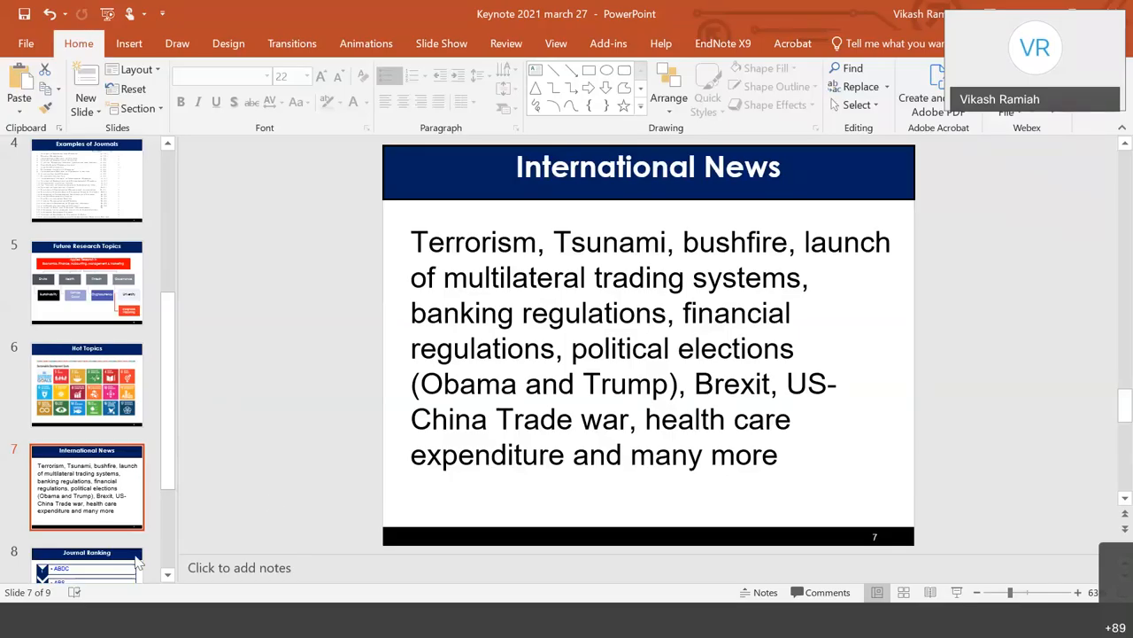
Show slide 8, 'Journal Ranking', with its ABDC and ABS ranking points.
click(87, 567)
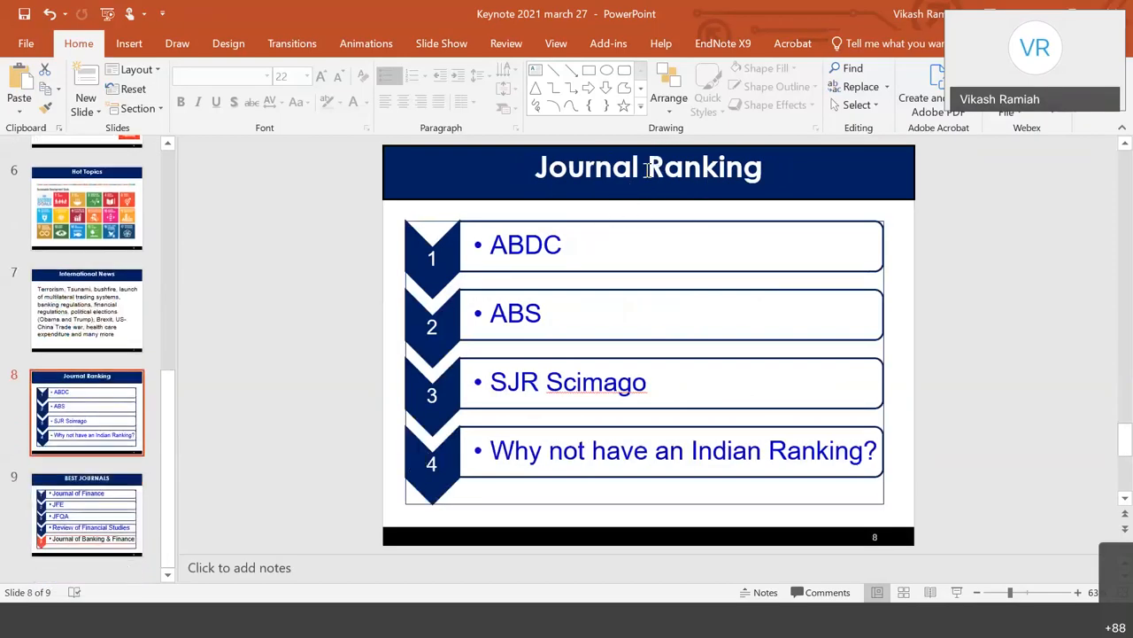
mouse_move(540, 254)
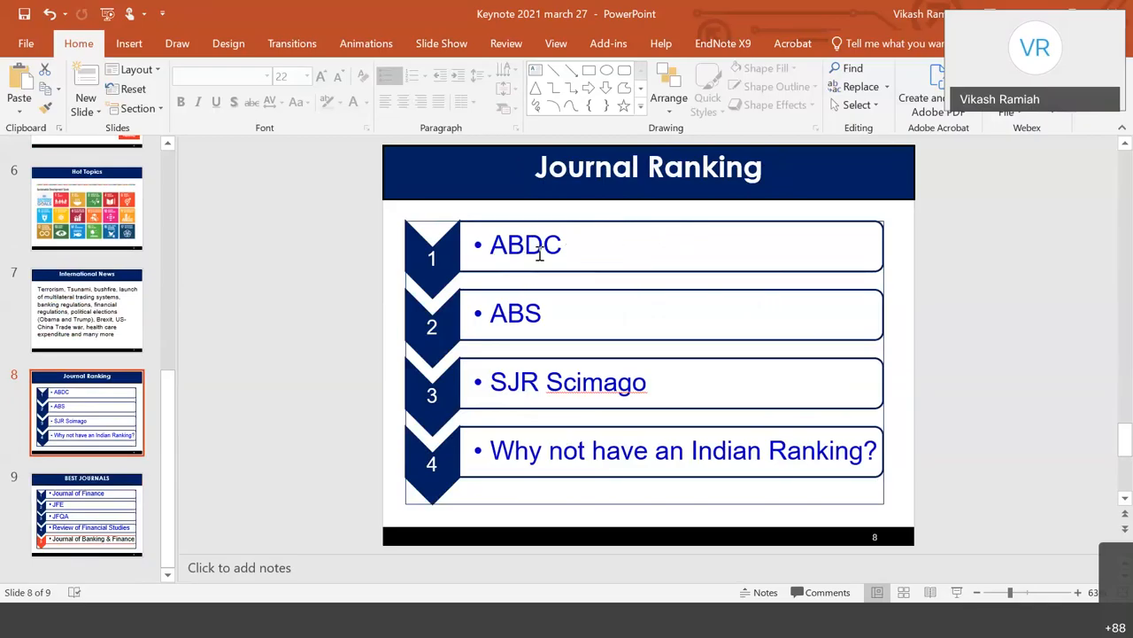
mouse_move(717, 282)
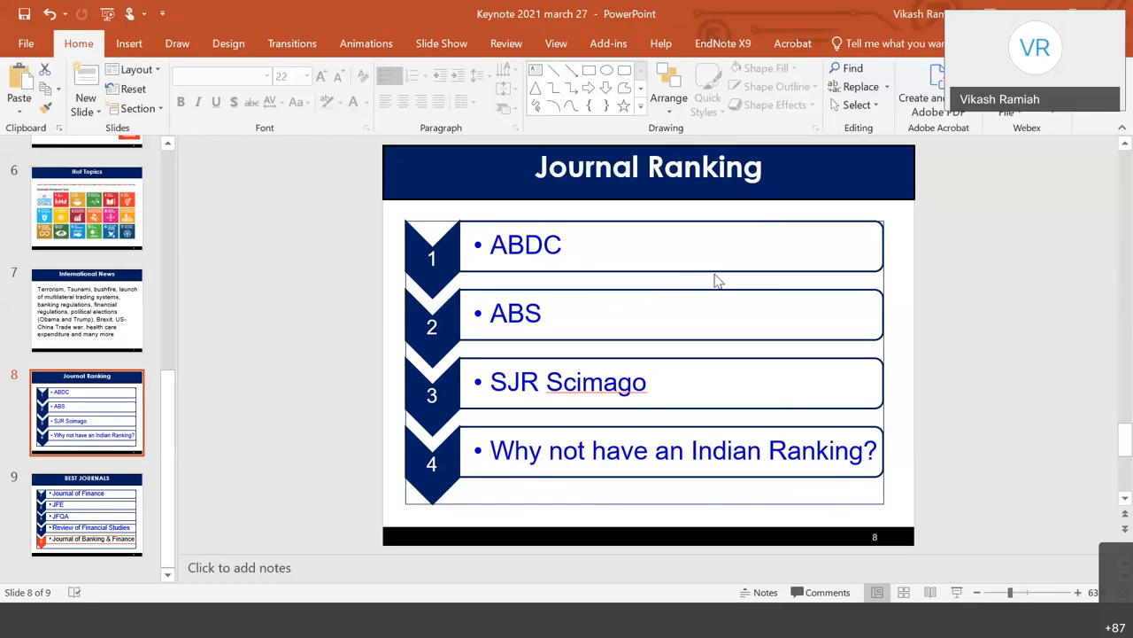
mouse_move(409, 435)
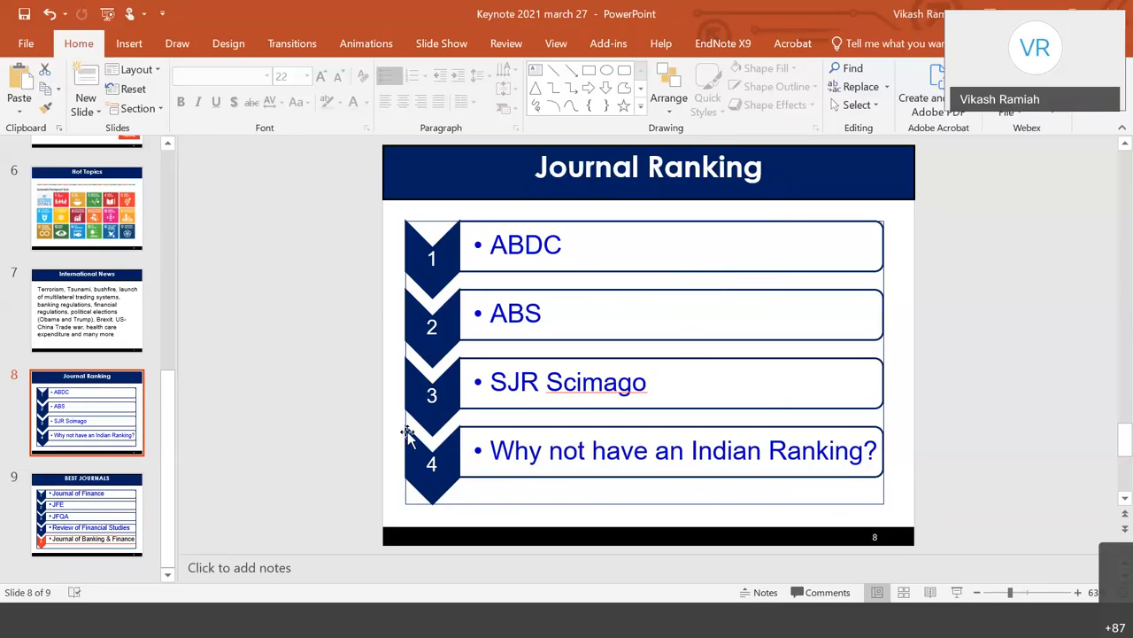
Show slide 9, 'Best Journals', listing JFE, JFQA and Review of Financial Studies.
click(86, 514)
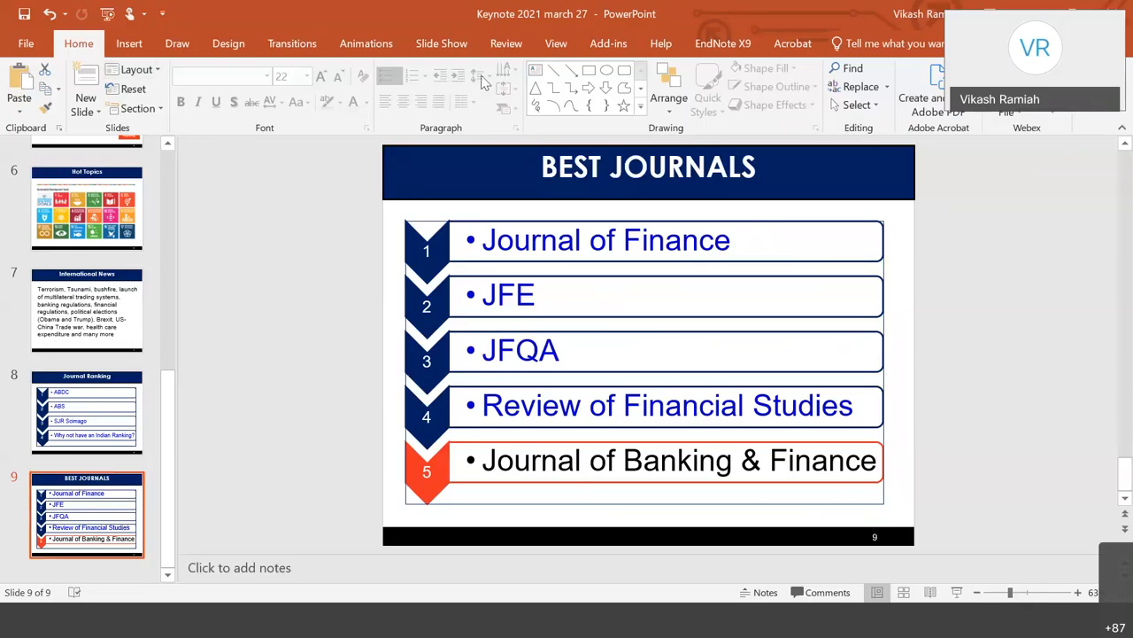
mouse_move(301, 29)
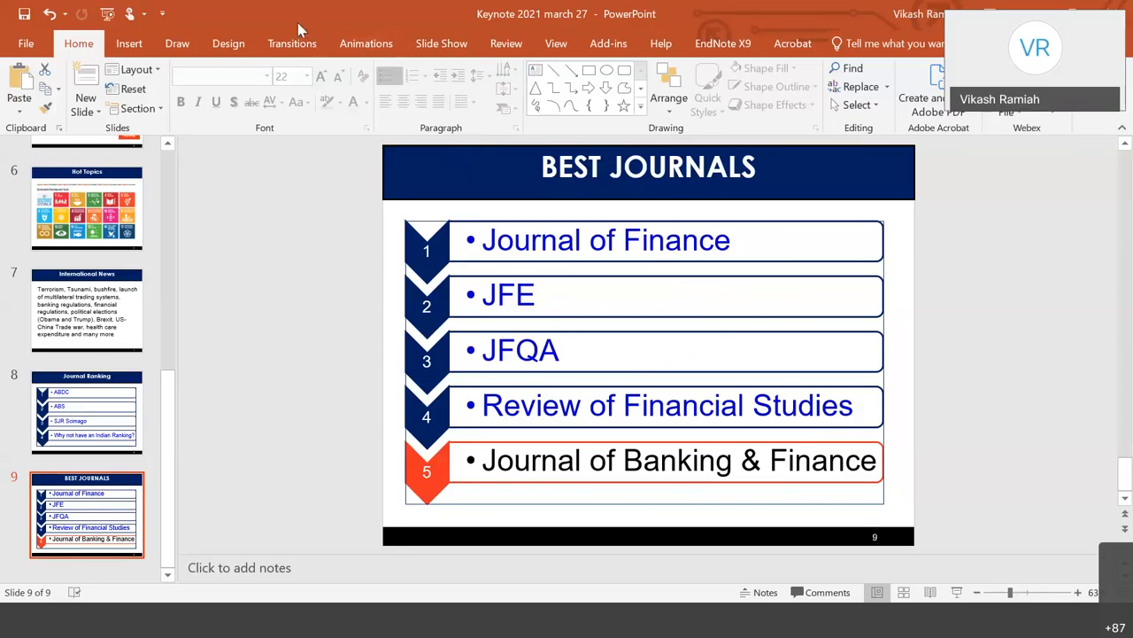